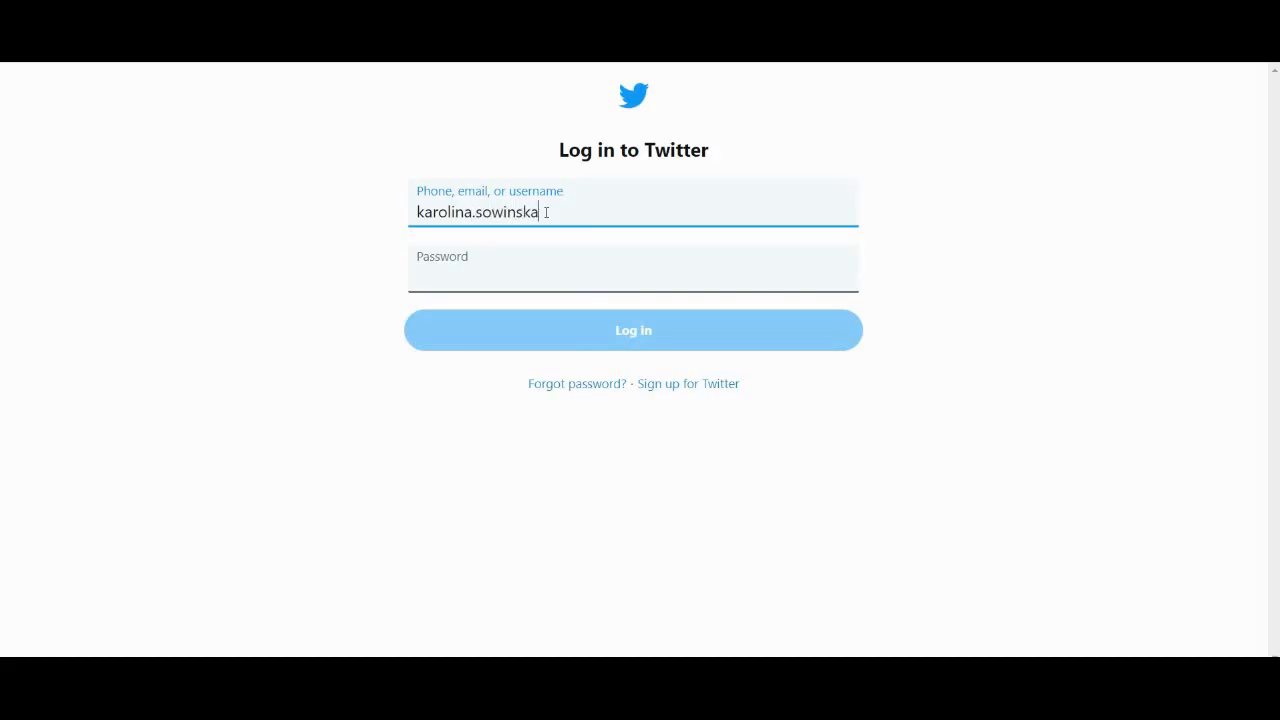
# Finish the Yahoo email address and log in to Twitter
pyautogui.write('@yahoo.com')
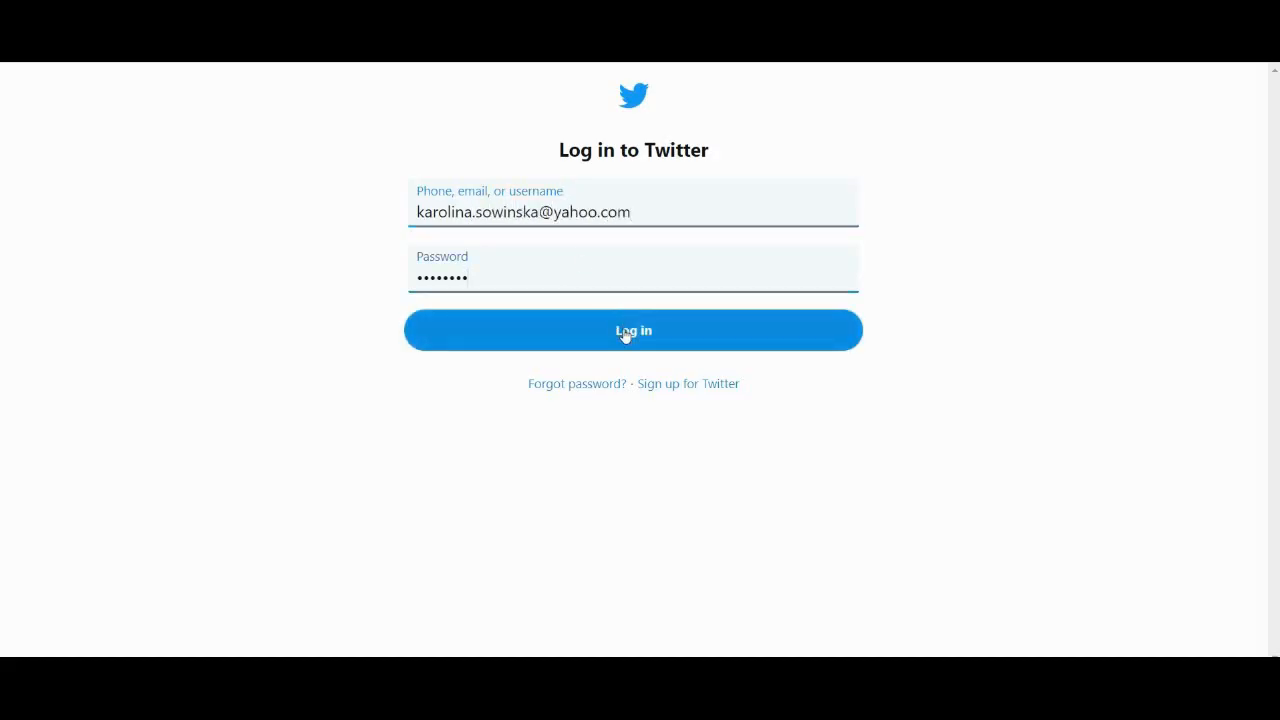
pyautogui.click(633, 330)
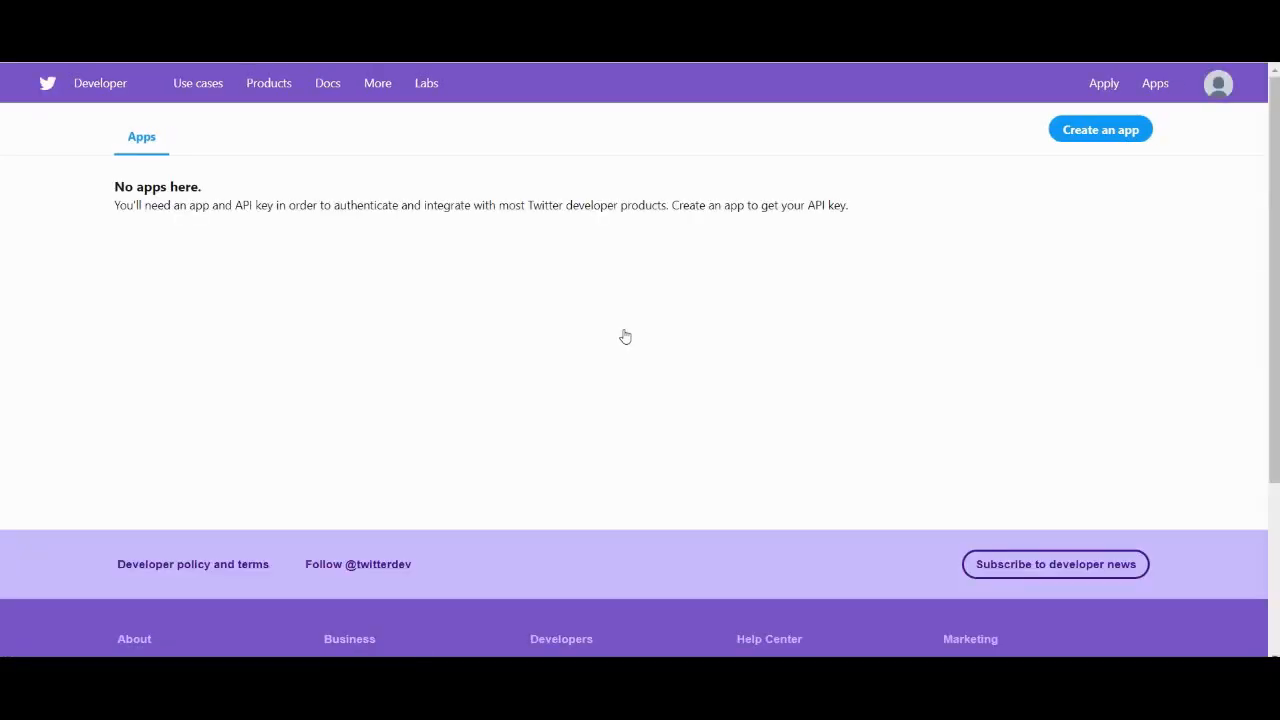
pyautogui.moveTo(1100, 129)
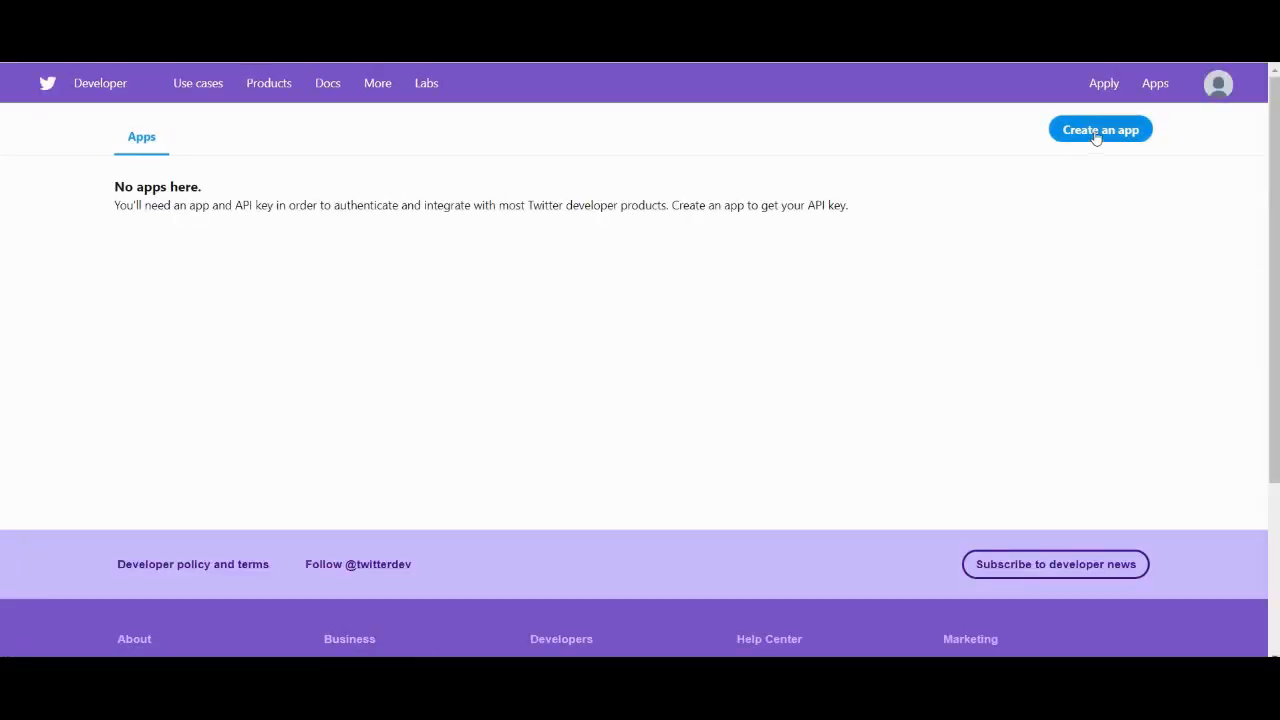
# Start creating an app and begin the developer account application
pyautogui.click(1100, 129)
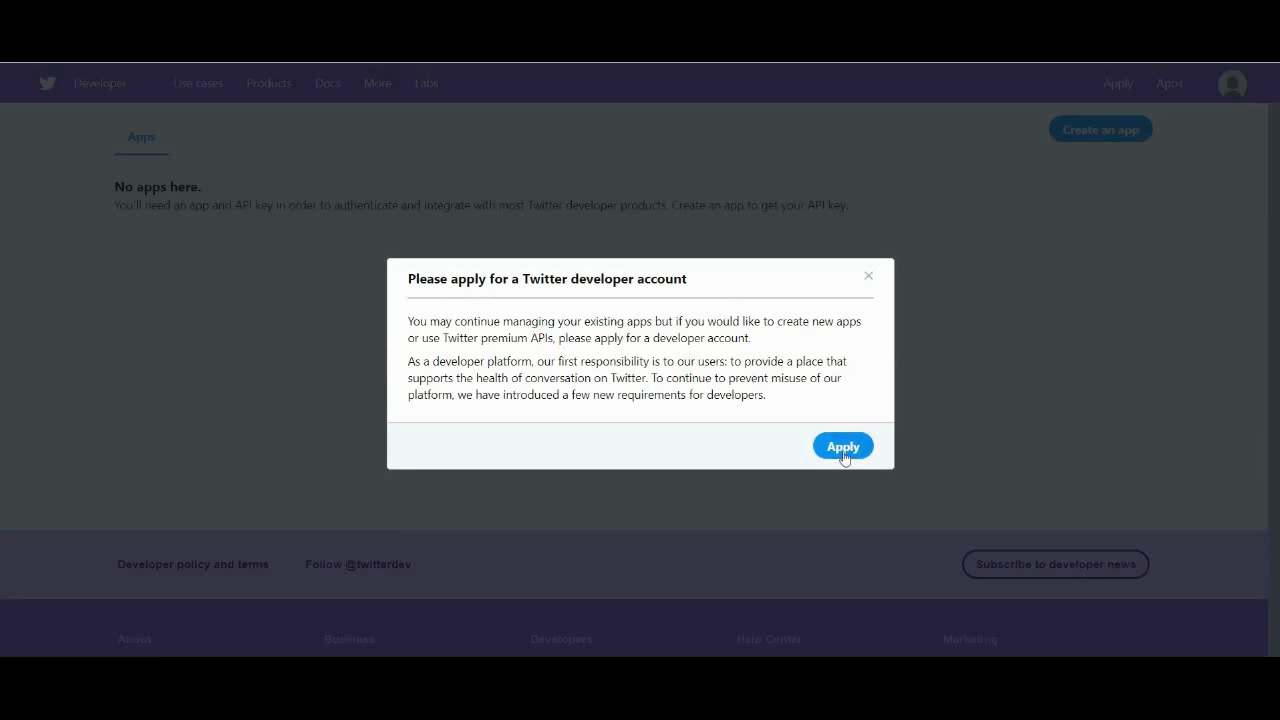
pyautogui.click(842, 445)
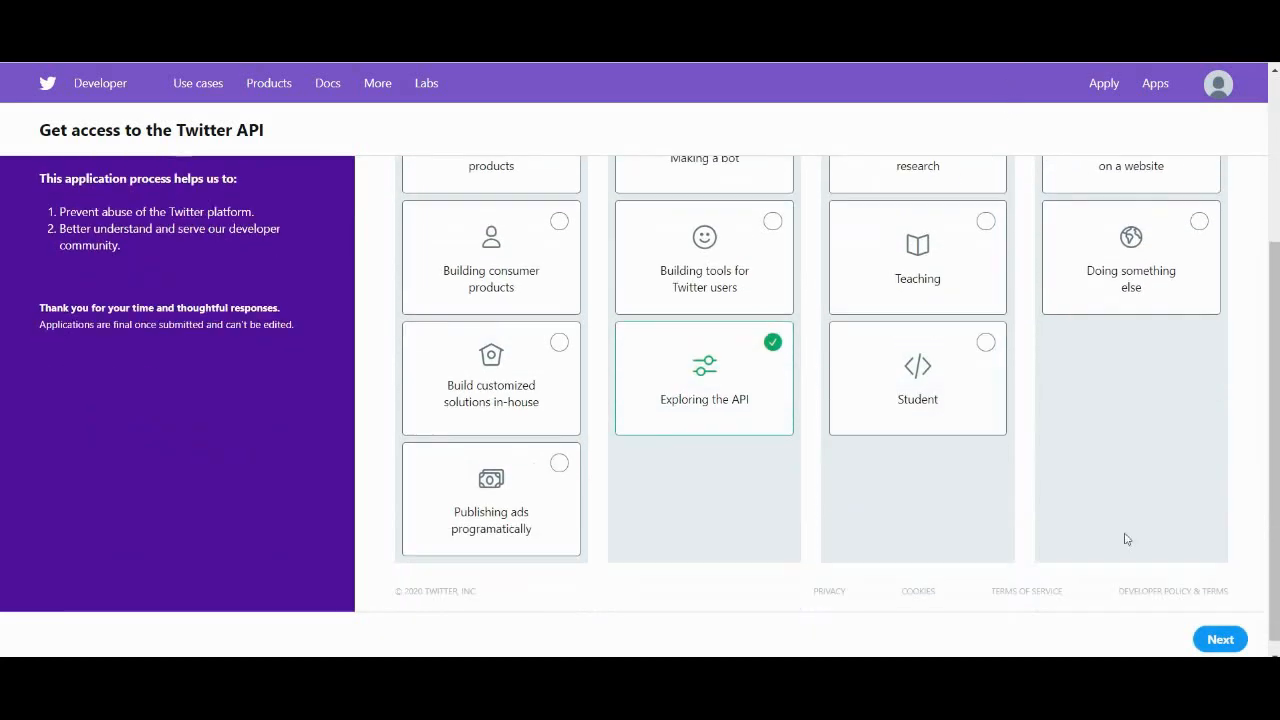
# Add a phone number in Twitter settings to clear the unverified phone warning
pyautogui.click(1220, 639)
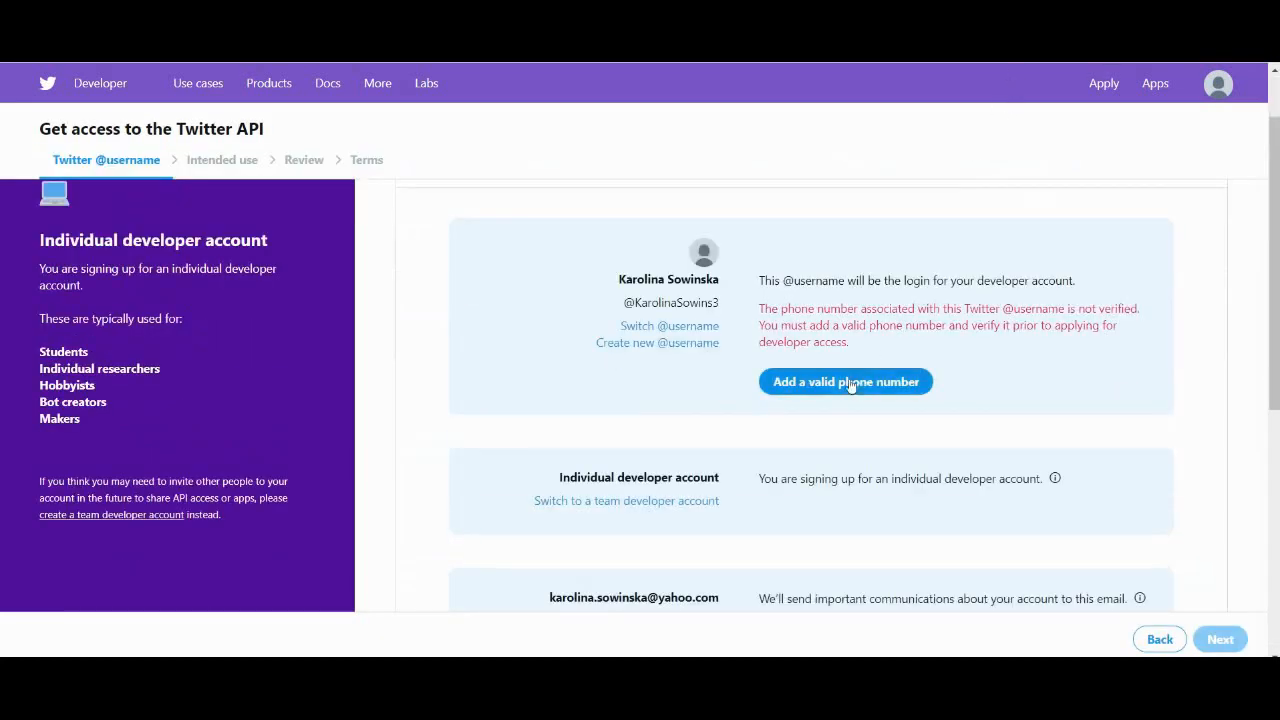
pyautogui.click(845, 381)
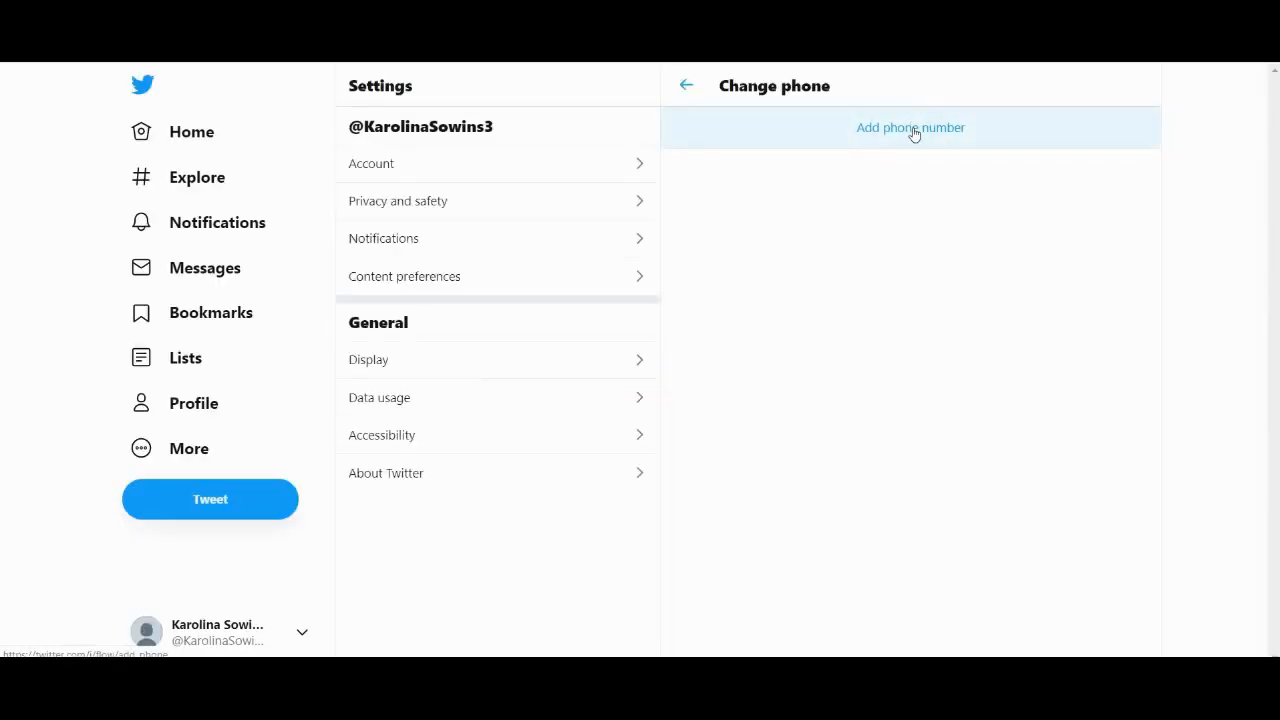
pyautogui.click(910, 127)
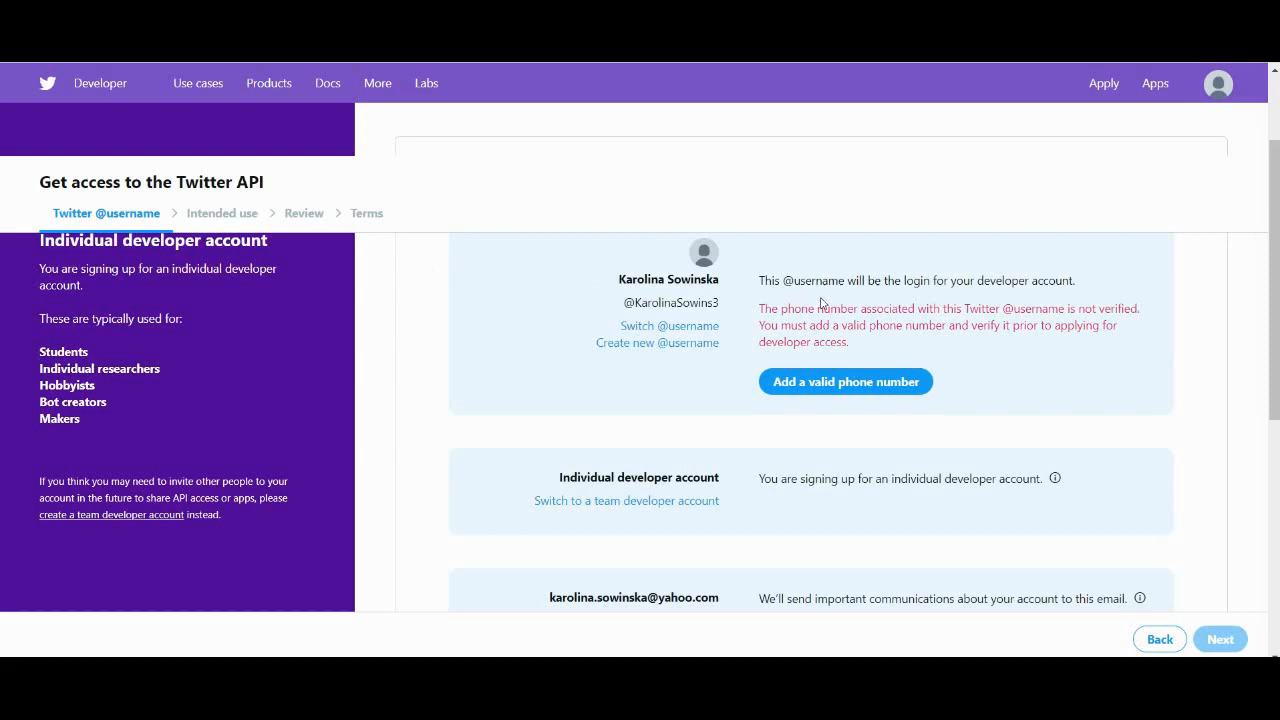
pyautogui.scroll(3)
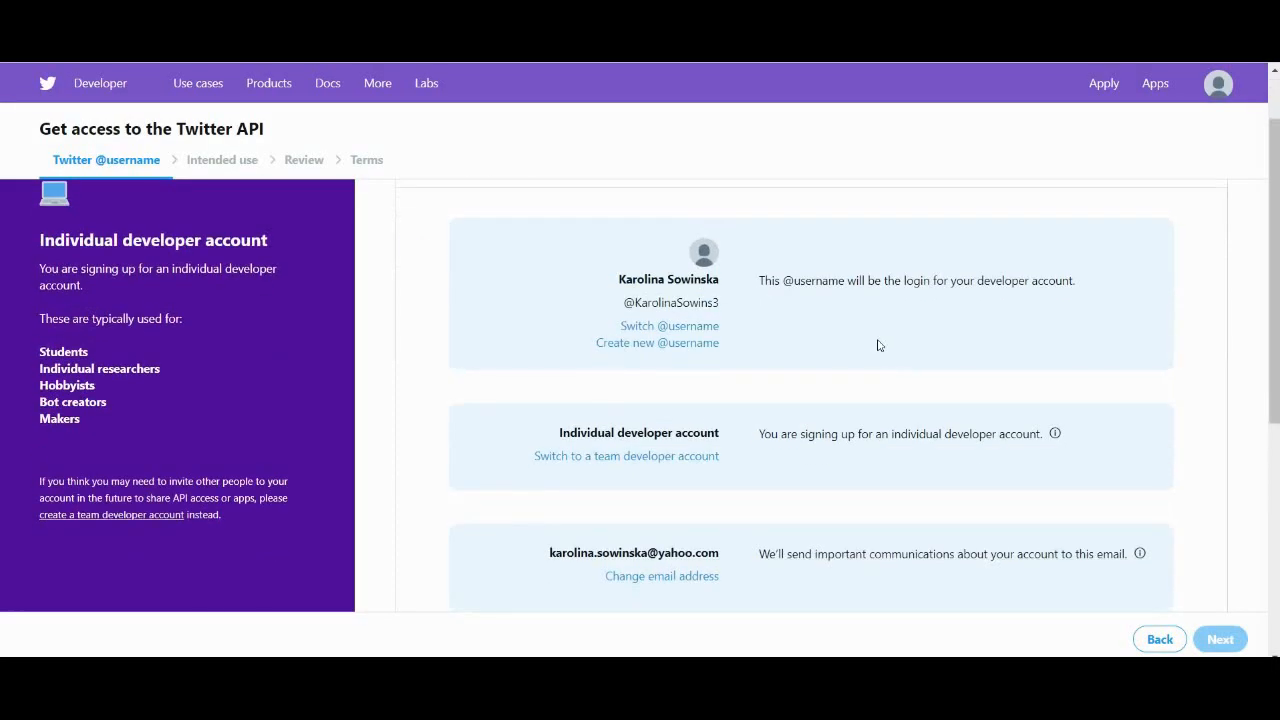
pyautogui.moveTo(952, 127)
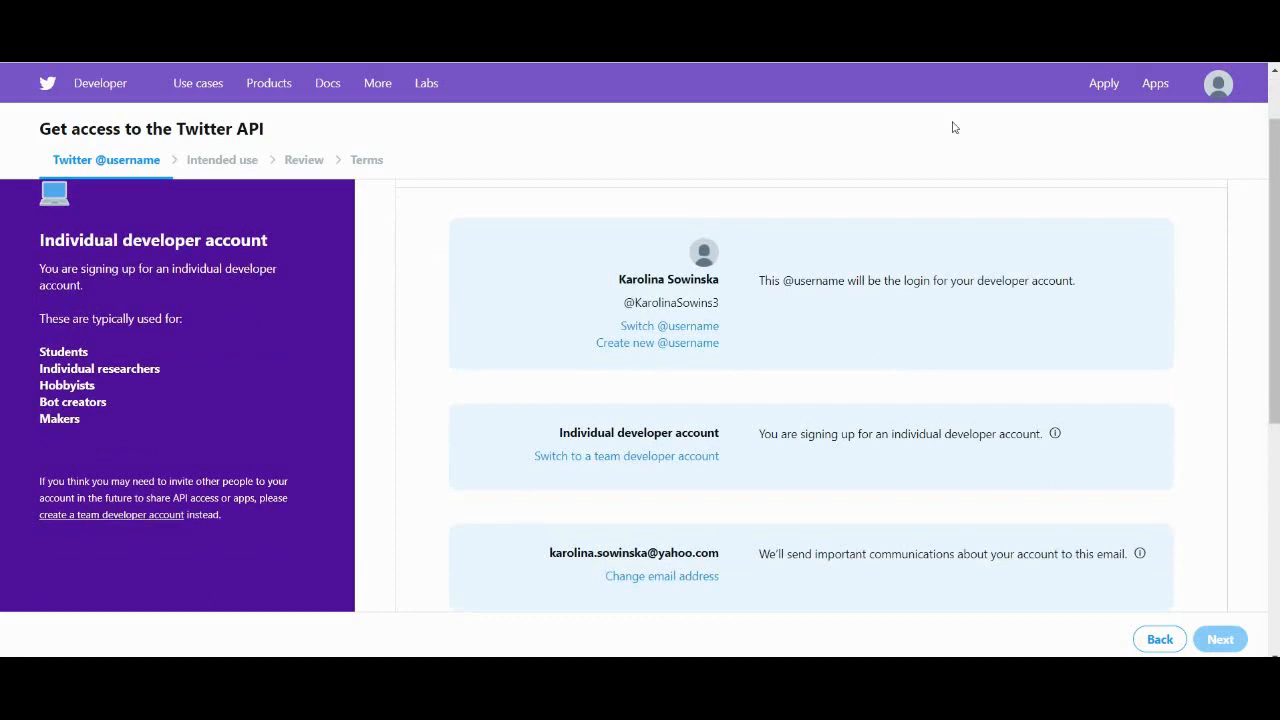
# Select United Kingdom, enter the name 'karolinasow', and continue to Intended use
pyautogui.click(953, 344)
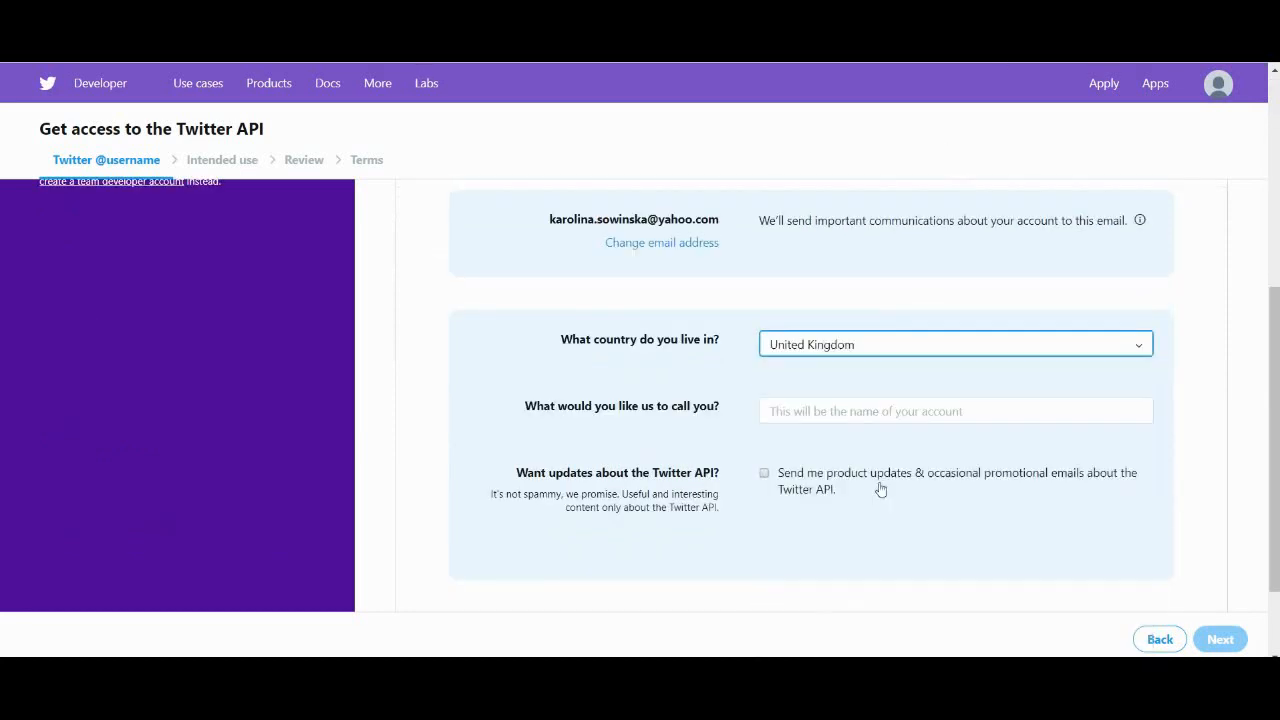
pyautogui.click(955, 411)
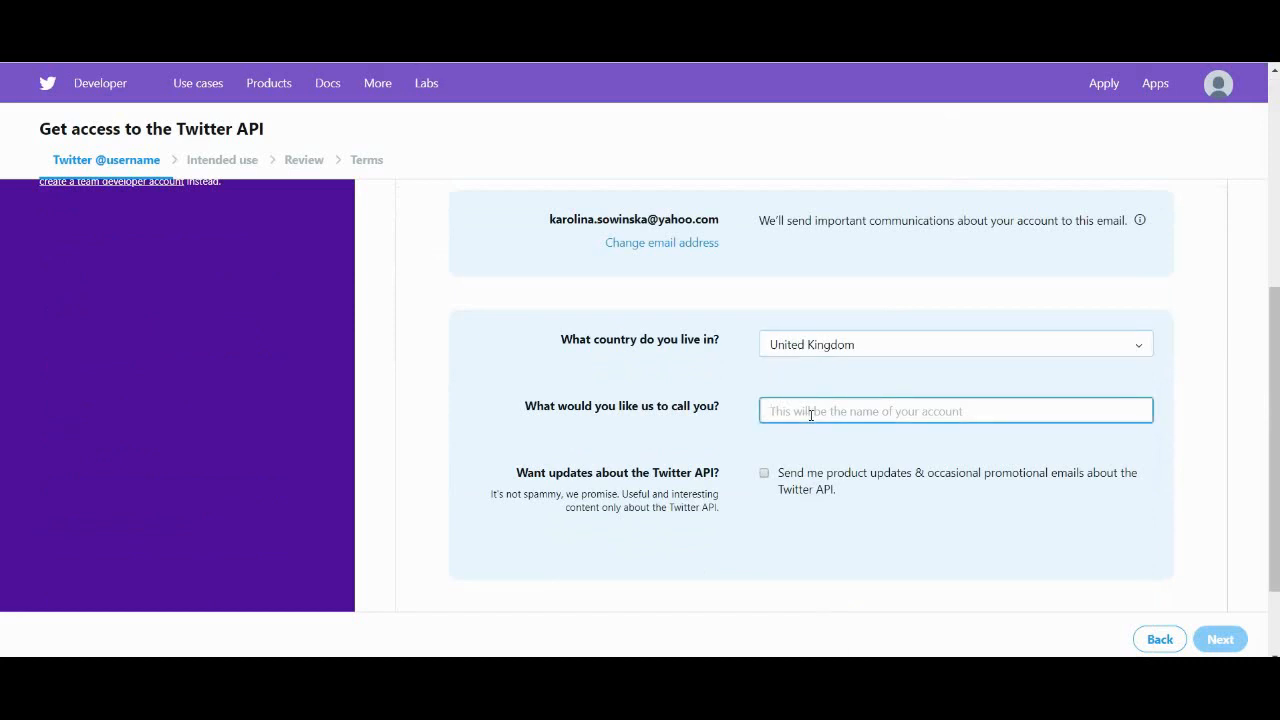
pyautogui.write('karolinasowinskayt')
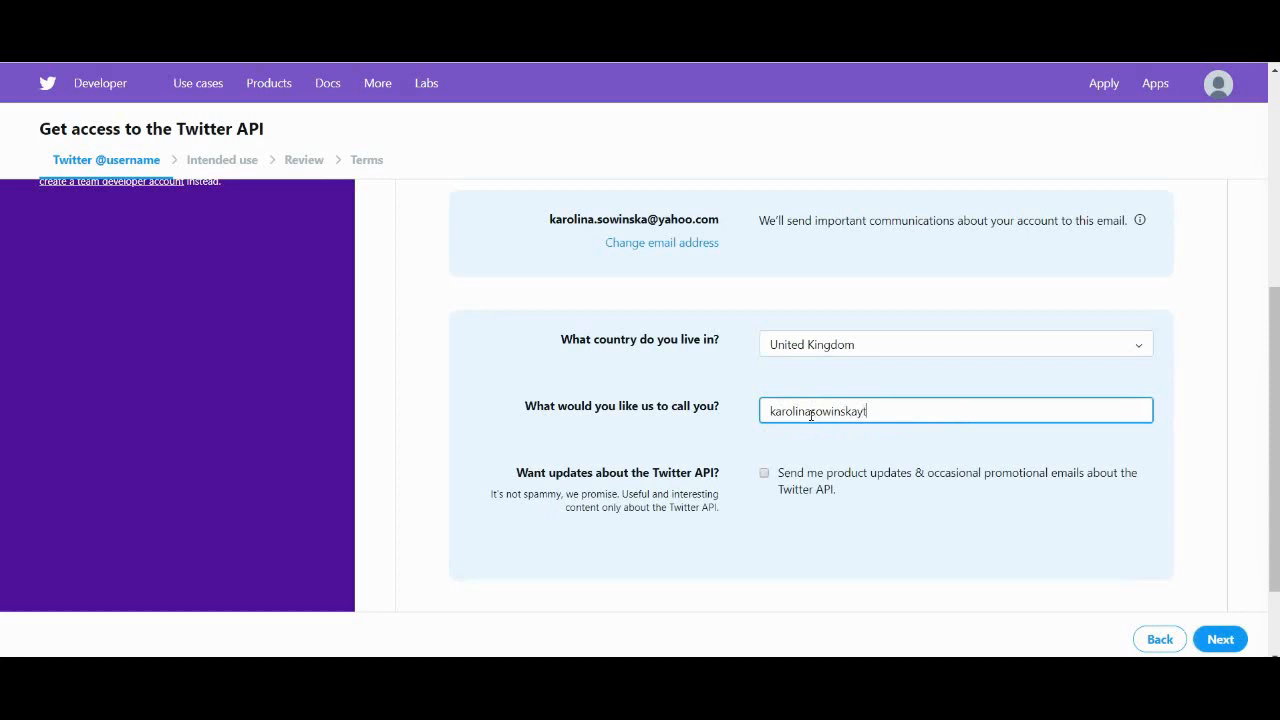
pyautogui.click(1219, 638)
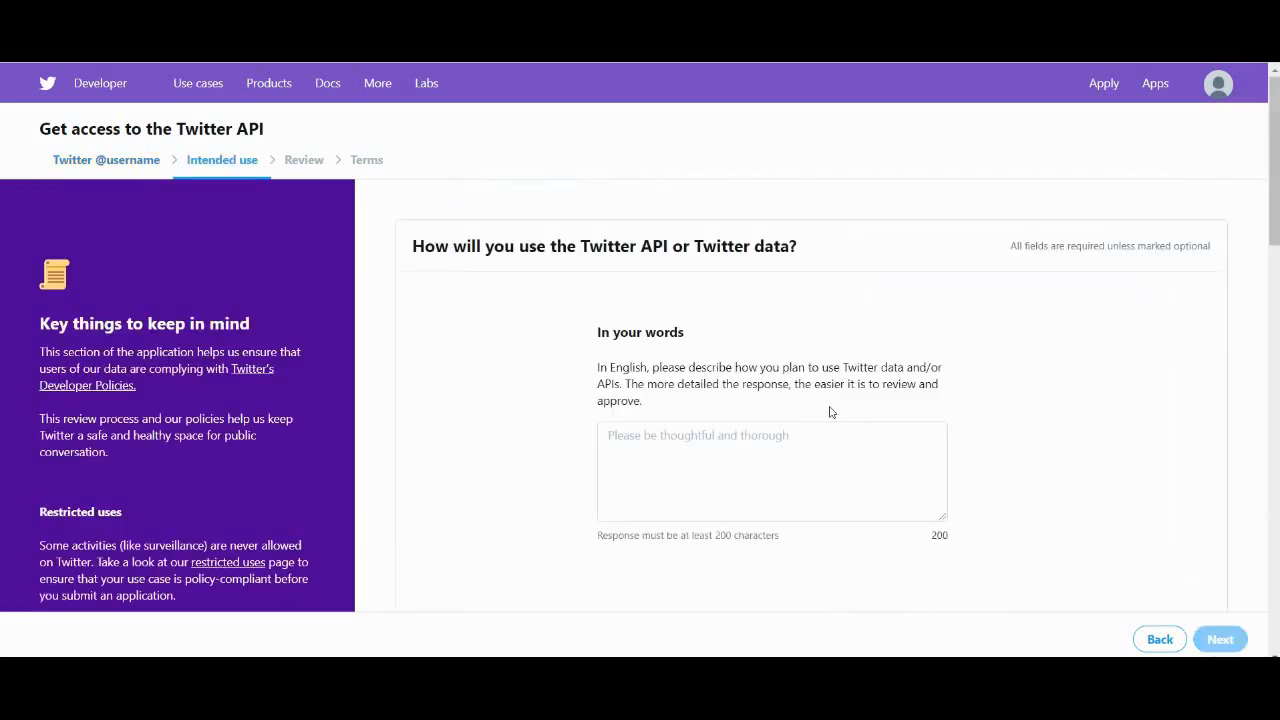
# Describe using the Twitter Developer account for learning and upskilling
pyautogui.scroll(-3)
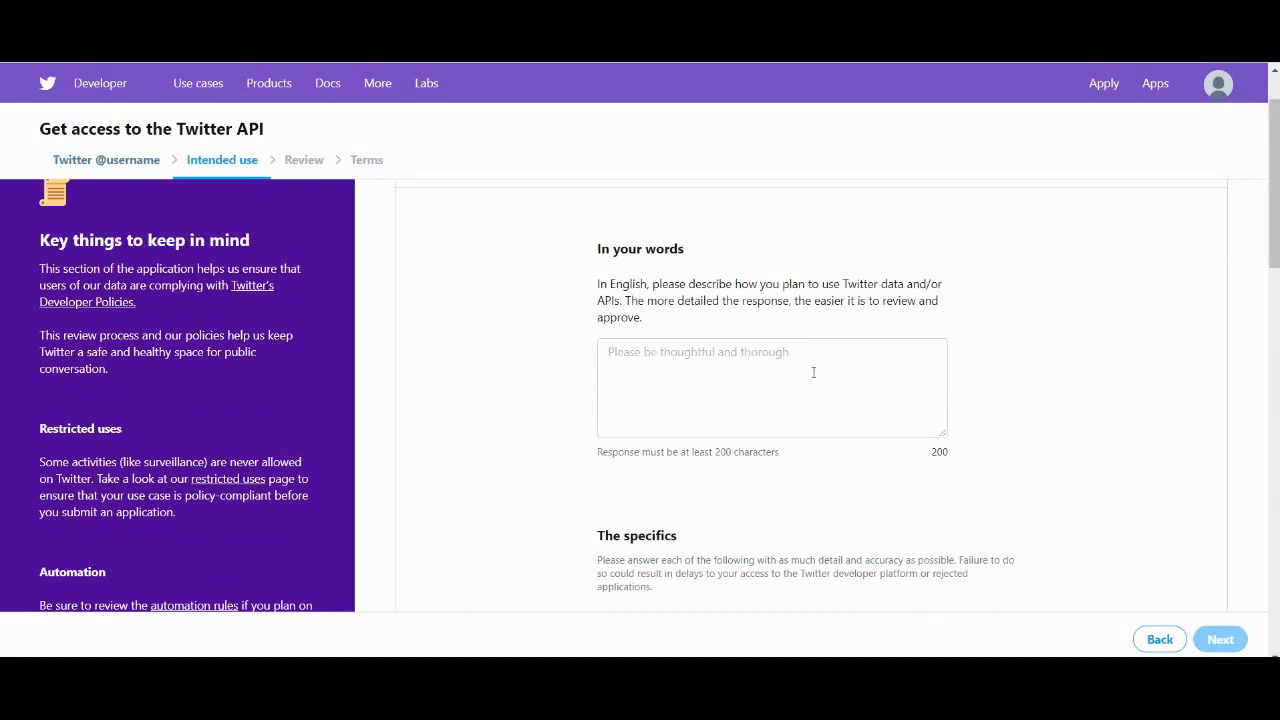
pyautogui.write('I am going to u')
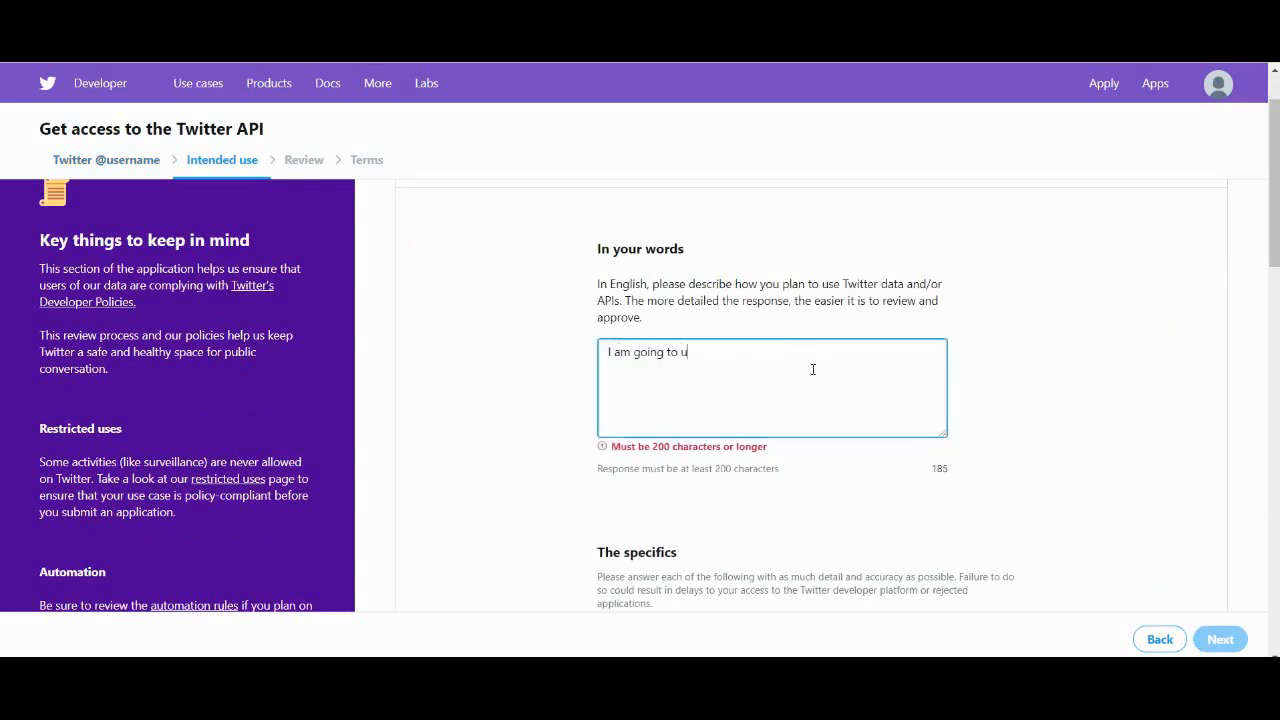
pyautogui.write('se Twitt')
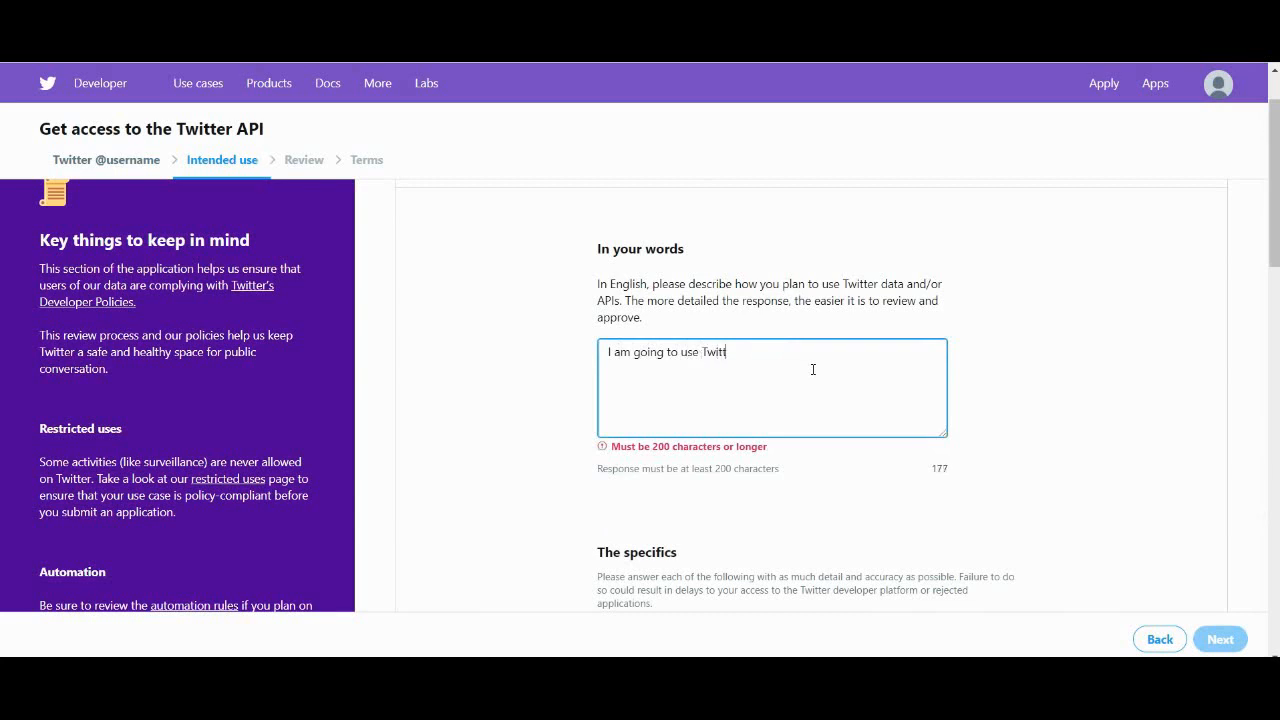
pyautogui.write('er Developer')
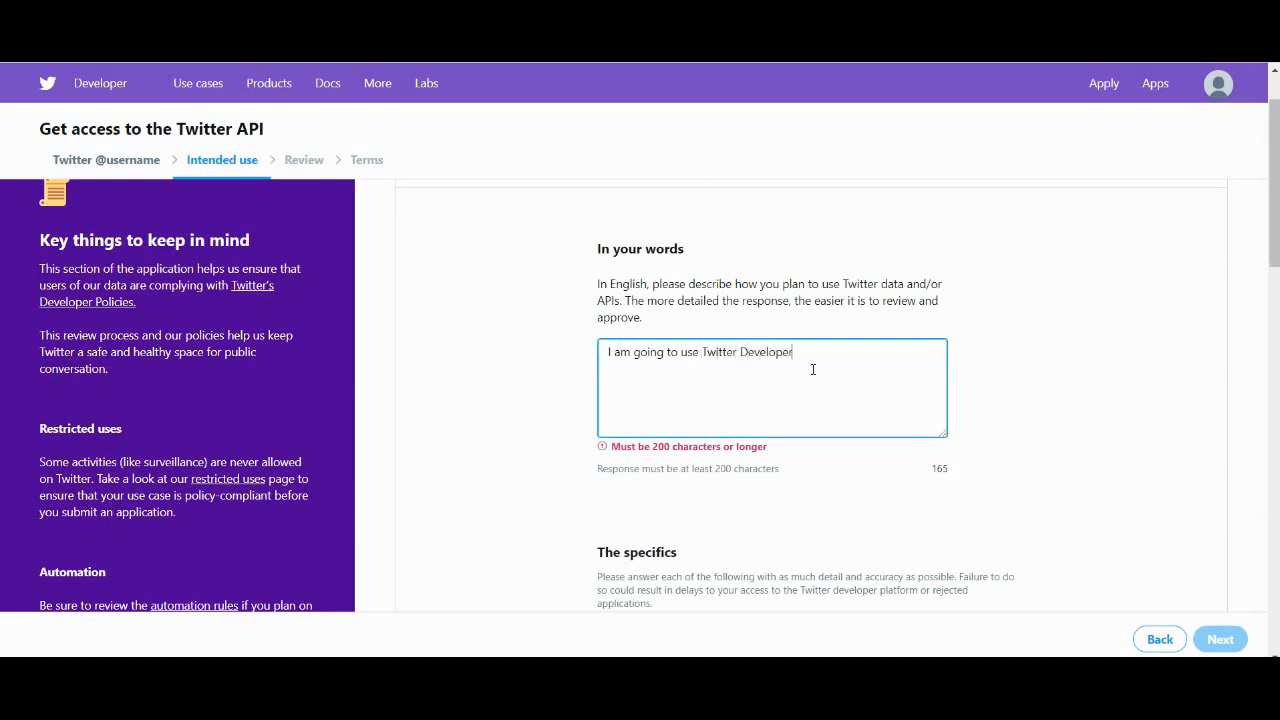
pyautogui.write('account for lea')
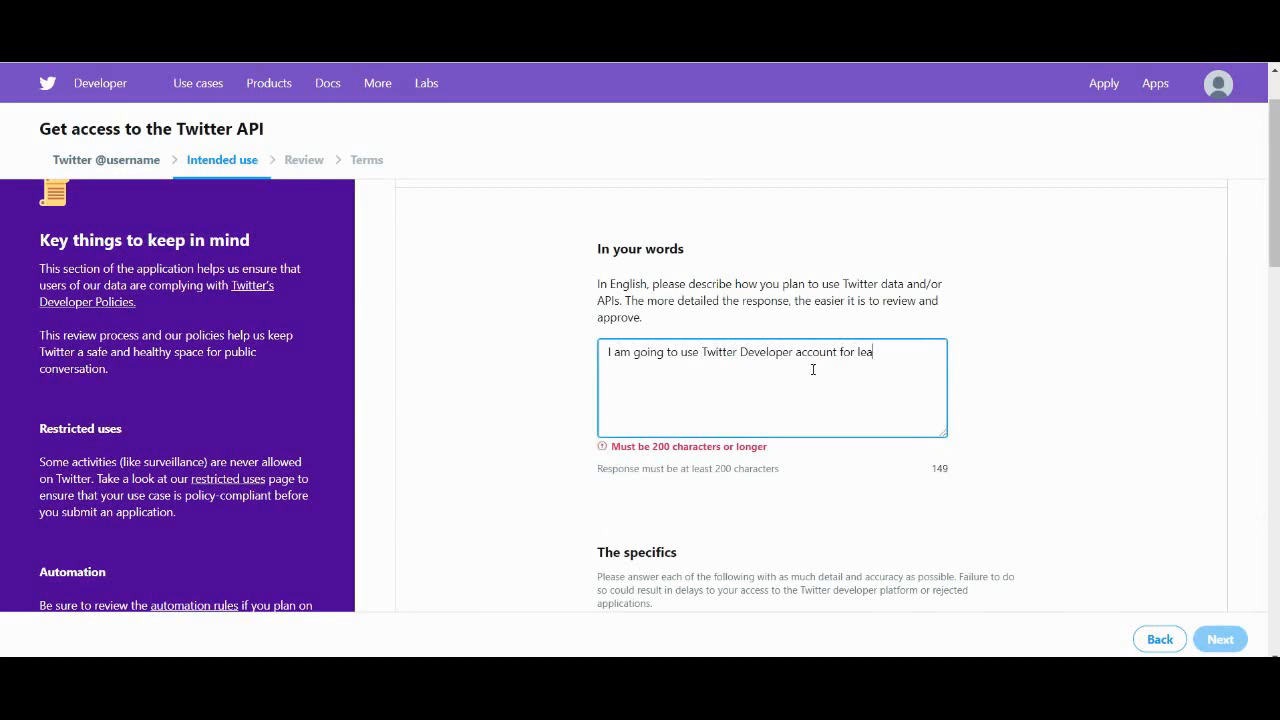
pyautogui.write('rning and')
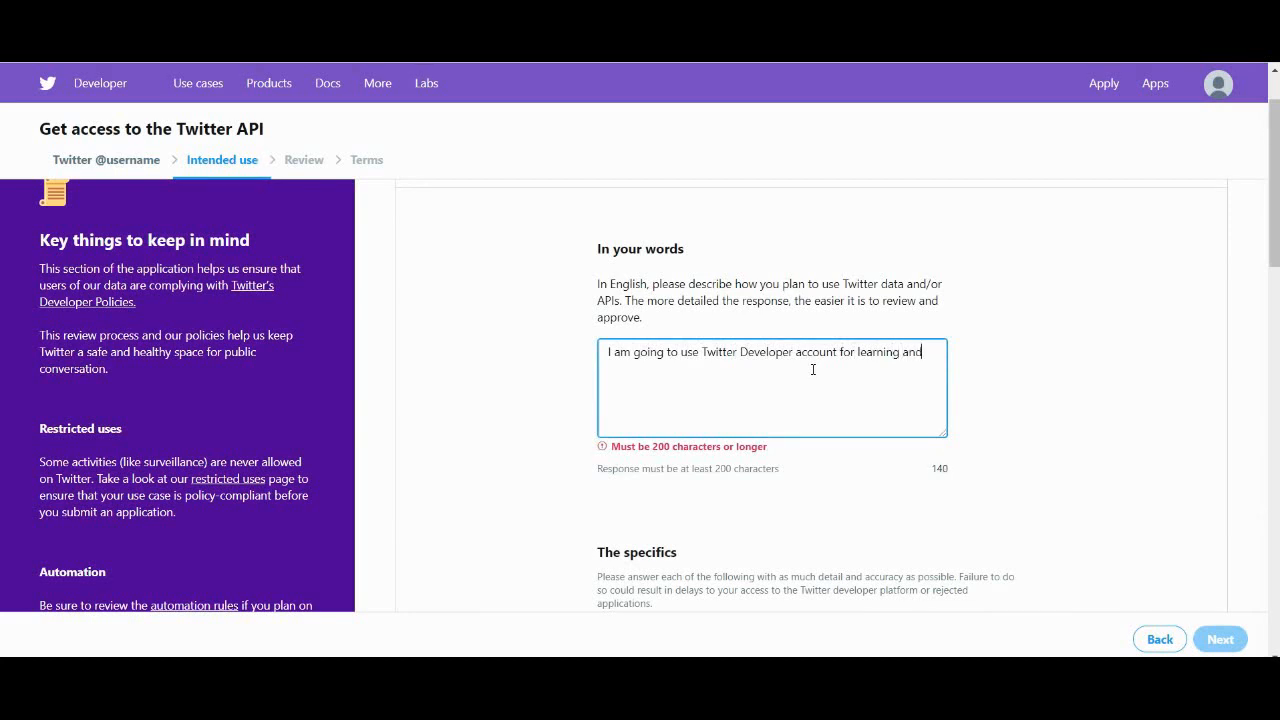
pyautogui.write('upskilling. I would like to use')
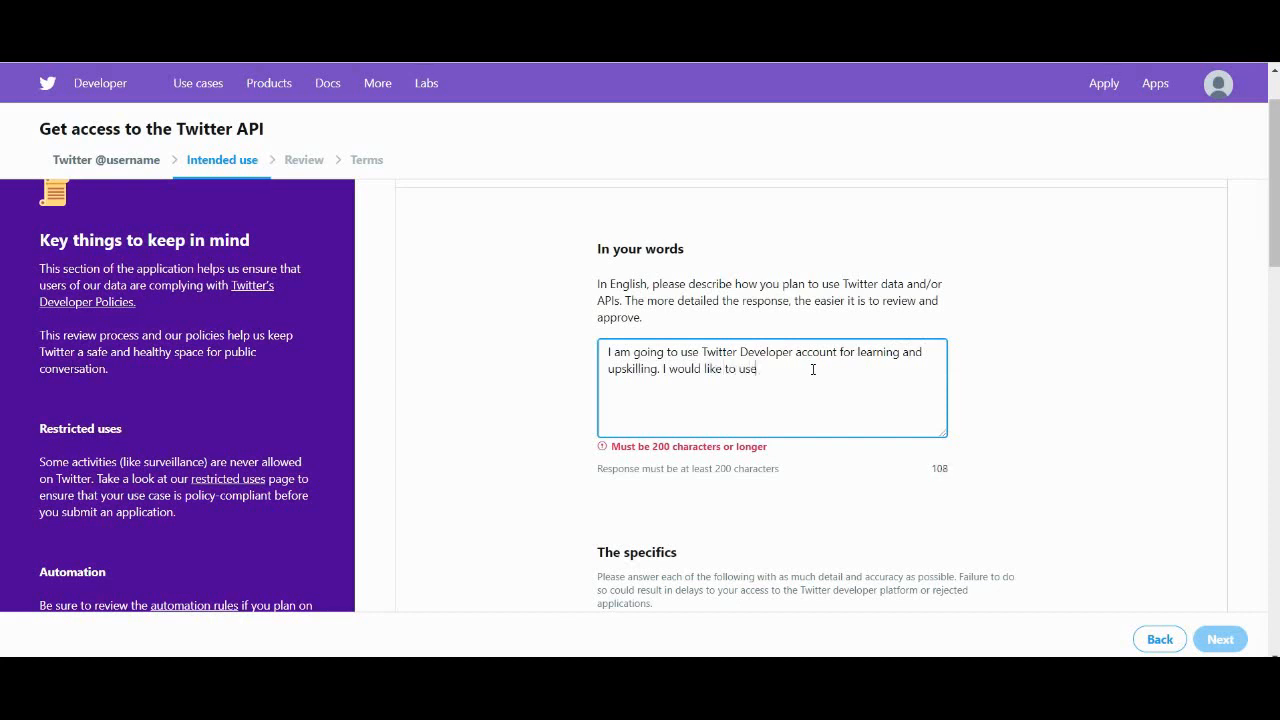
# Add building TextBlob personal projects to showcase in a coding interview
pyautogui.write('it in co')
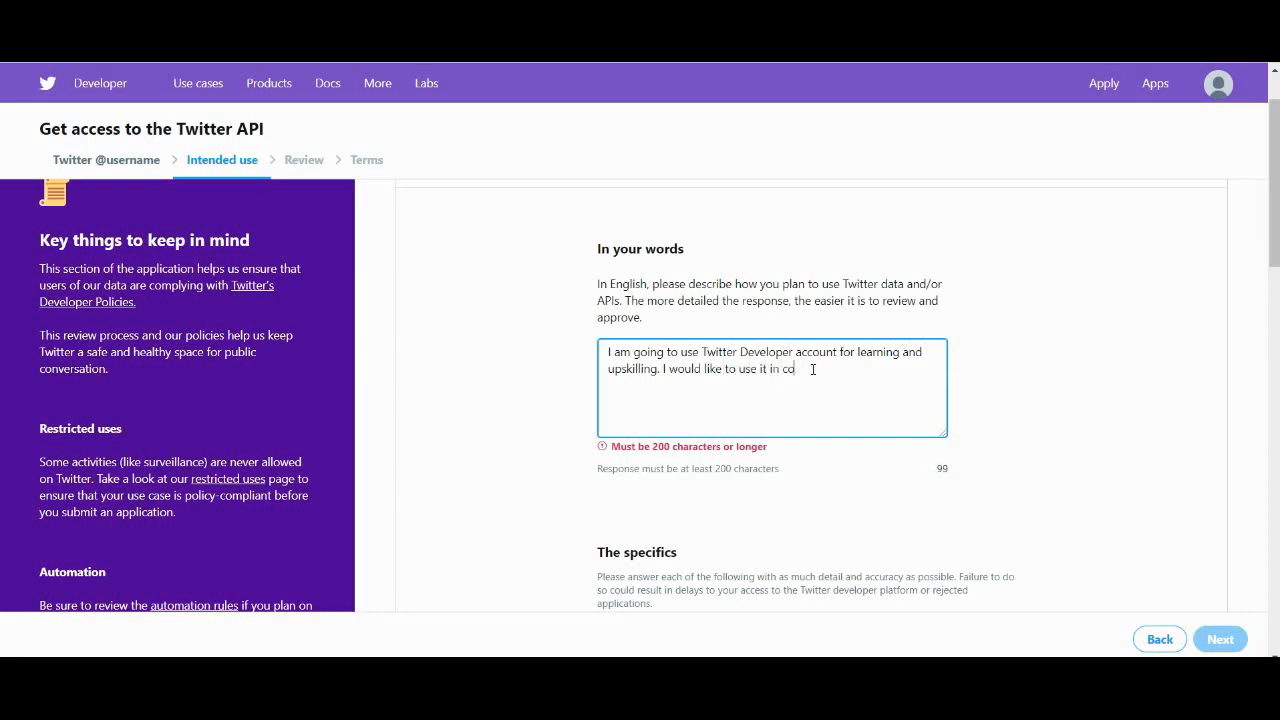
pyautogui.write('ogether with')
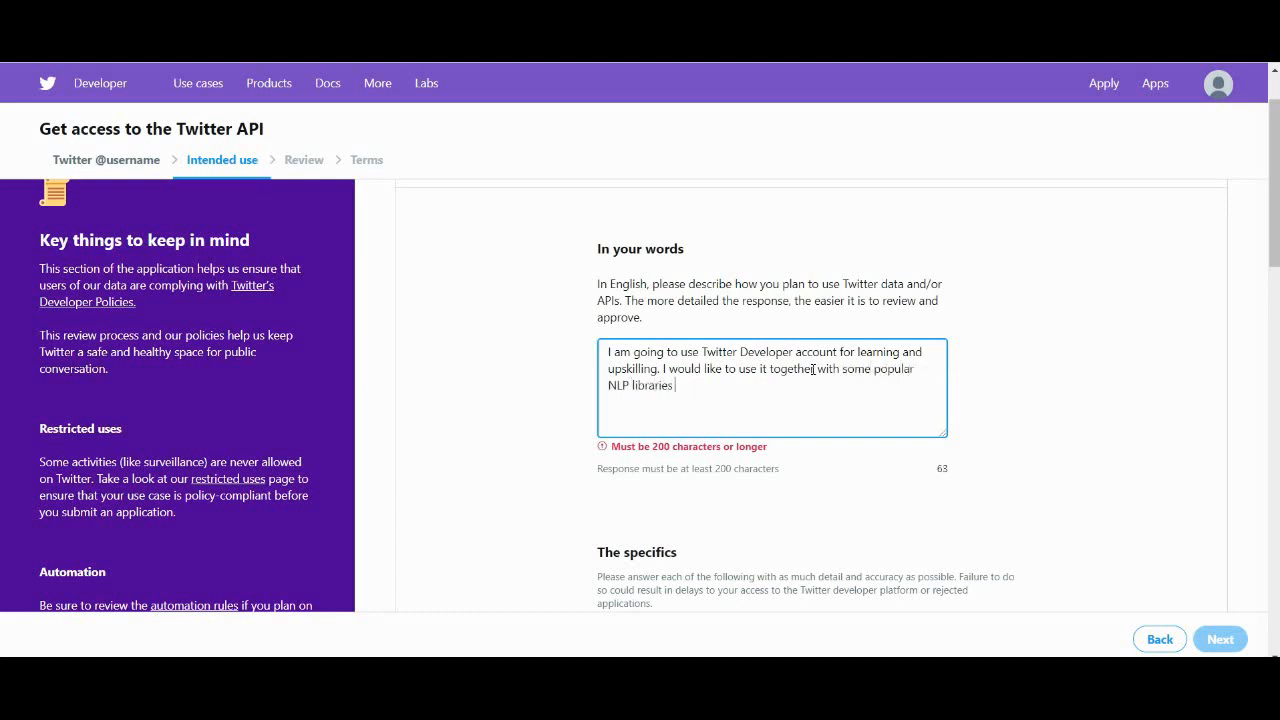
pyautogui.write('such as TextB')
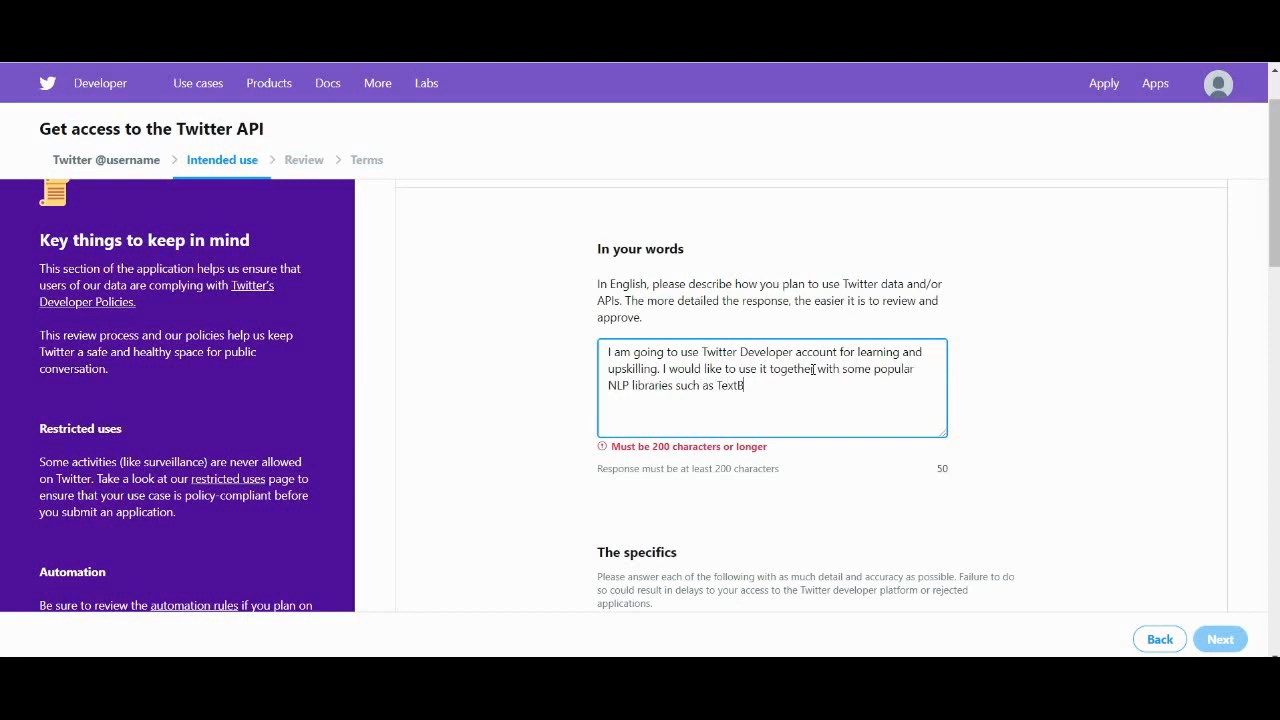
pyautogui.write('lob in order to')
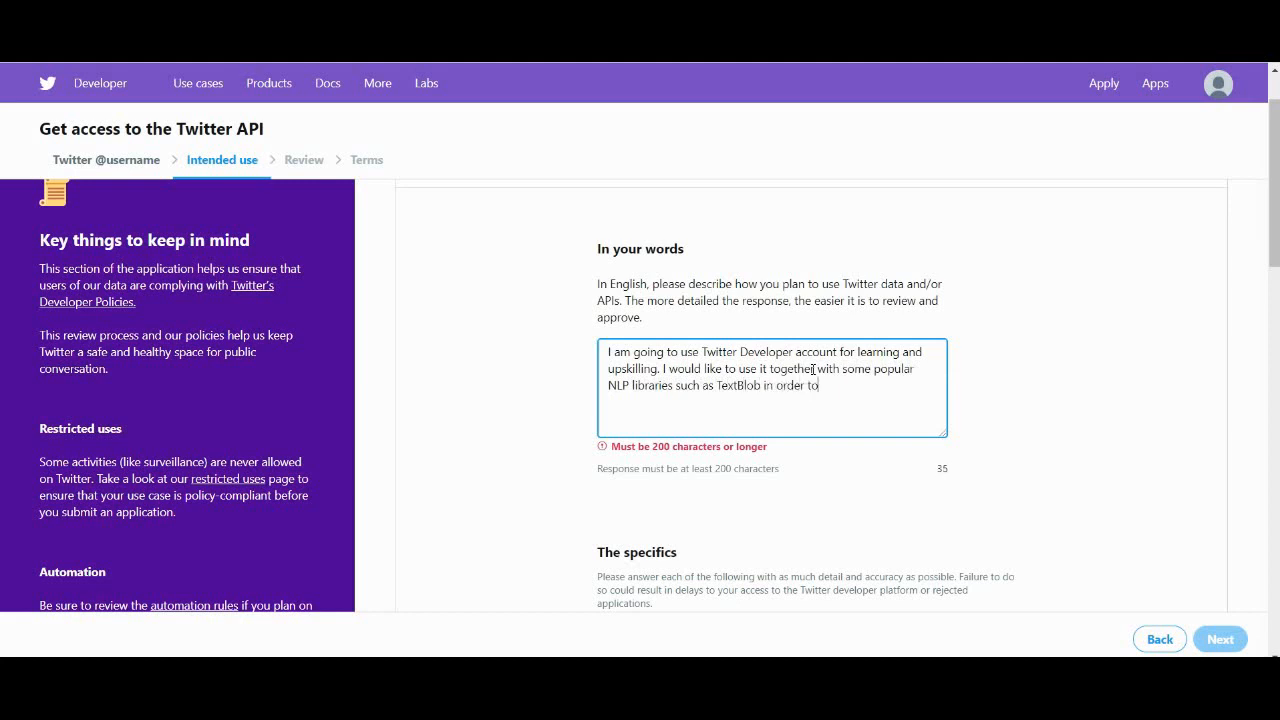
pyautogui.write('build m')
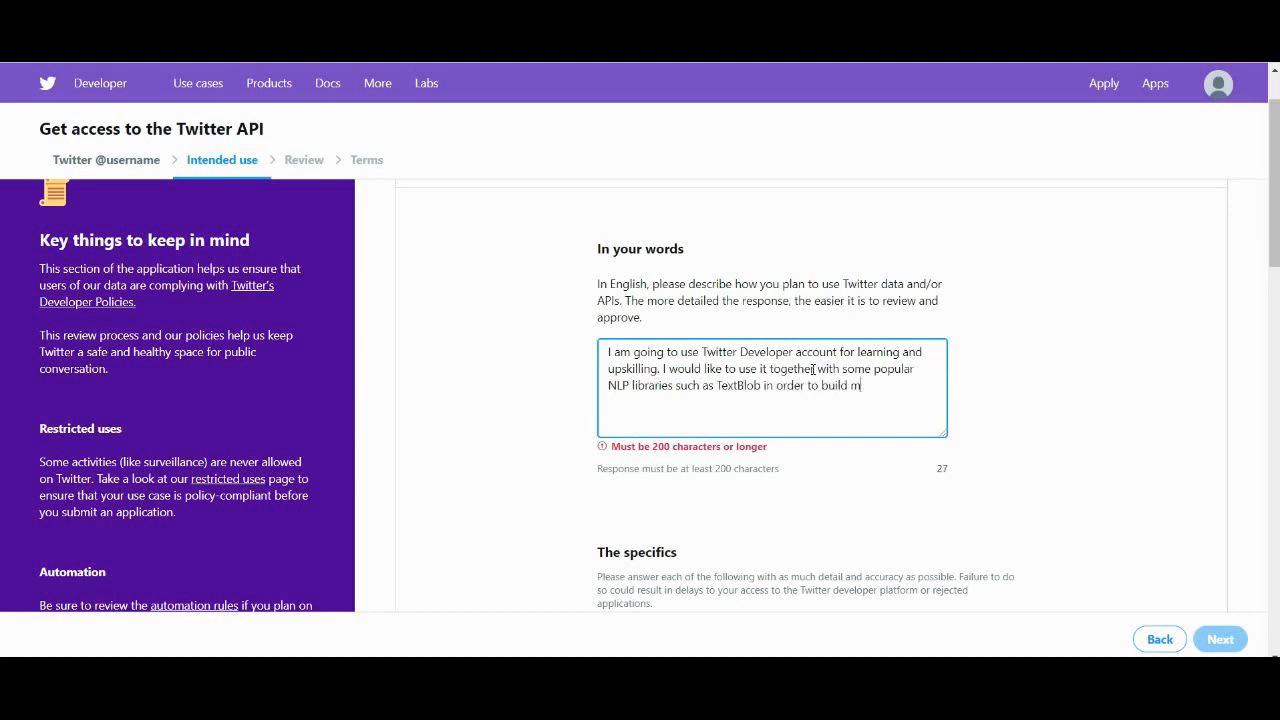
pyautogui.write('y personal projects')
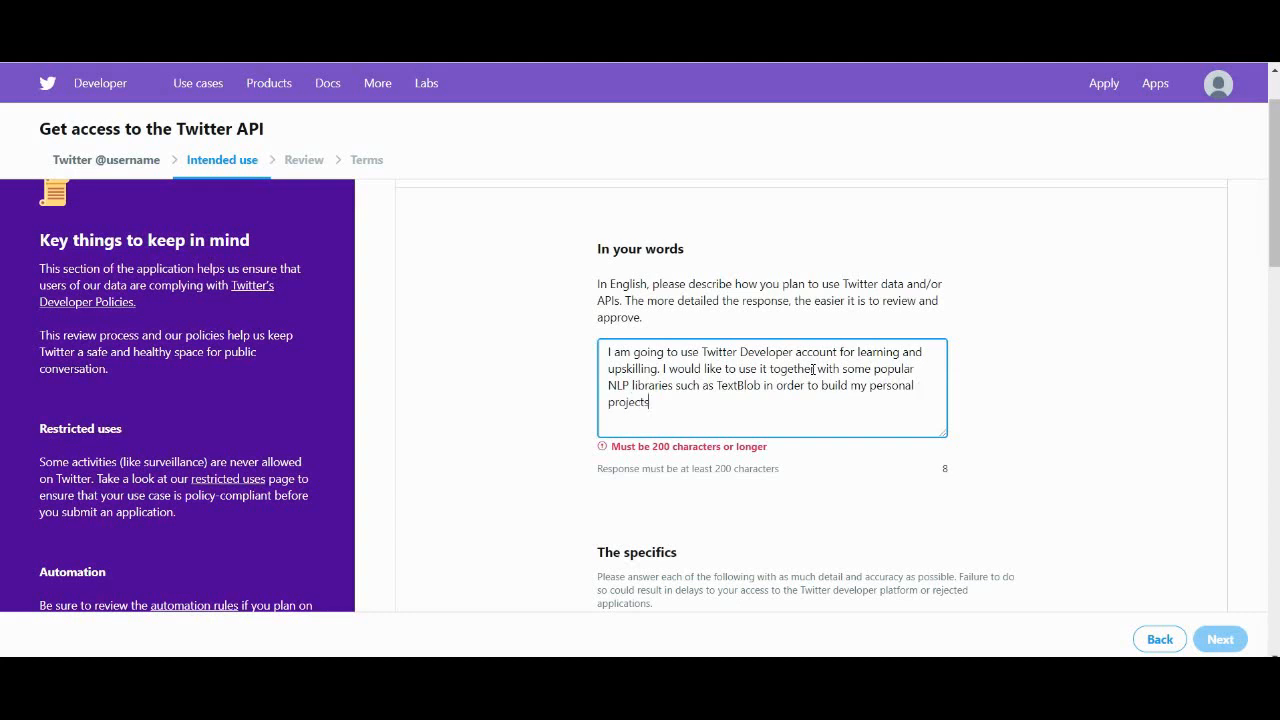
pyautogui.write('that I can sh')
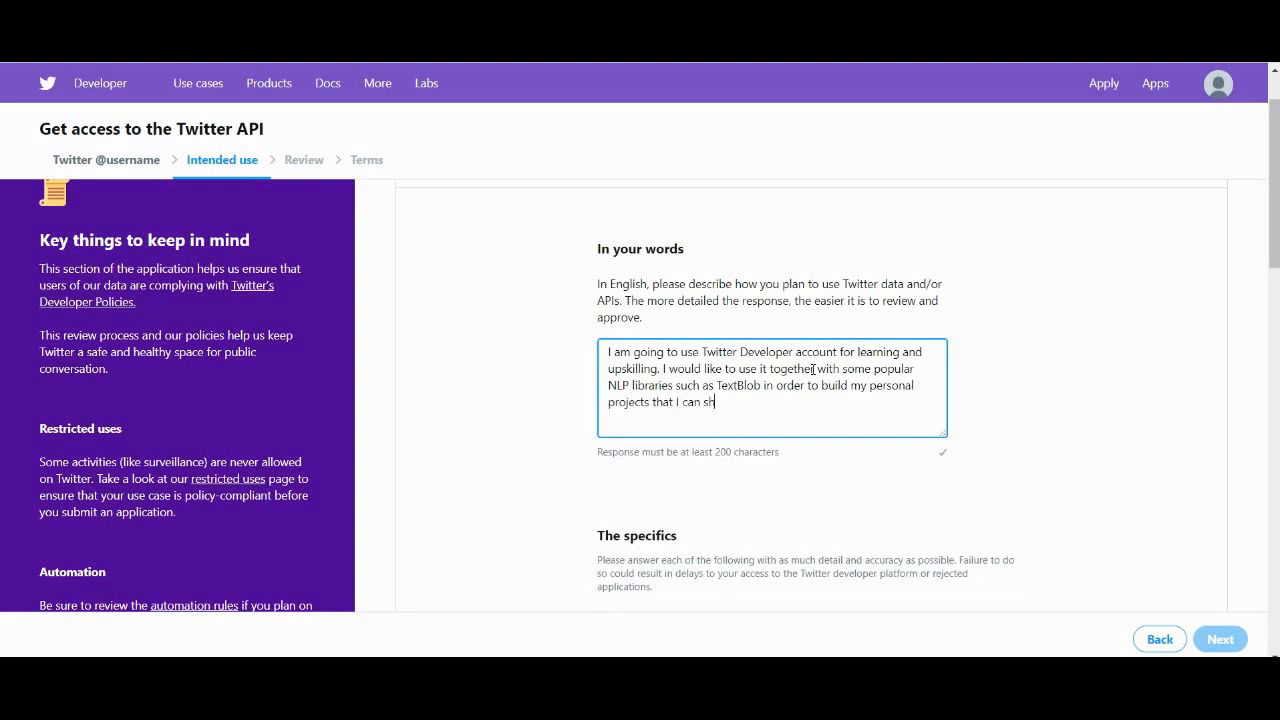
pyautogui.write('owcase in')
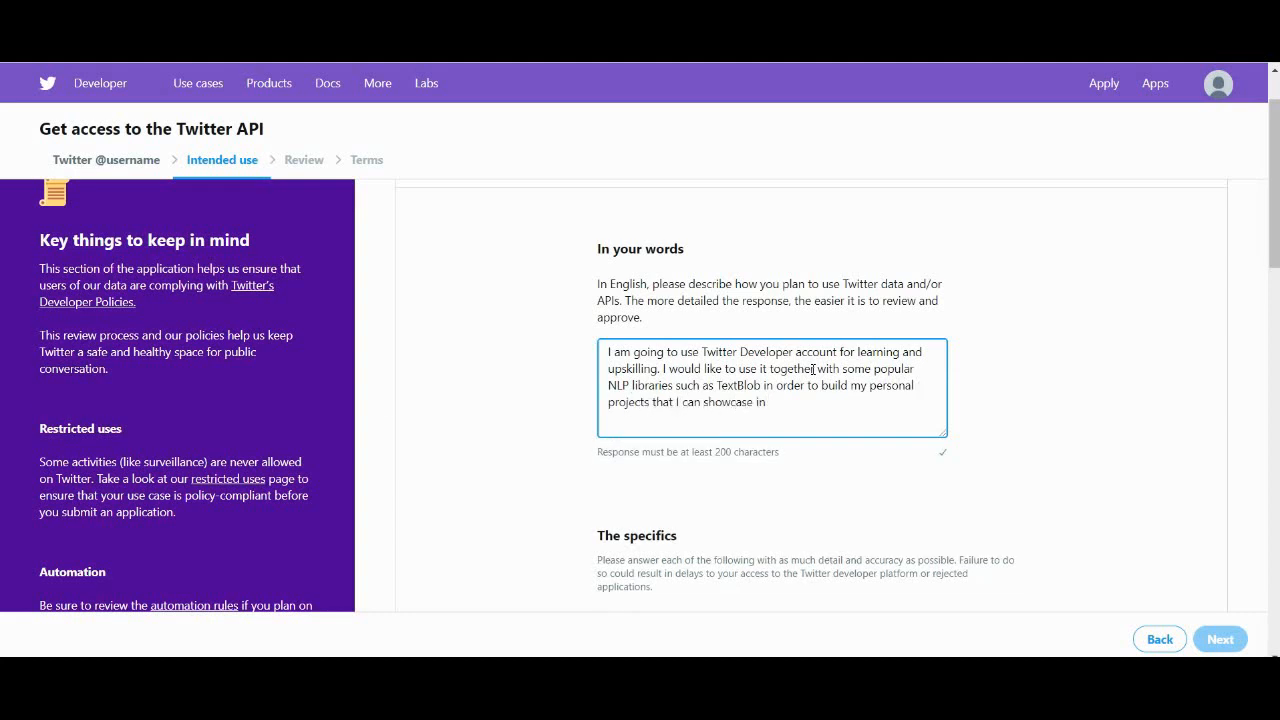
pyautogui.write('my next')
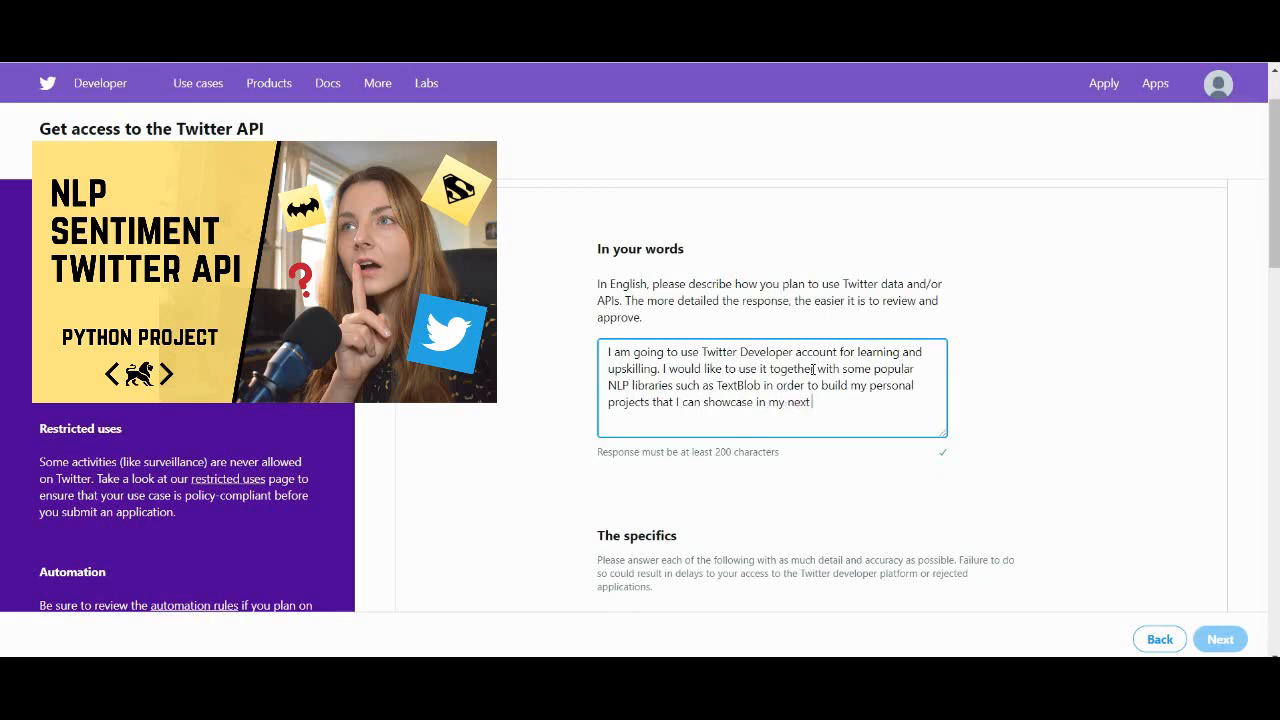
pyautogui.write('coding interview.')
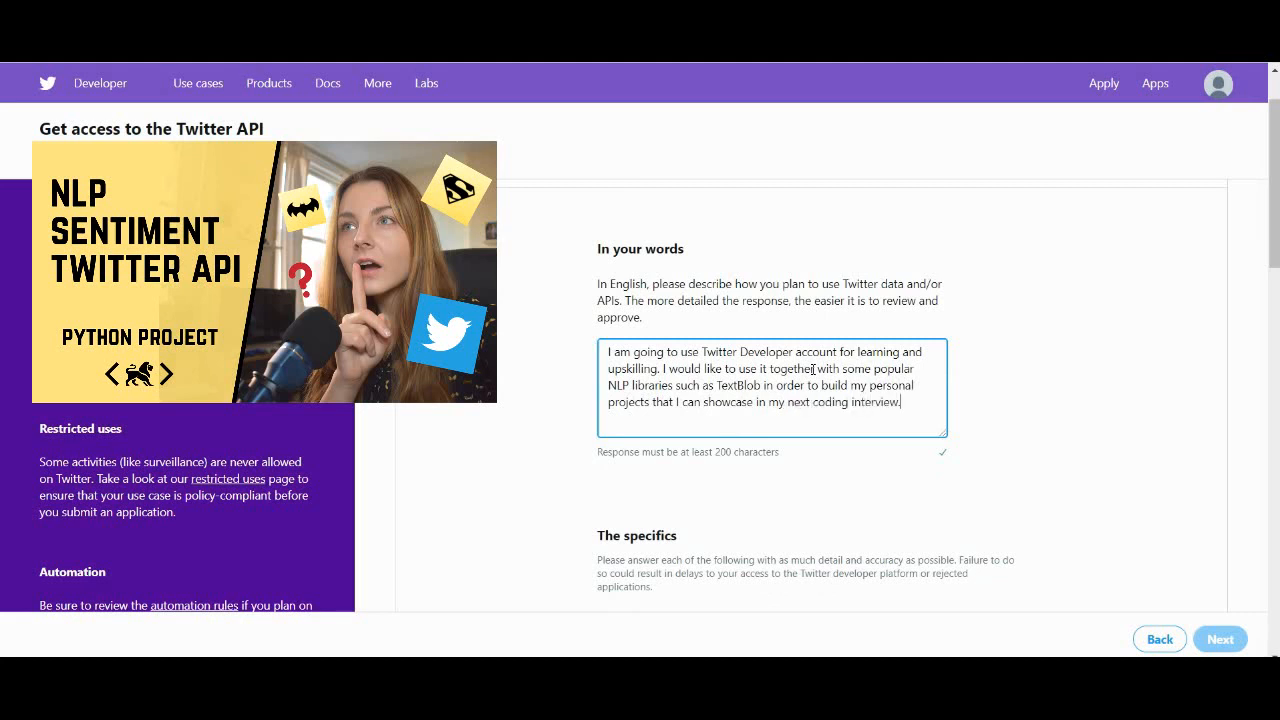
pyautogui.scroll(-3)
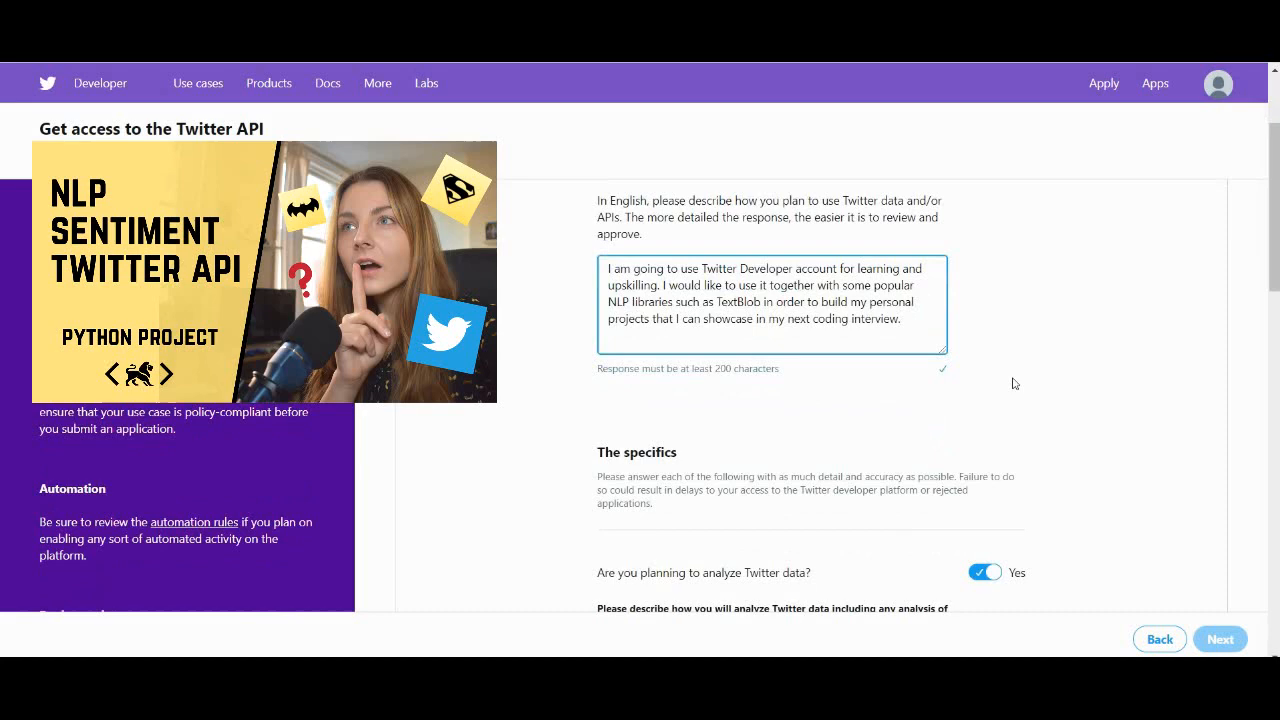
# Answer Yes for Tweet features: downloading realtime keyword tweets to understand sentiment
pyautogui.scroll(-3)
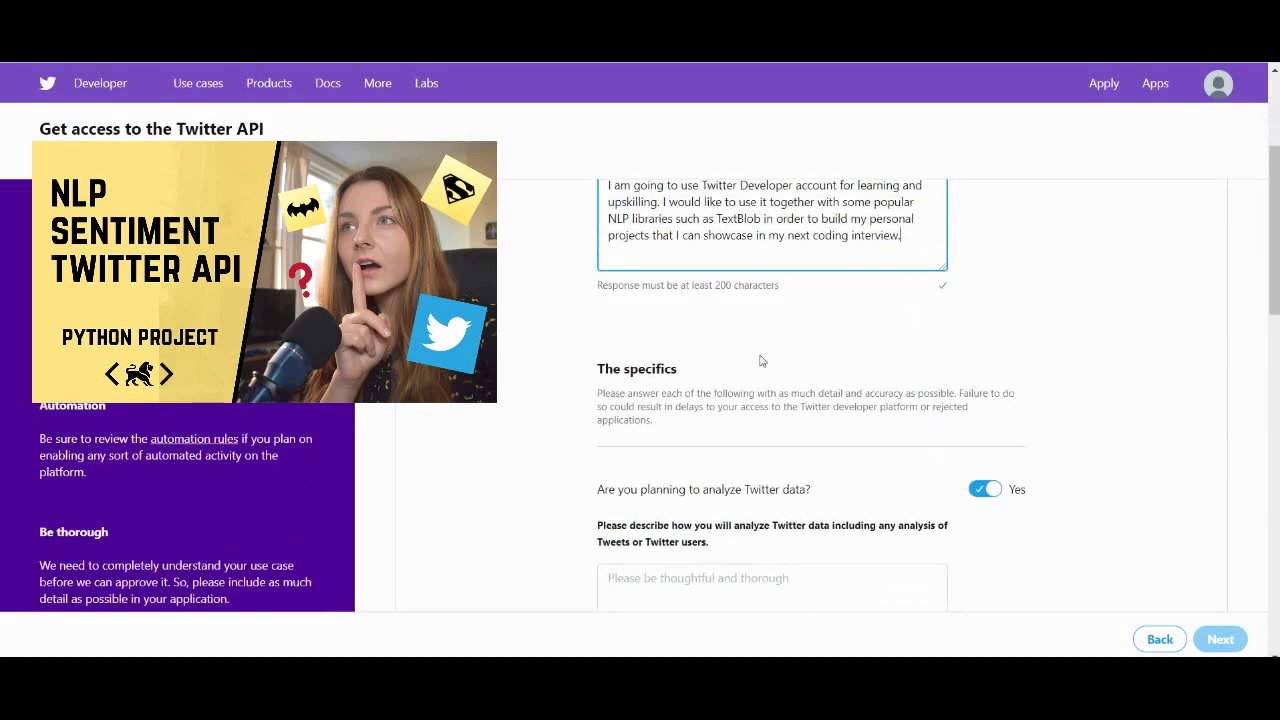
pyautogui.scroll(-3)
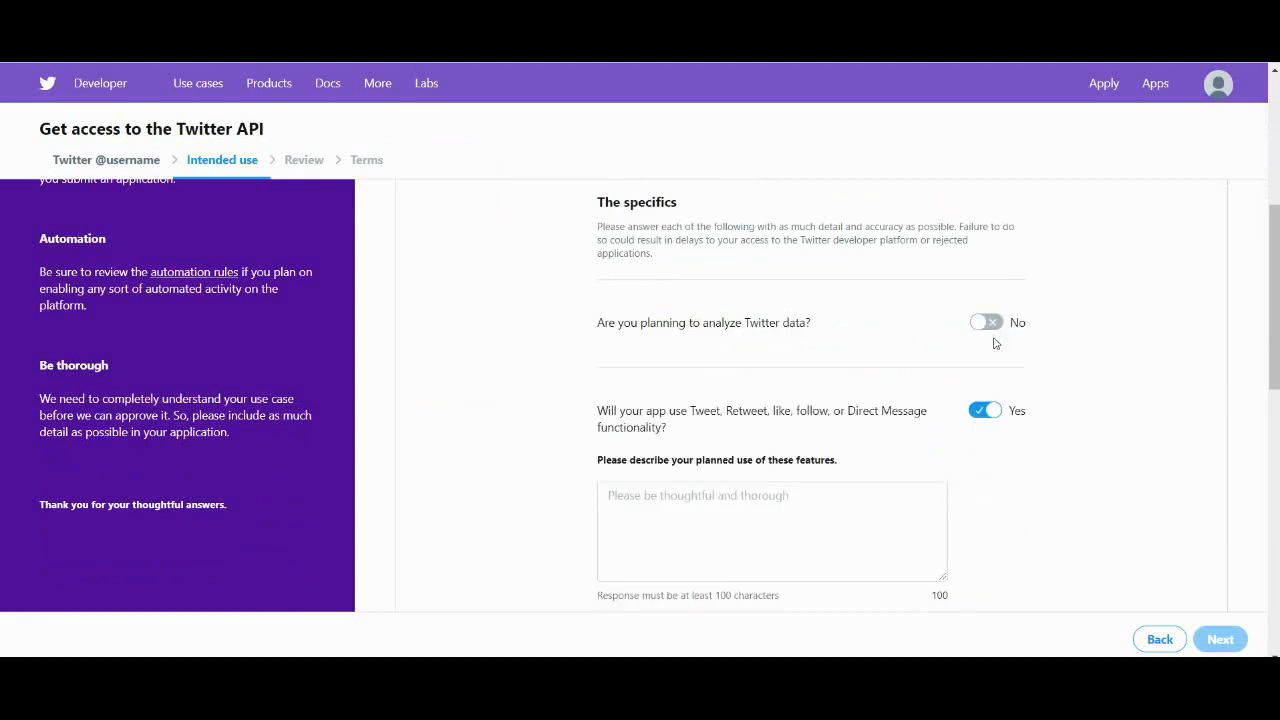
pyautogui.write('Yes, I would like to dow')
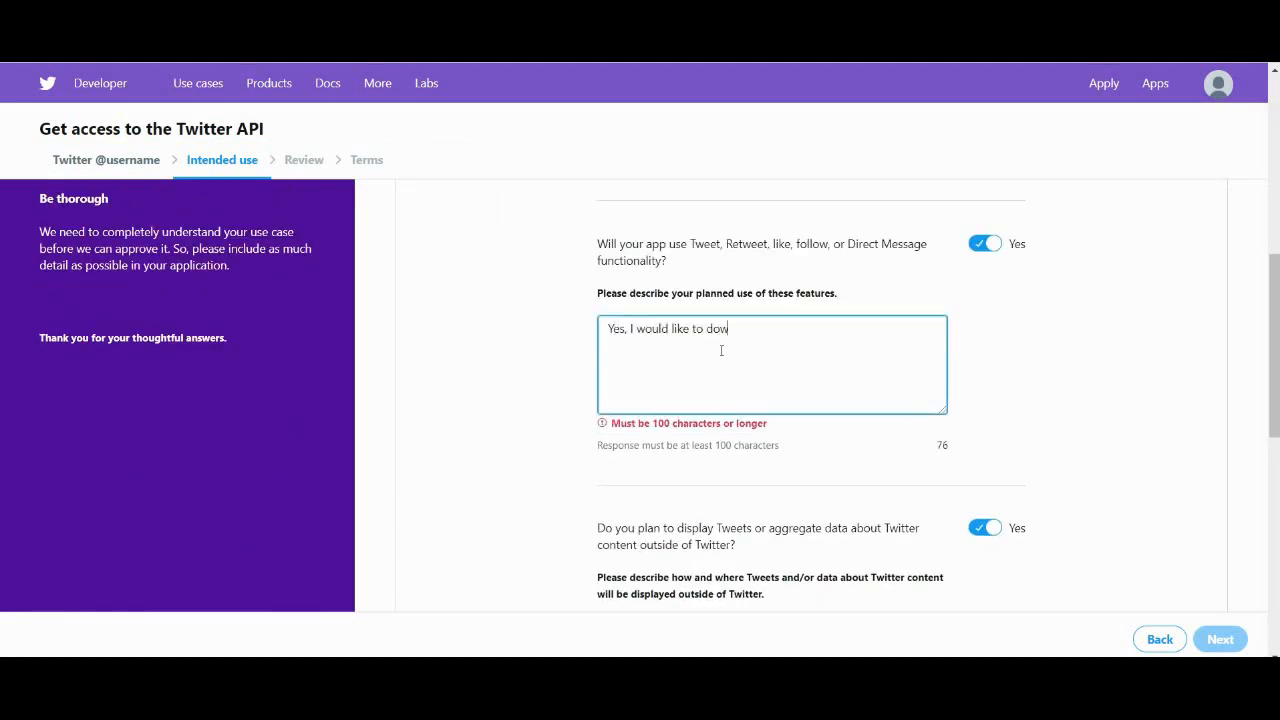
pyautogui.write('nload 10')
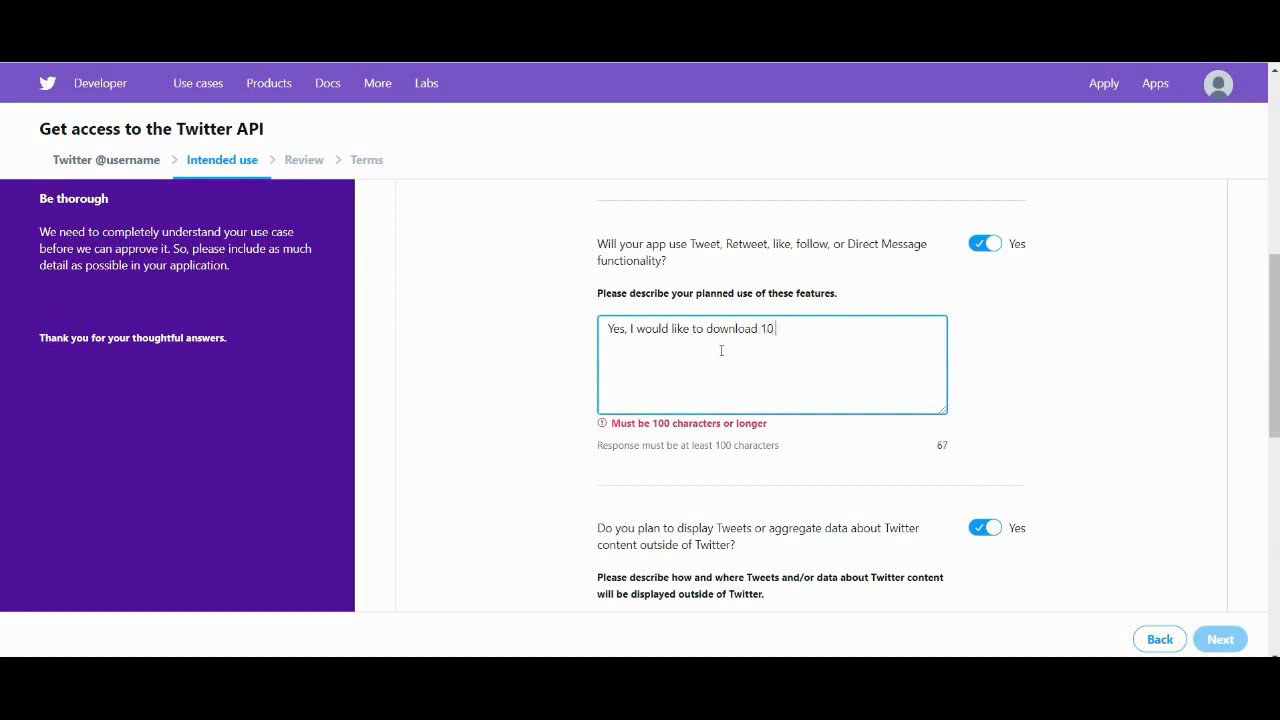
pyautogui.write('realti')
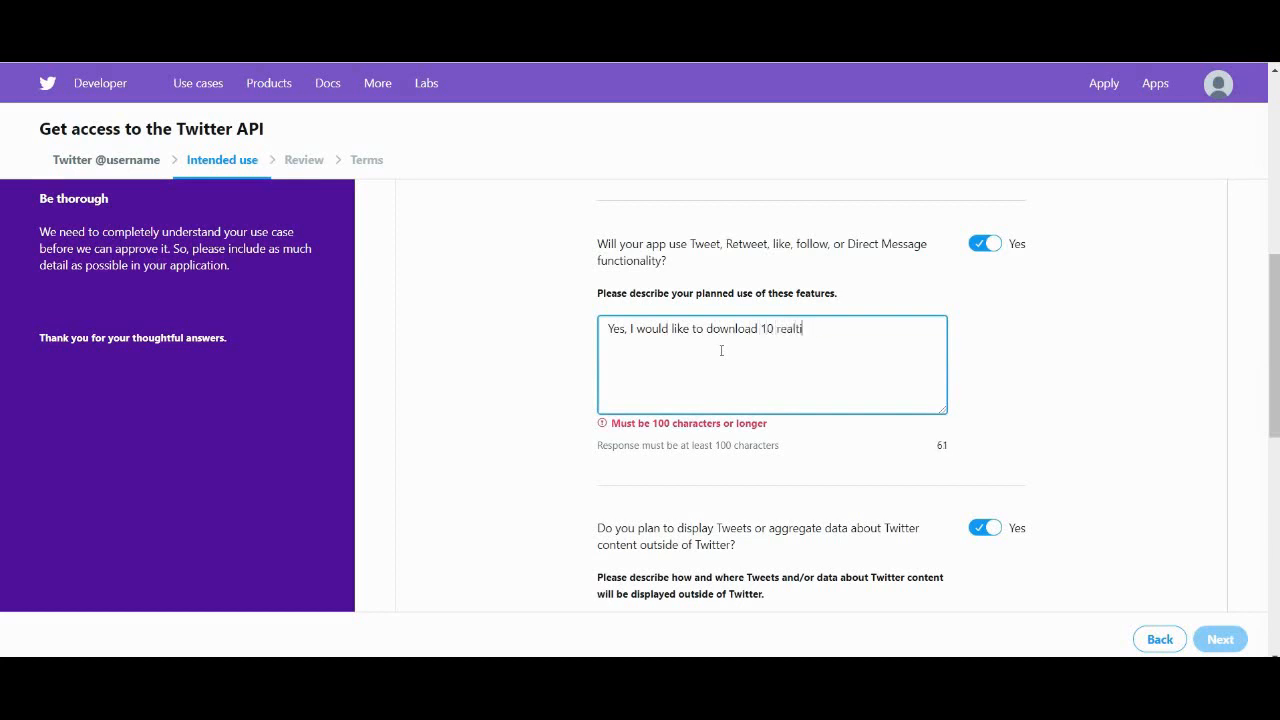
pyautogui.write('me tweets rela')
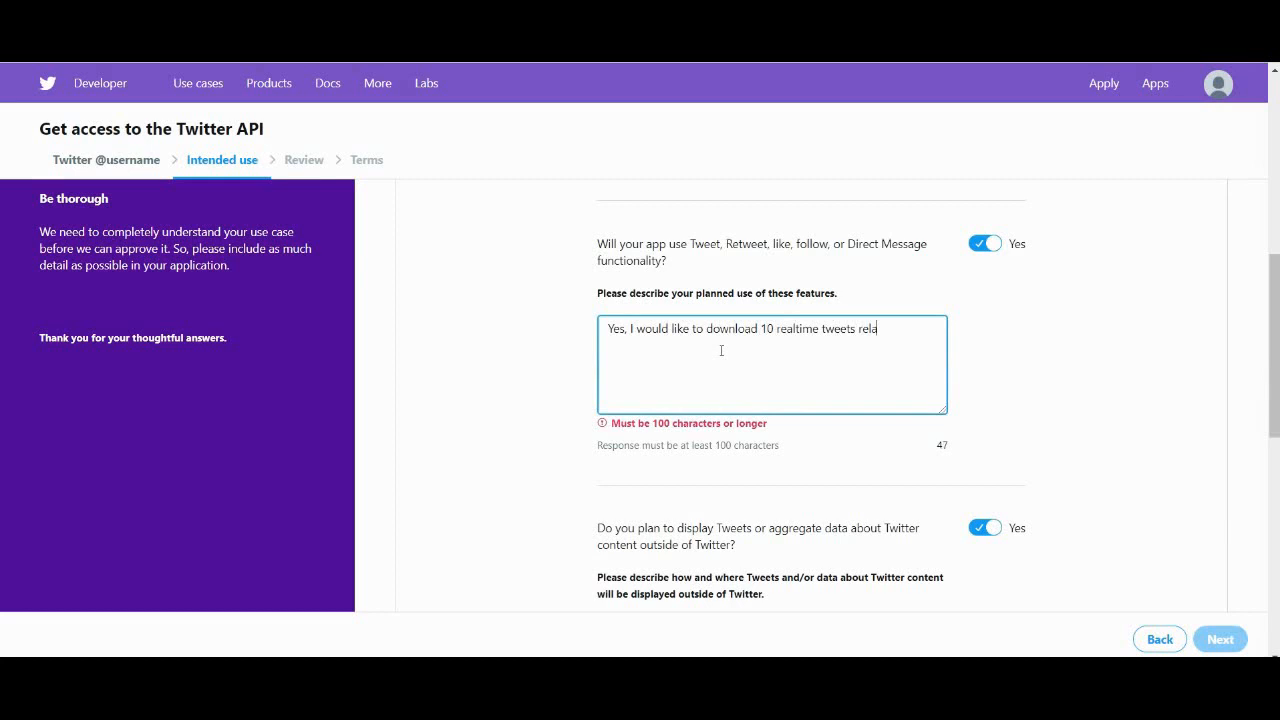
pyautogui.write('ting to my chosen kwy')
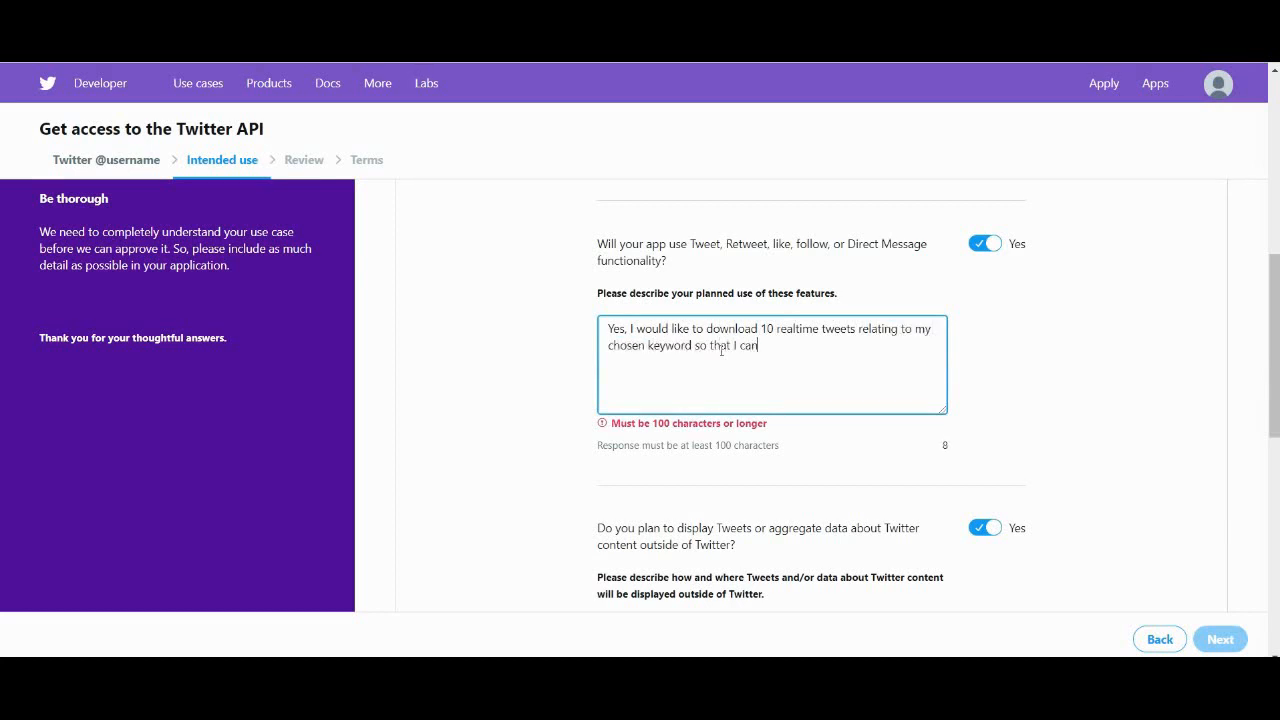
pyautogui.write('understand the sentiment that people have towar')
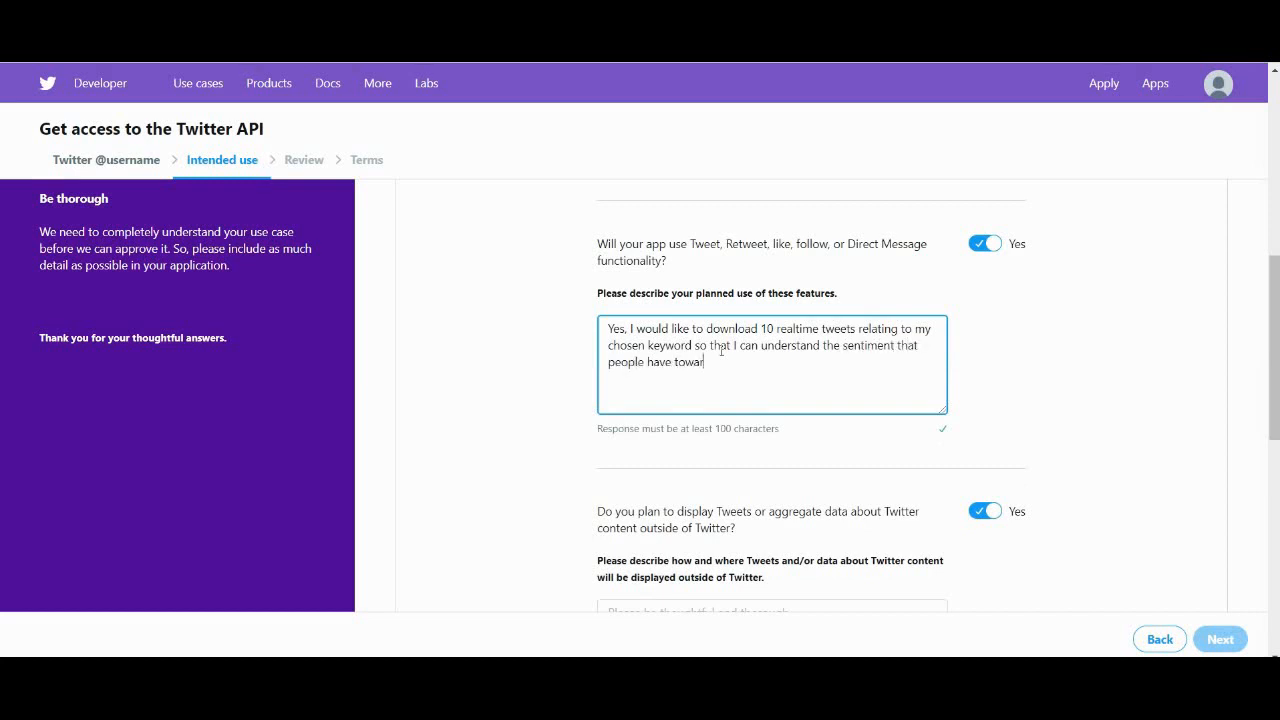
pyautogui.write('ds that thing at t')
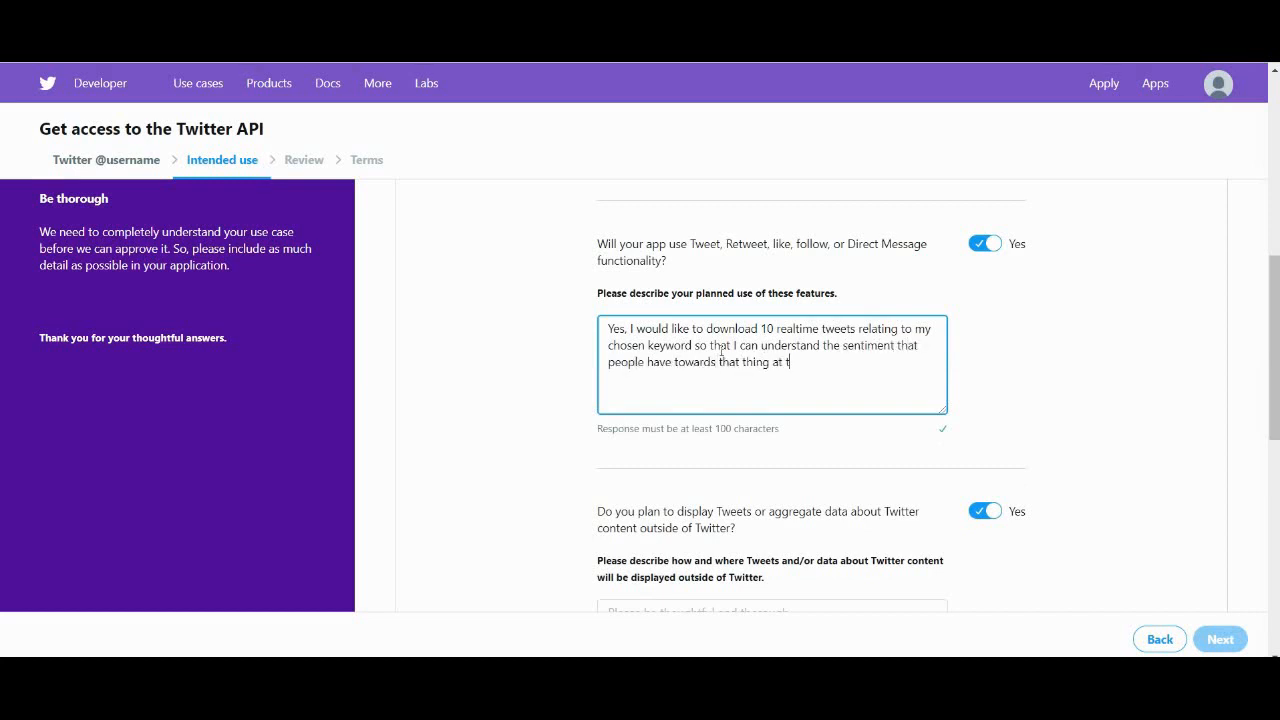
# Answer No to off-Twitter display and government sharing, then approve the review
pyautogui.scroll(-3)
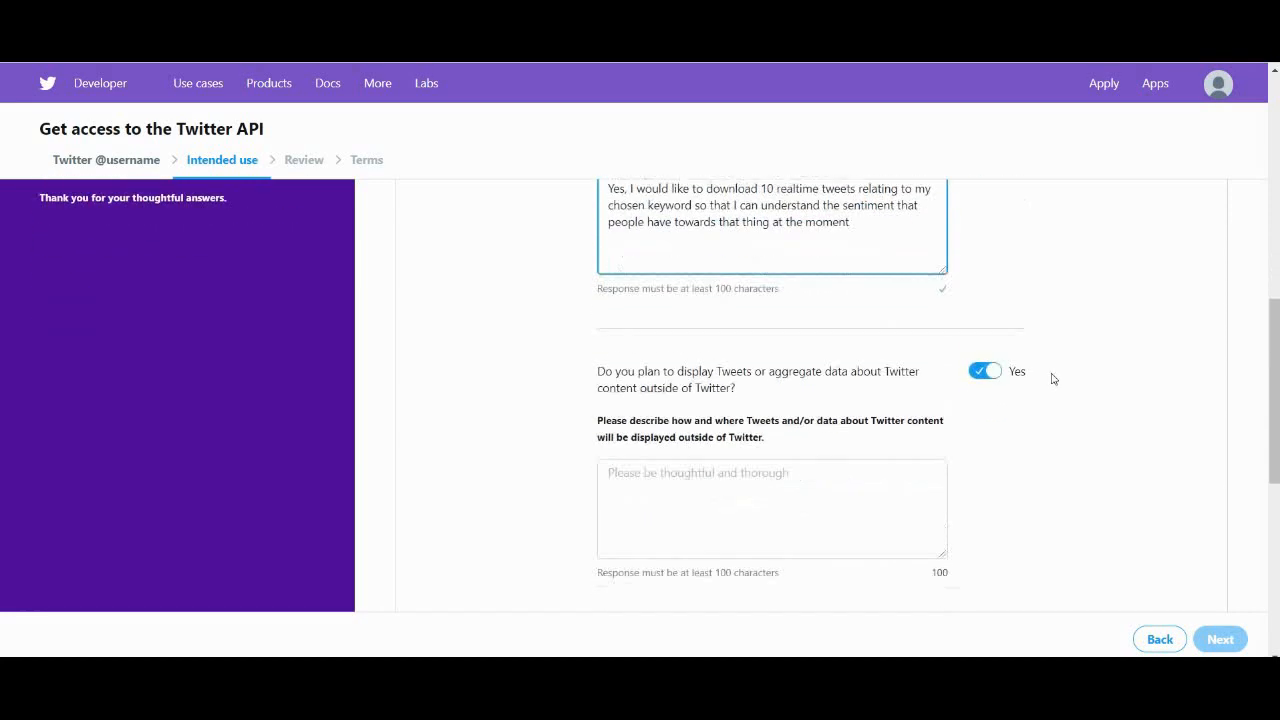
pyautogui.scroll(-3)
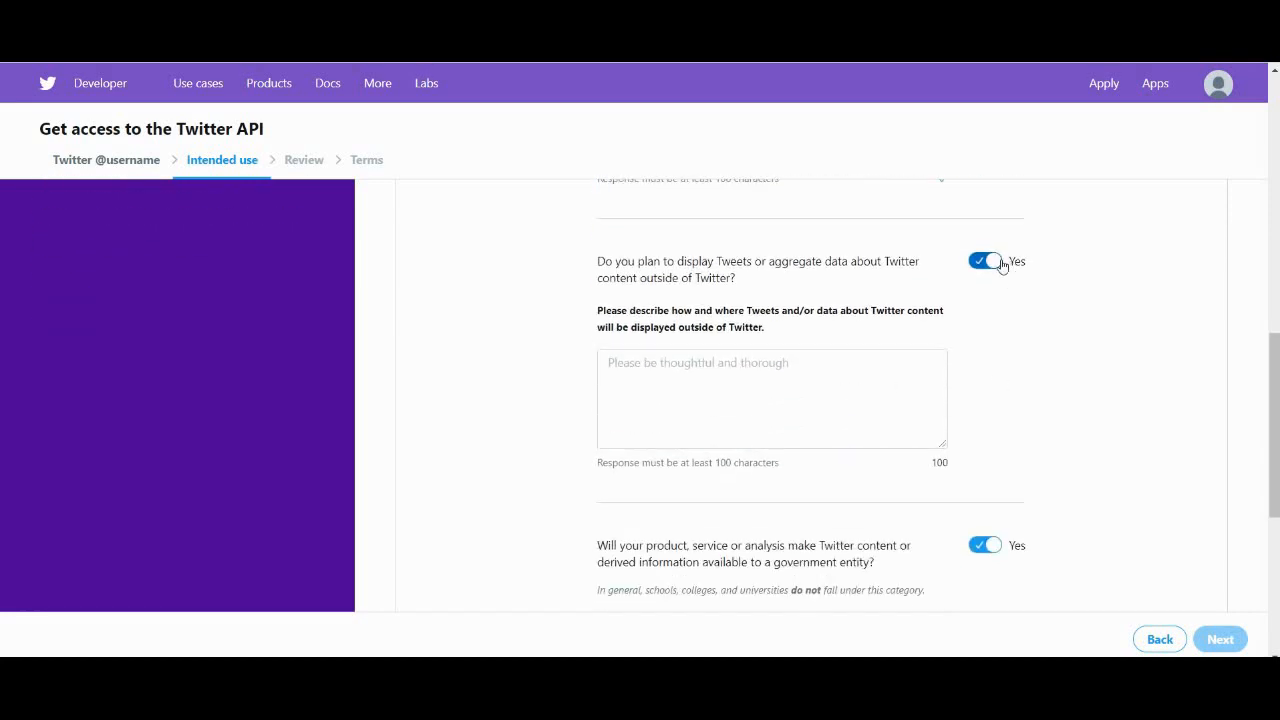
pyautogui.click(987, 261)
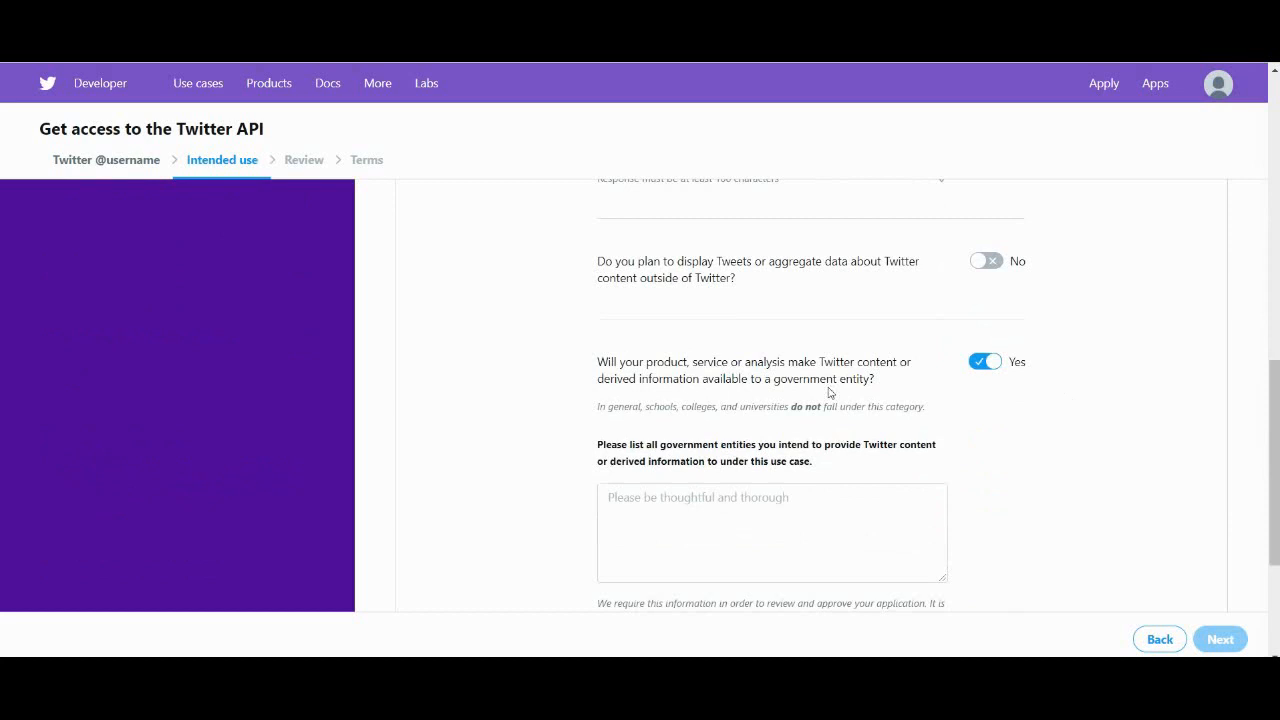
pyautogui.click(985, 361)
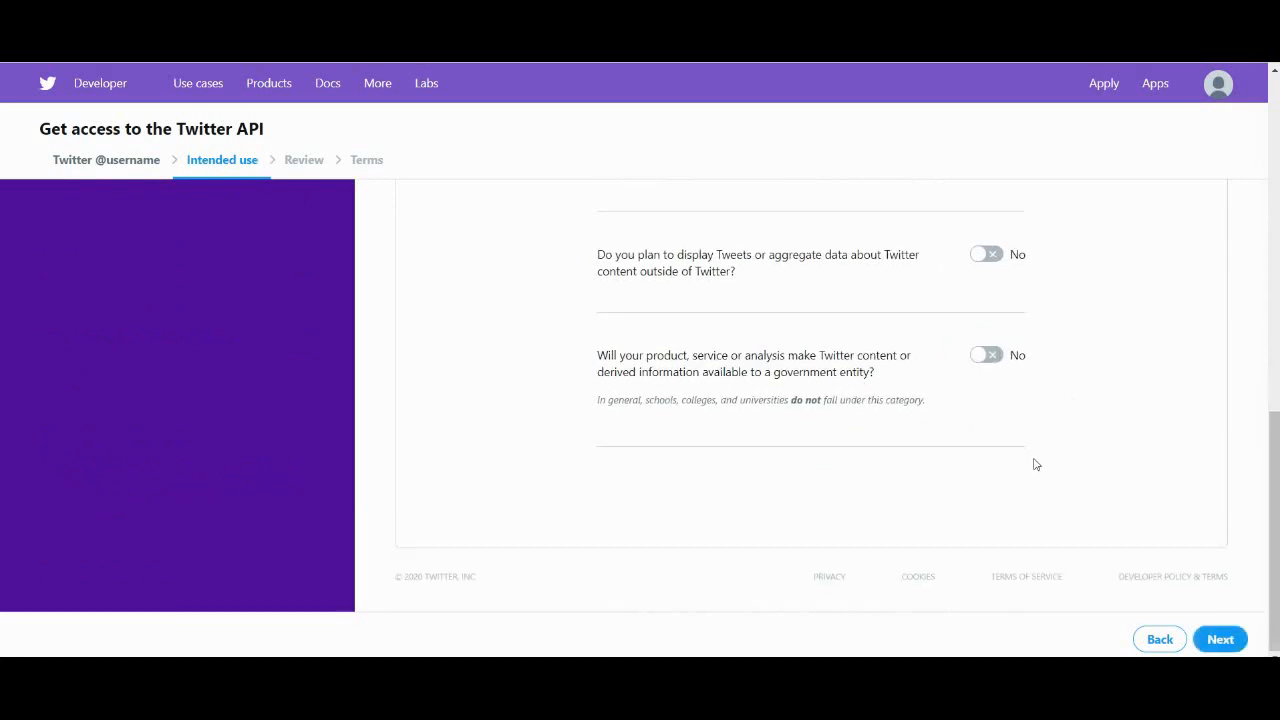
pyautogui.click(1220, 639)
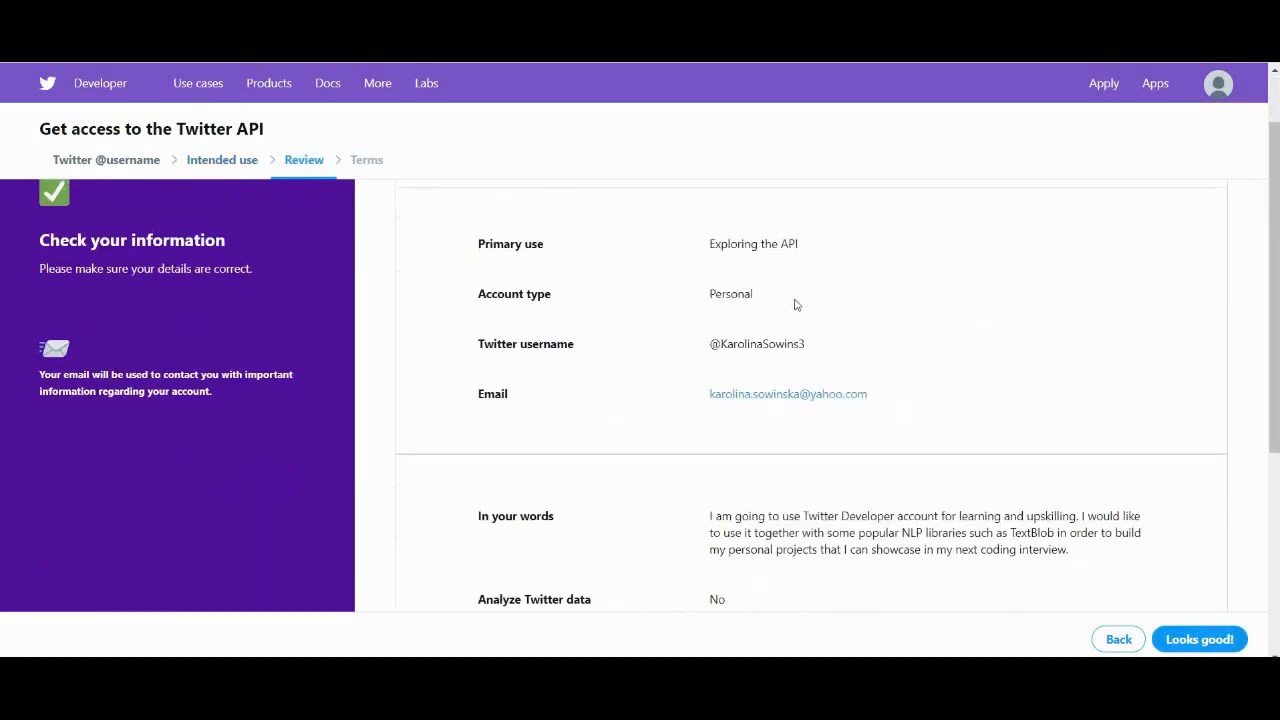
pyautogui.scroll(-3)
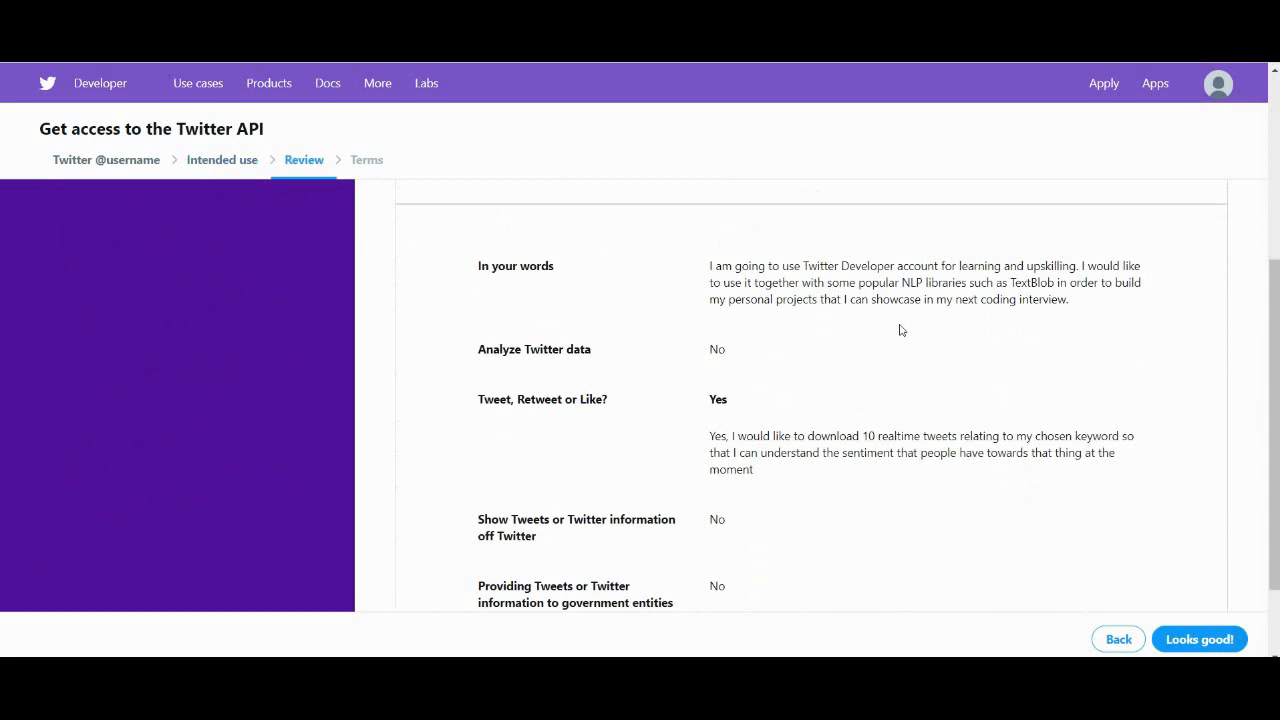
pyautogui.scroll(-3)
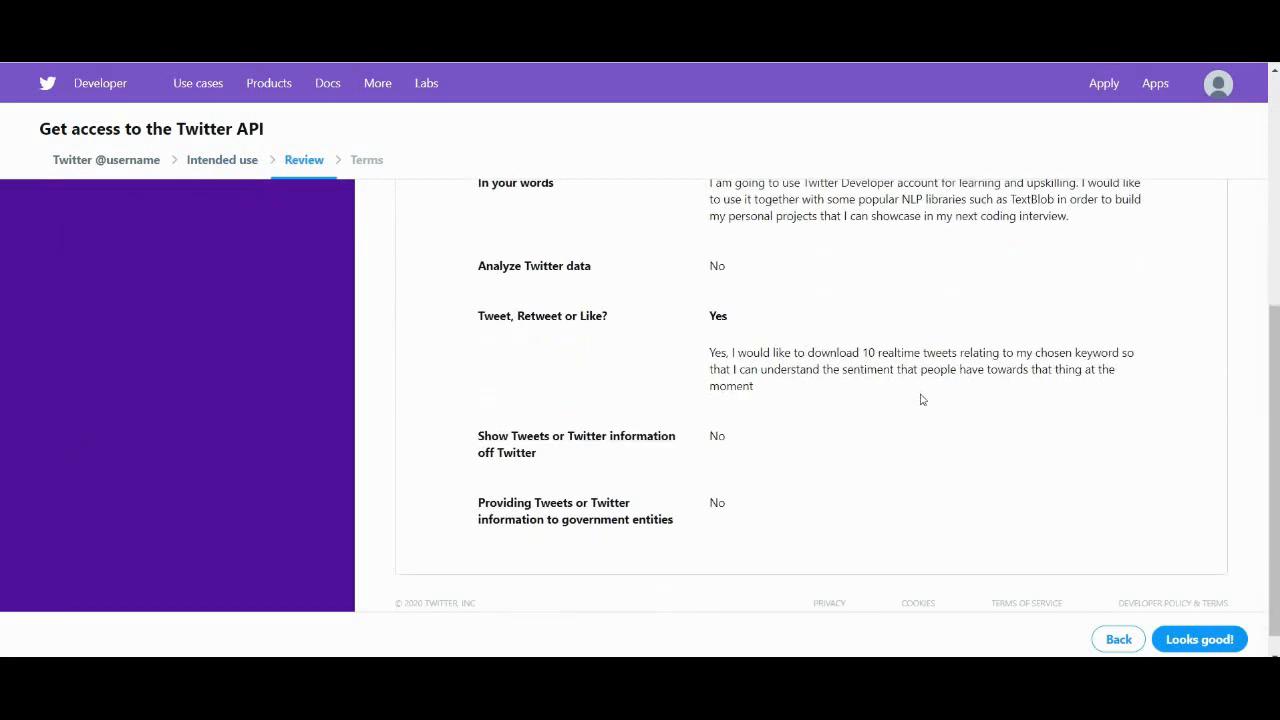
pyautogui.click(1199, 639)
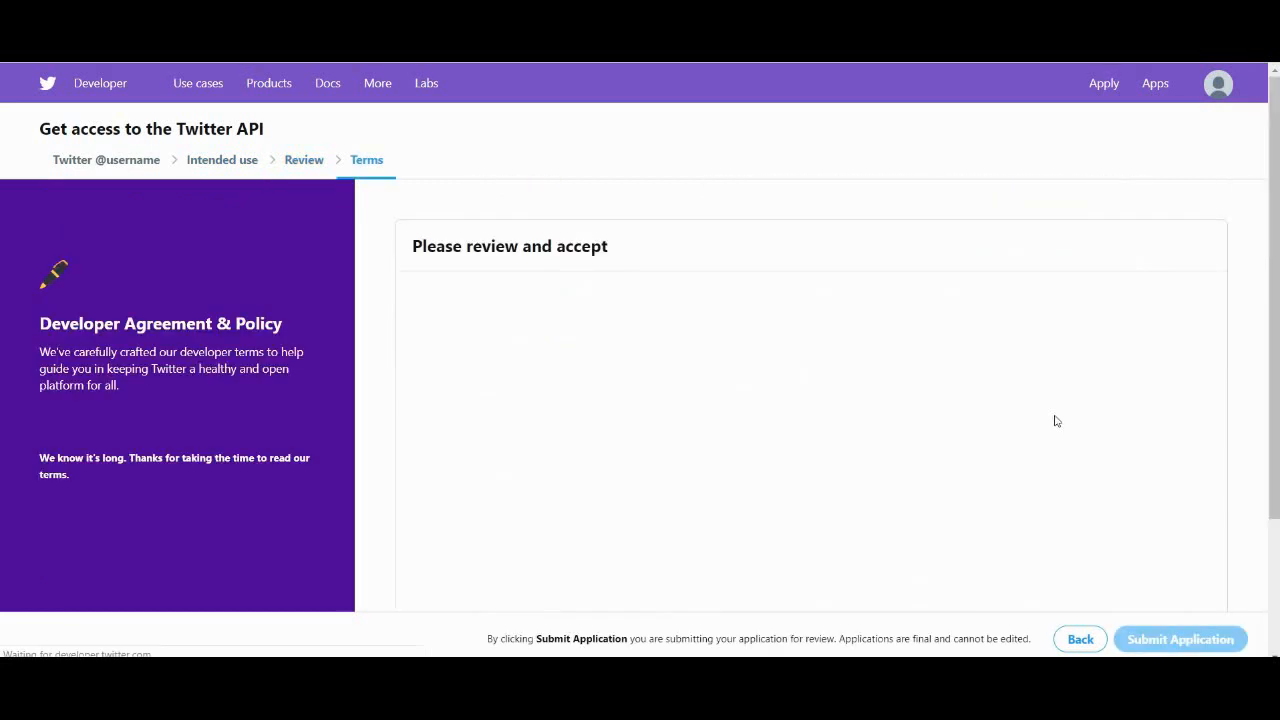
# Accept the Developer Agreement and submit the developer account application
pyautogui.scroll(-3)
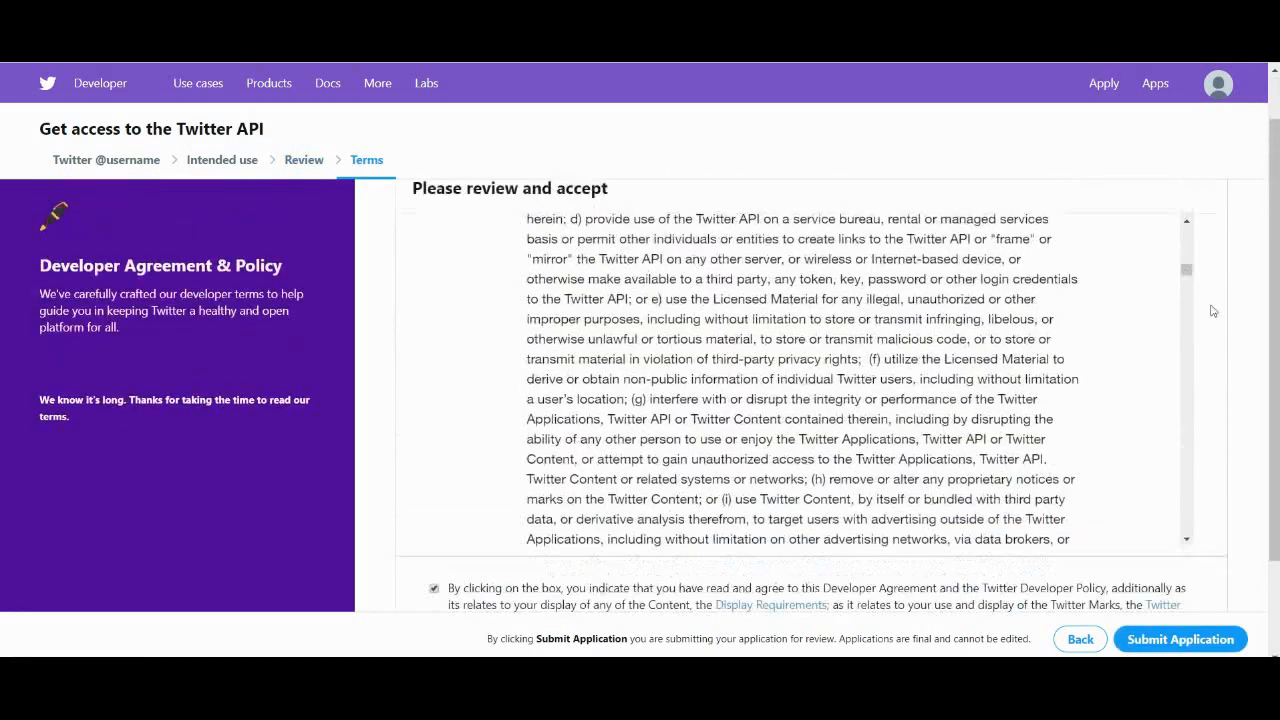
pyautogui.scroll(-3)
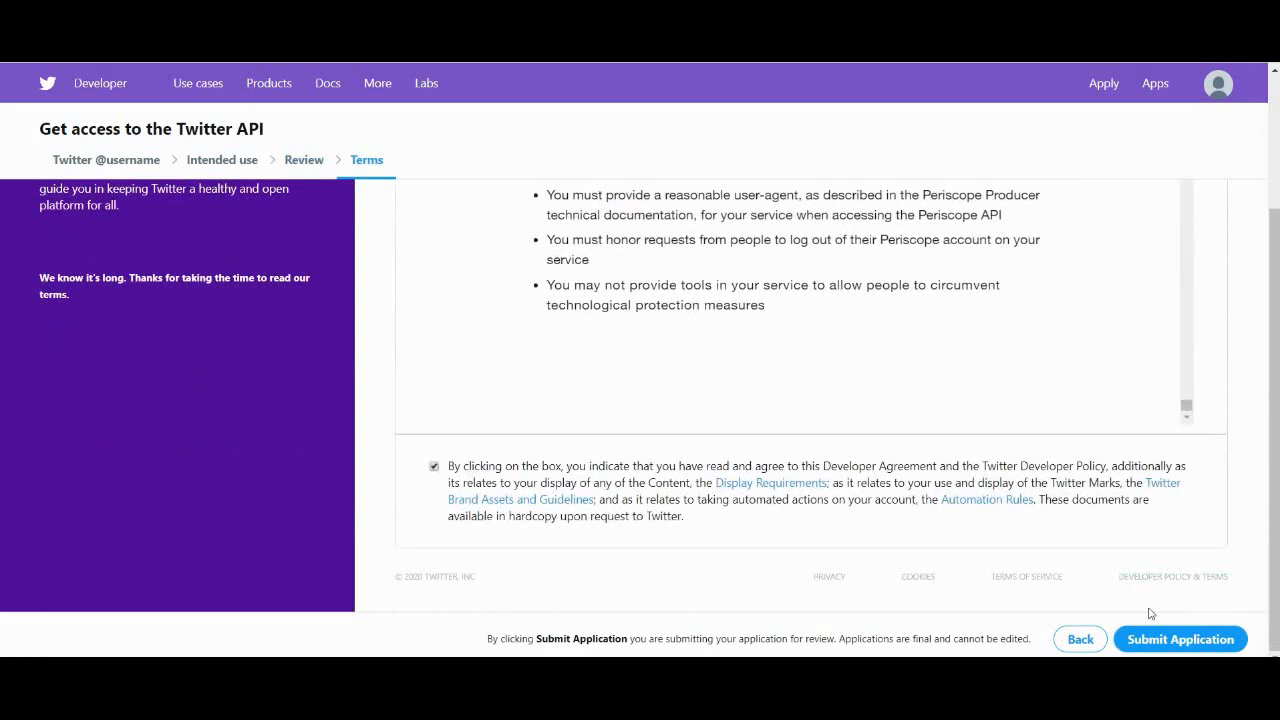
pyautogui.click(1180, 639)
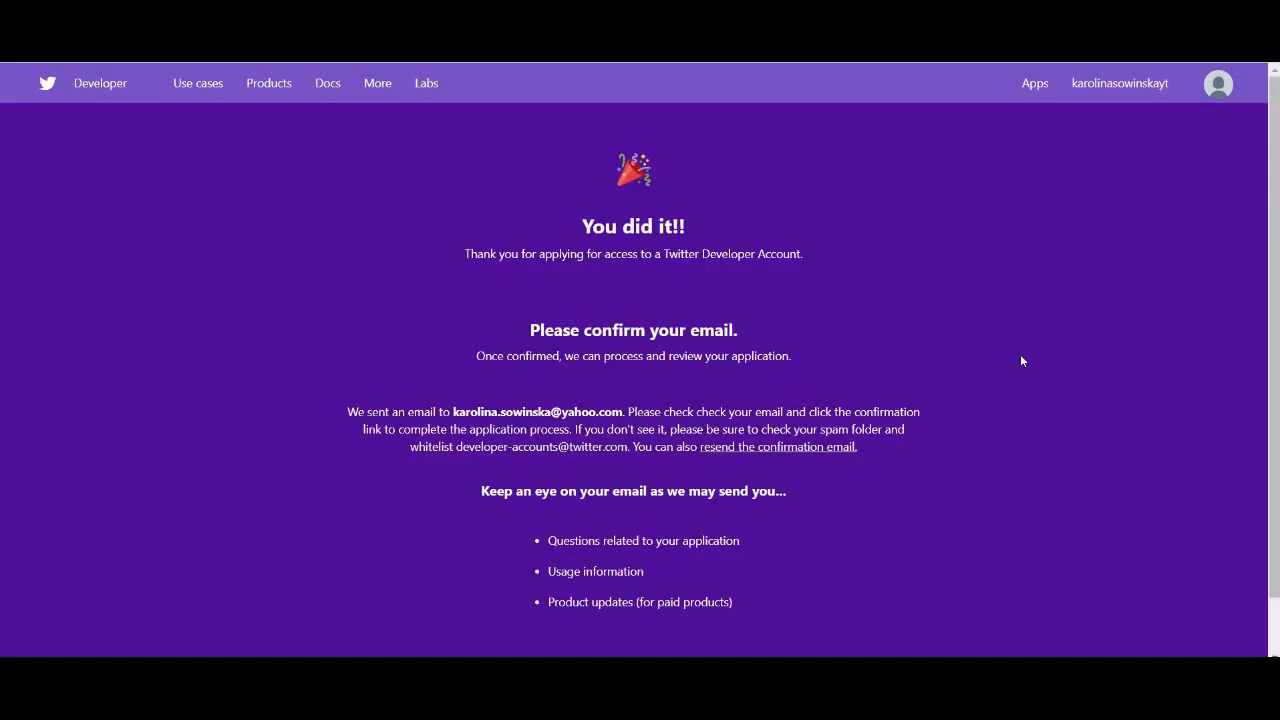
pyautogui.moveTo(840, 395)
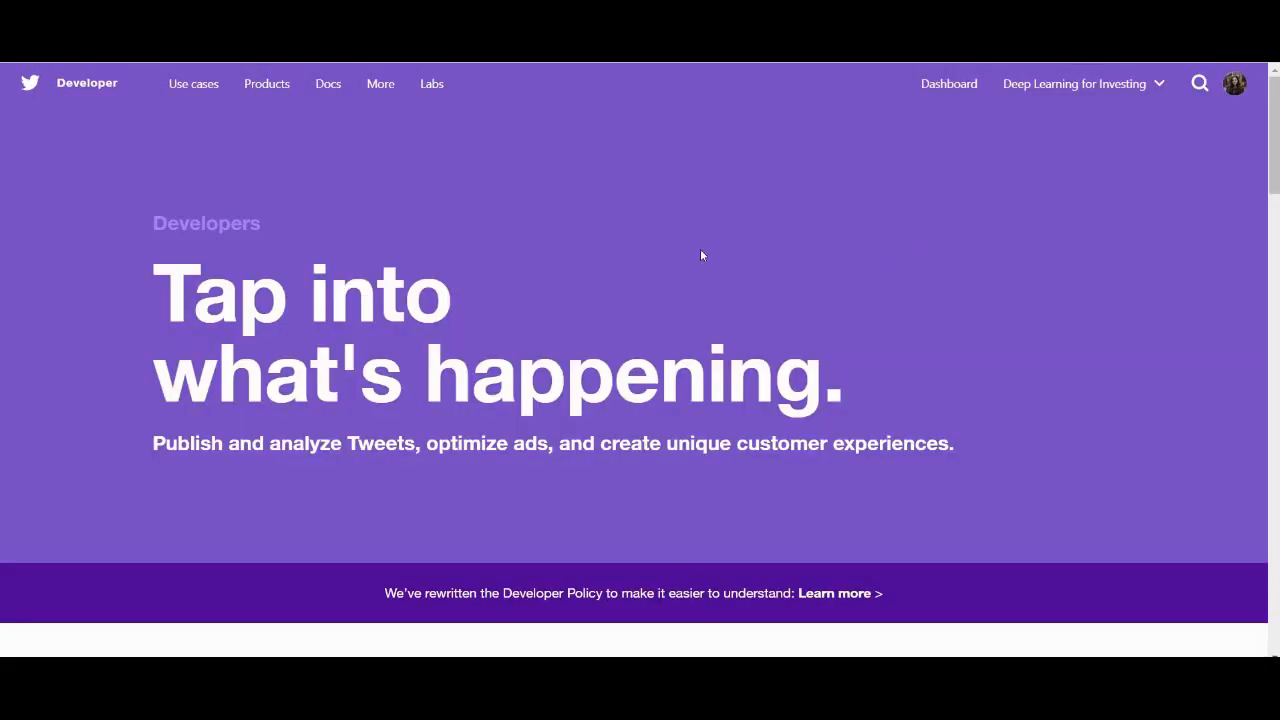
pyautogui.moveTo(1074, 156)
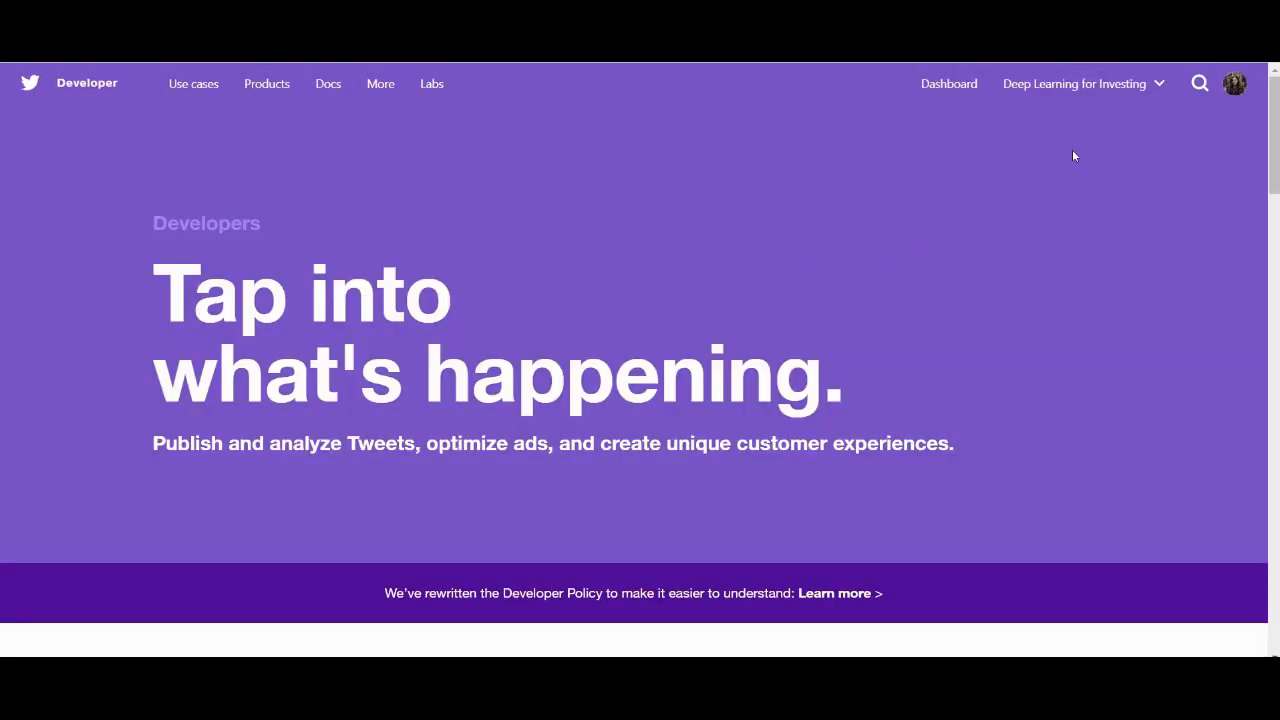
# Go to the Apps list through the account menu and start a new app
pyautogui.click(1082, 83)
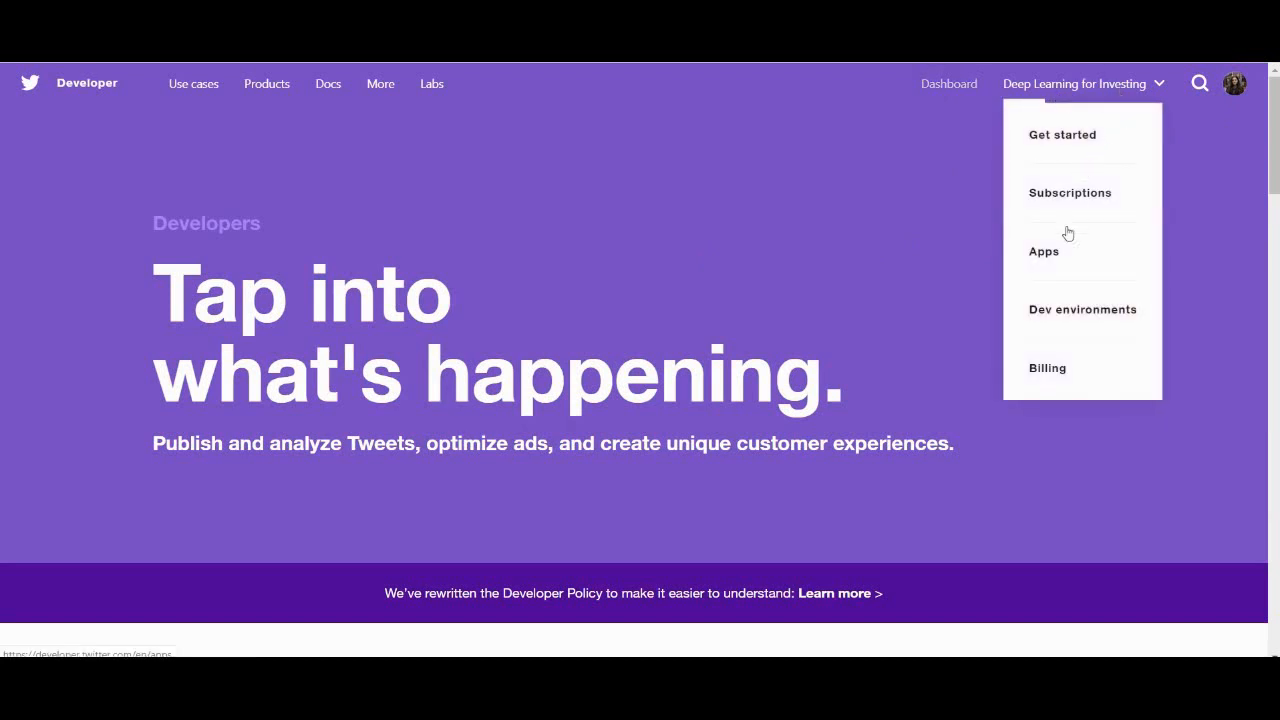
pyautogui.click(1044, 251)
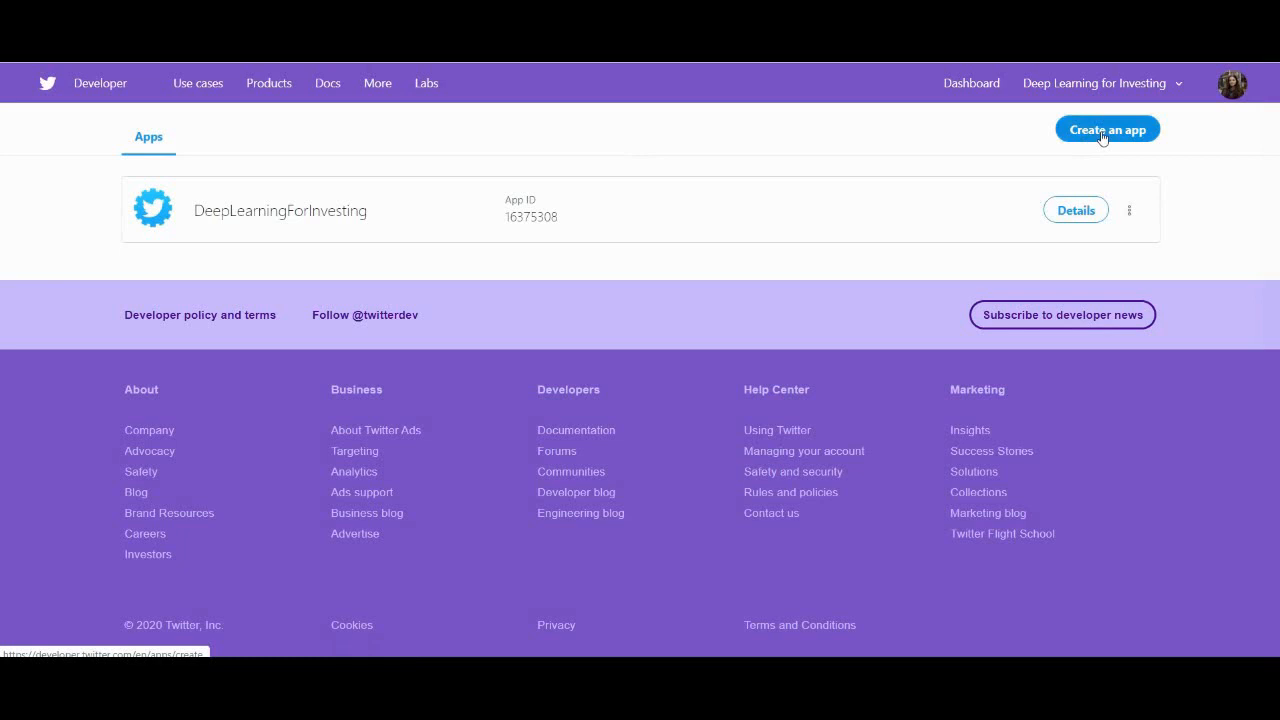
pyautogui.click(1107, 129)
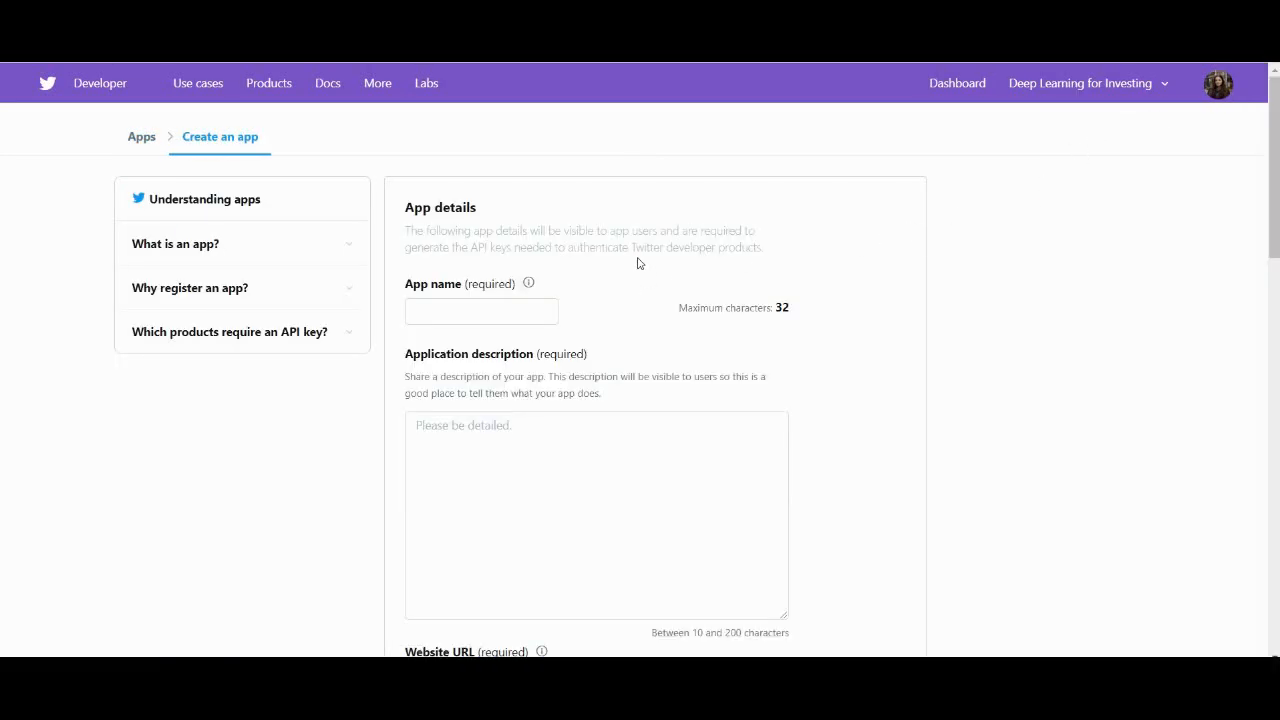
# Name the app 'world_sentiment_comparison' and describe it as comparing sentiment toward things
pyautogui.write('world_sentiment')
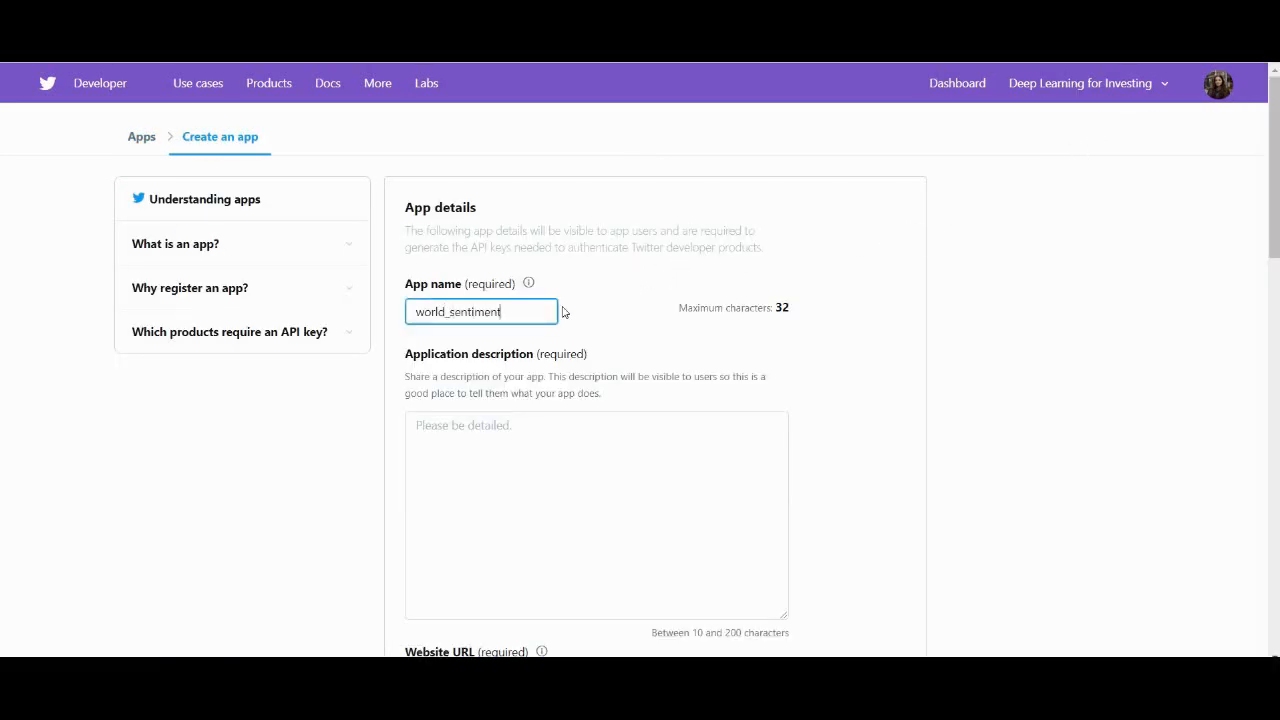
pyautogui.write('_compari')
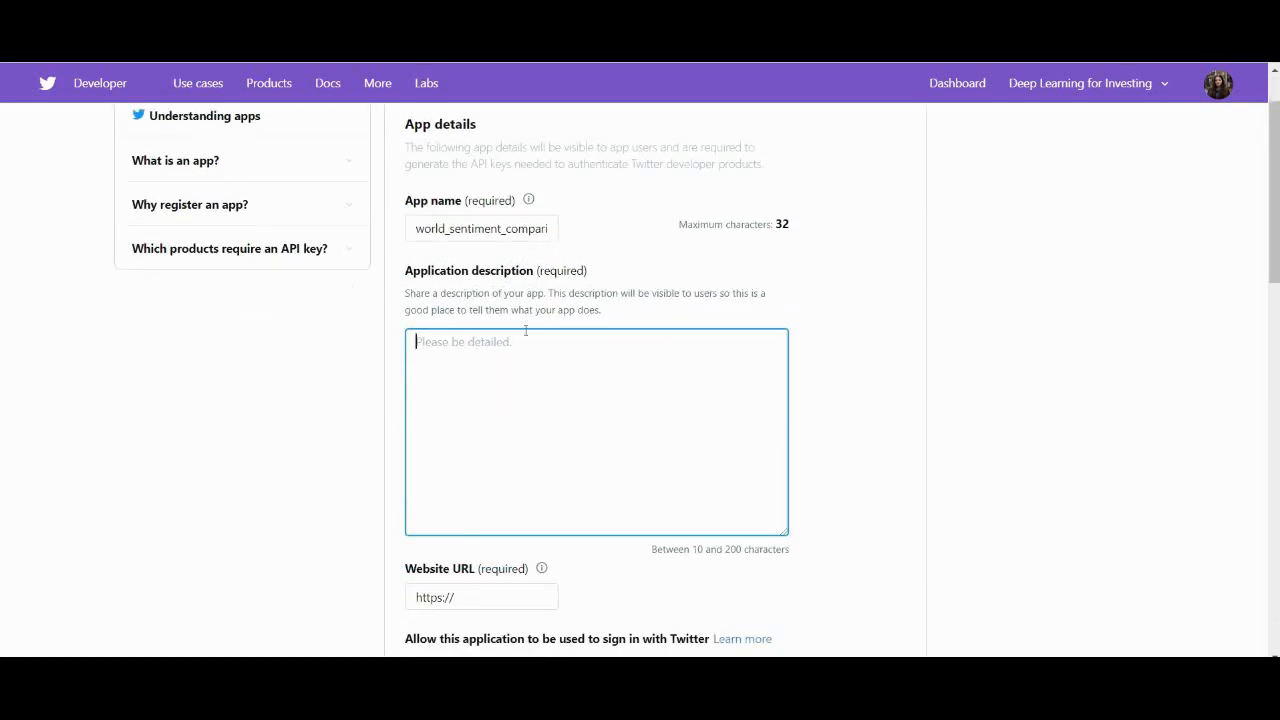
pyautogui.scroll(-3)
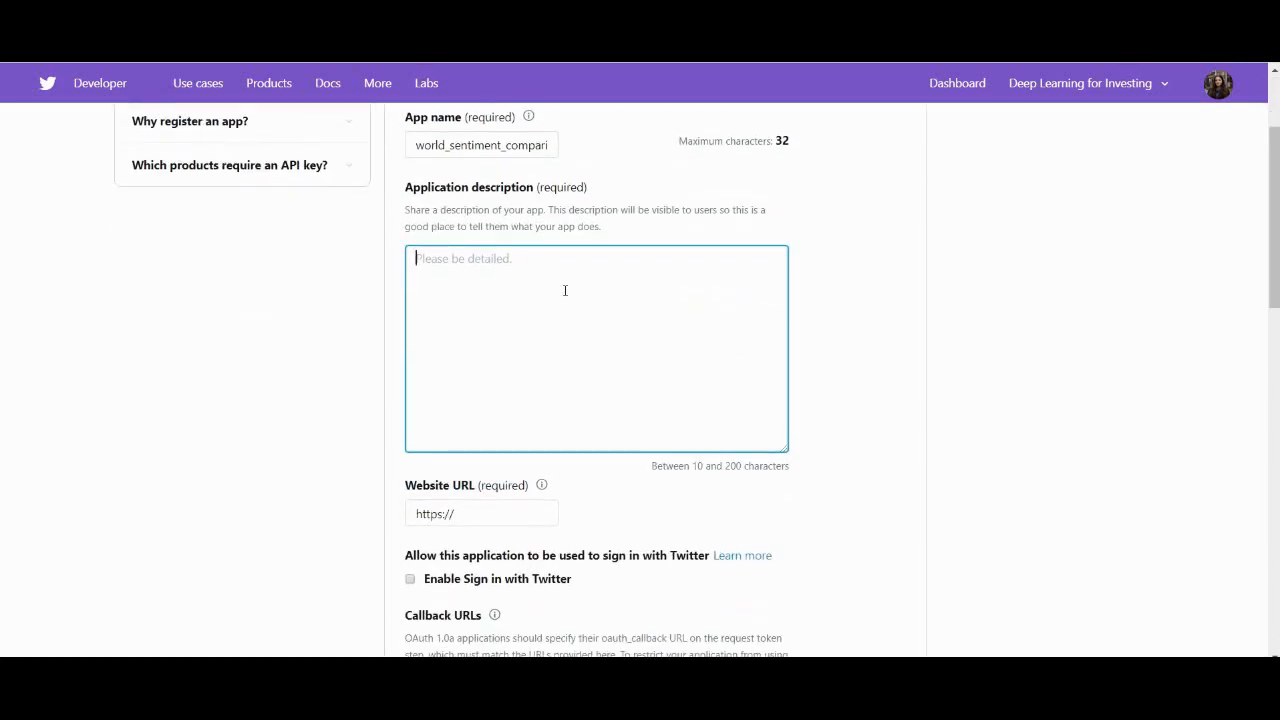
pyautogui.write('My app compares the sentiment towards two things and specifies the')
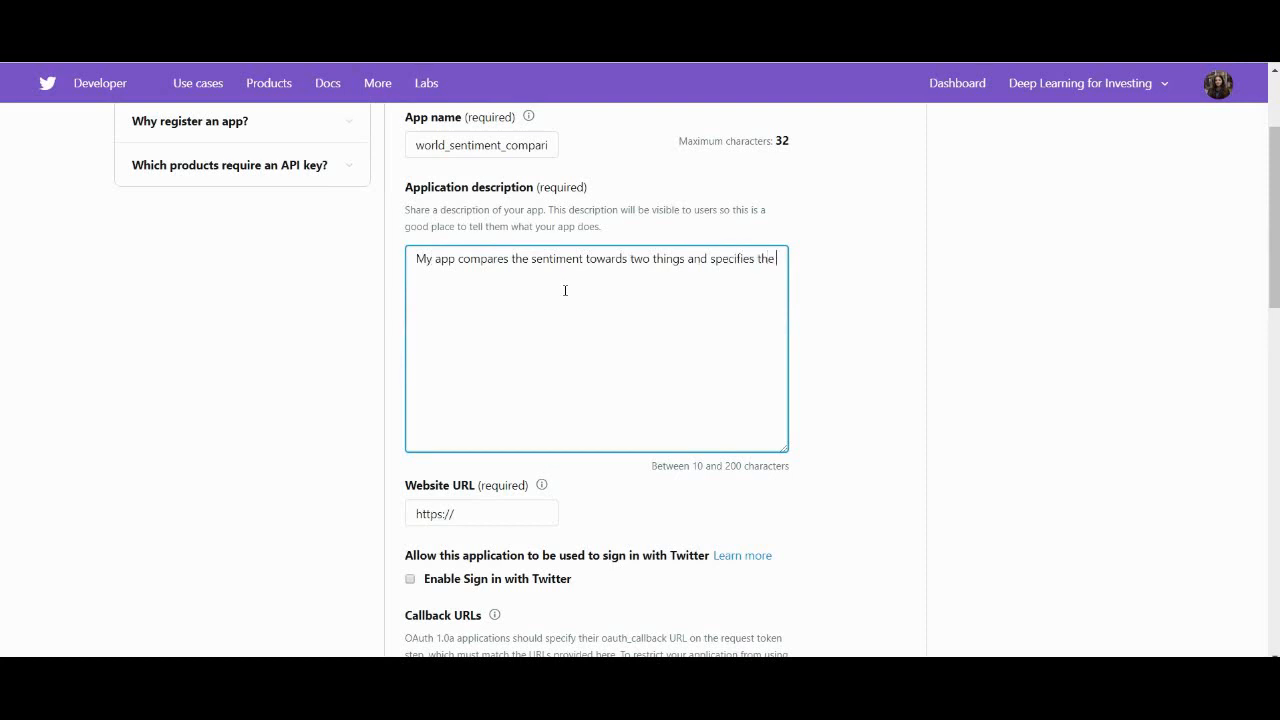
pyautogui.write('thing that pe')
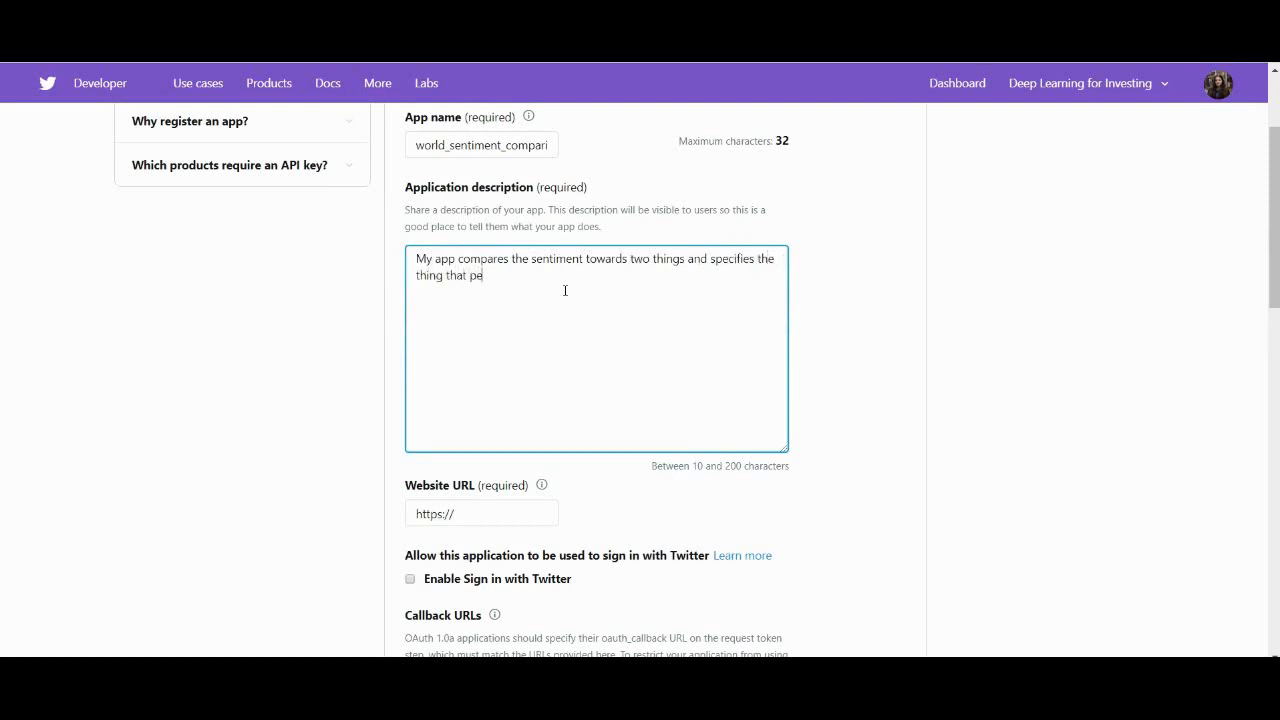
pyautogui.scroll(-3)
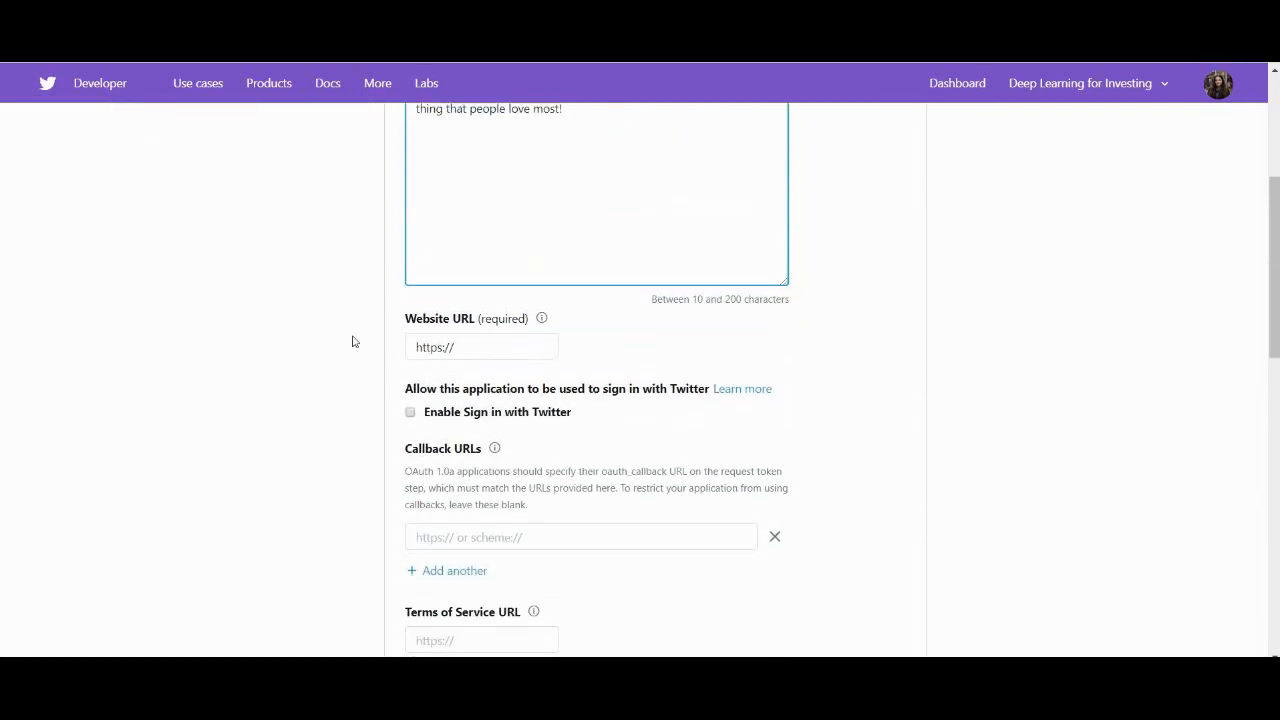
pyautogui.click(542, 318)
pyautogui.write('twitter.com')
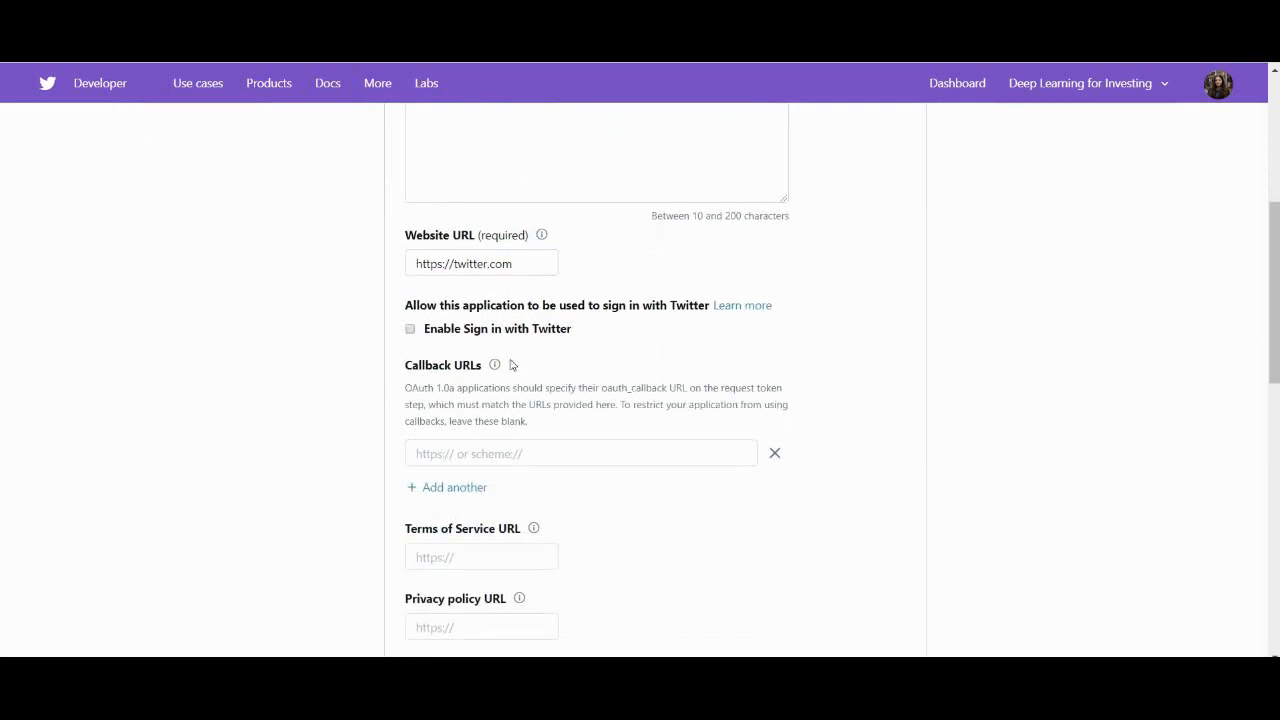
pyautogui.scroll(-3)
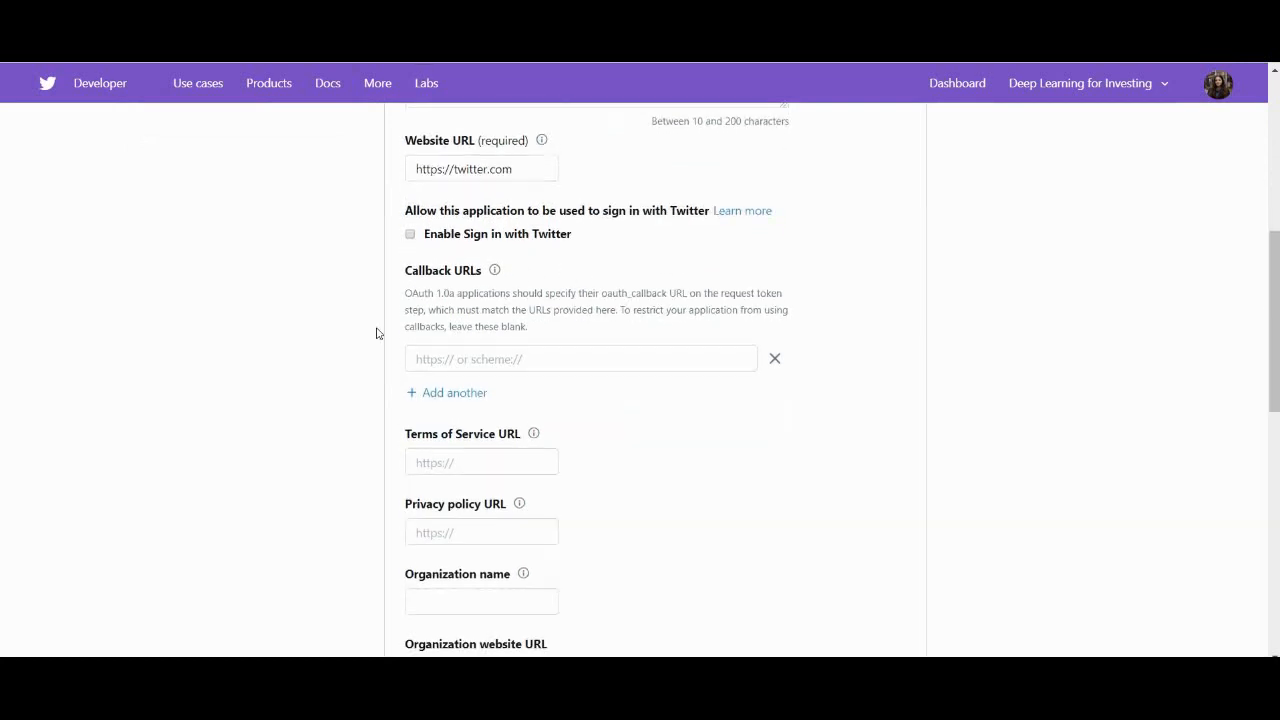
pyautogui.scroll(-3)
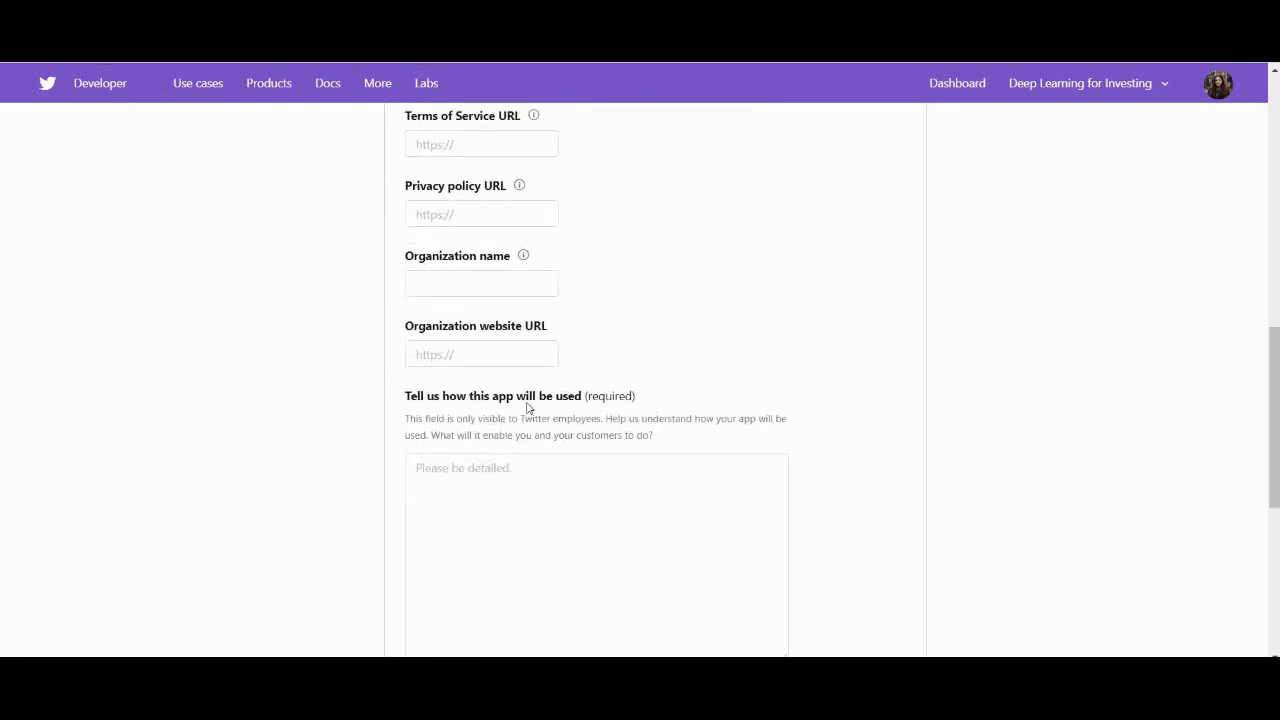
pyautogui.scroll(-3)
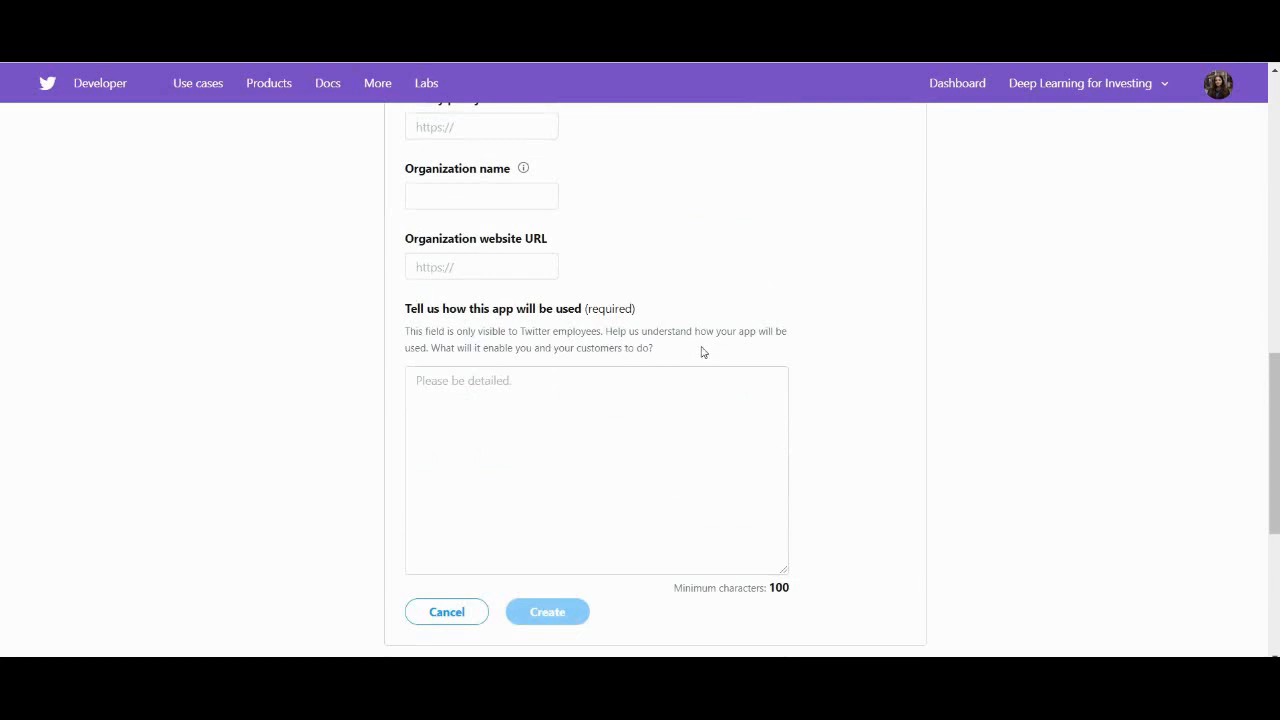
# Explain the app compares sentiment of realtime tweets for two keywords, then create it
pyautogui.click(595, 470)
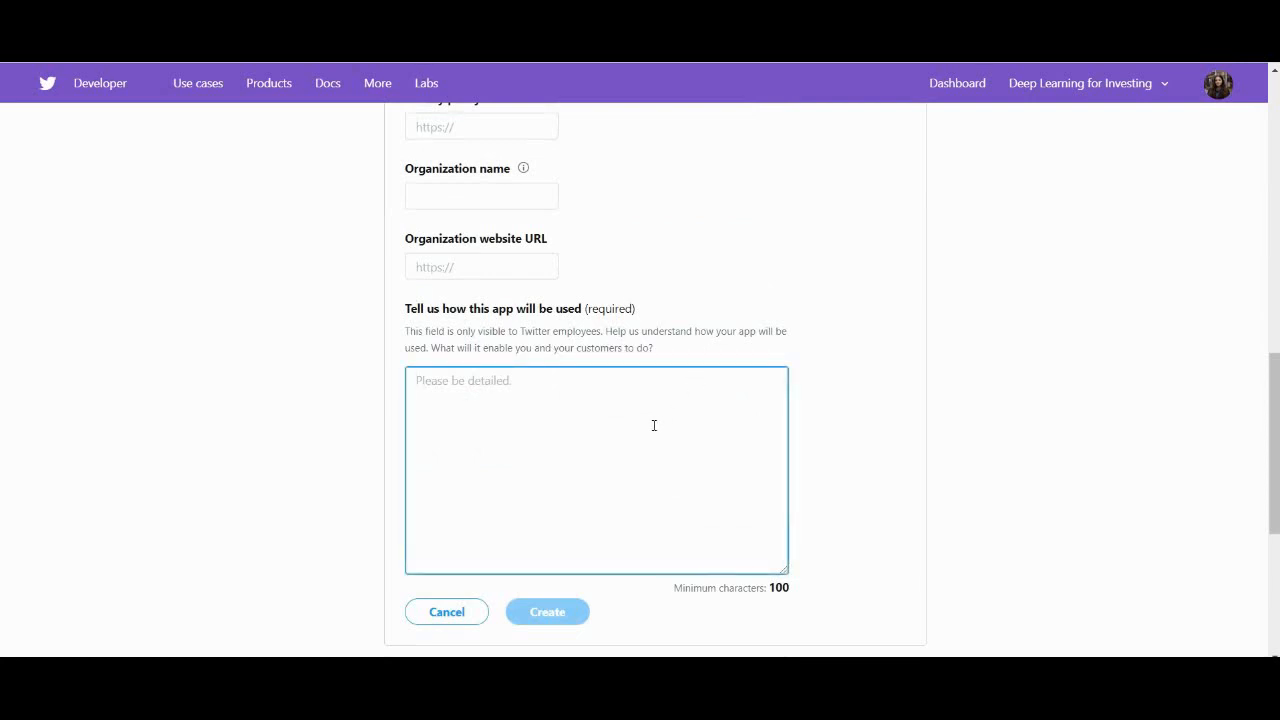
pyautogui.write('It will compare sen')
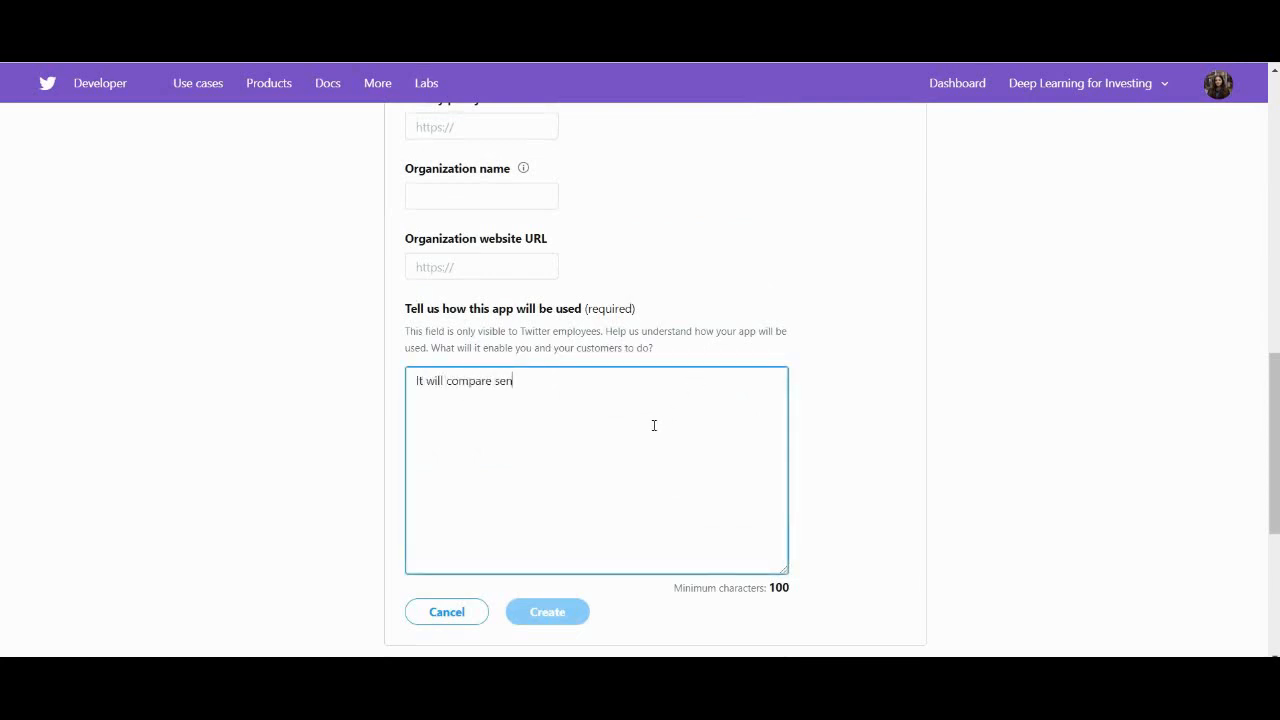
pyautogui.write('timent of two thing')
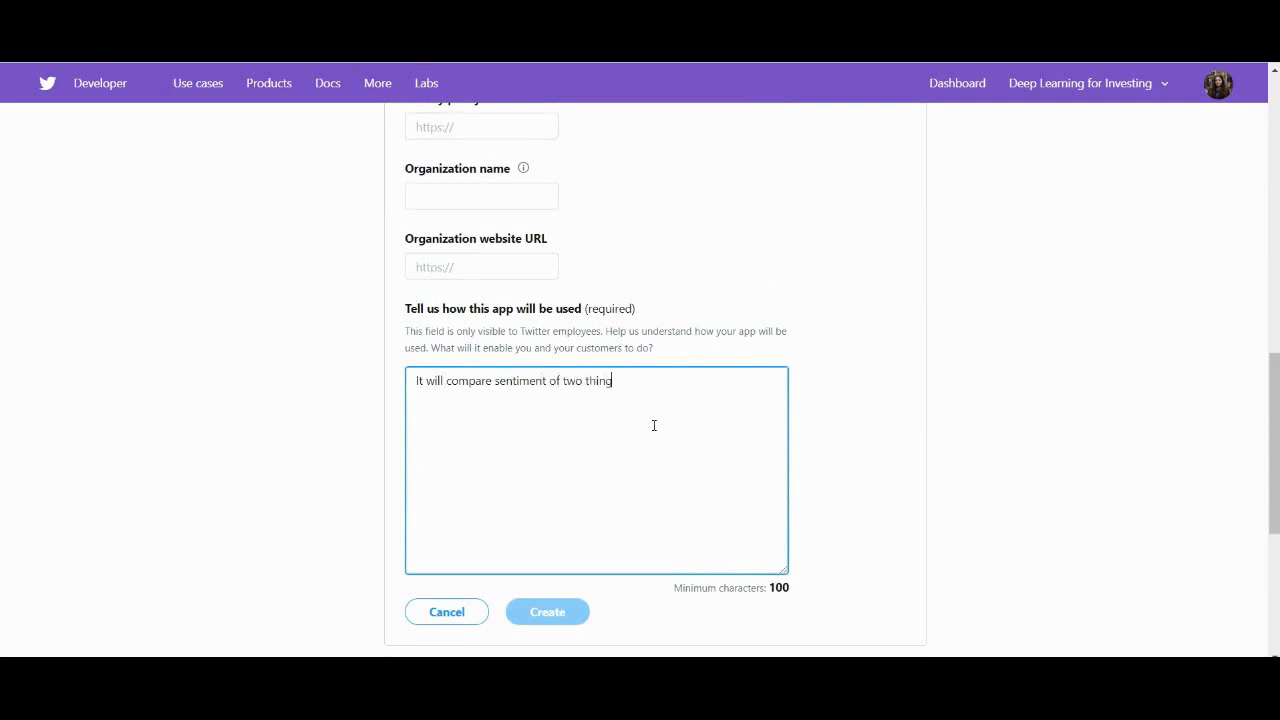
pyautogui.write('s. It will download')
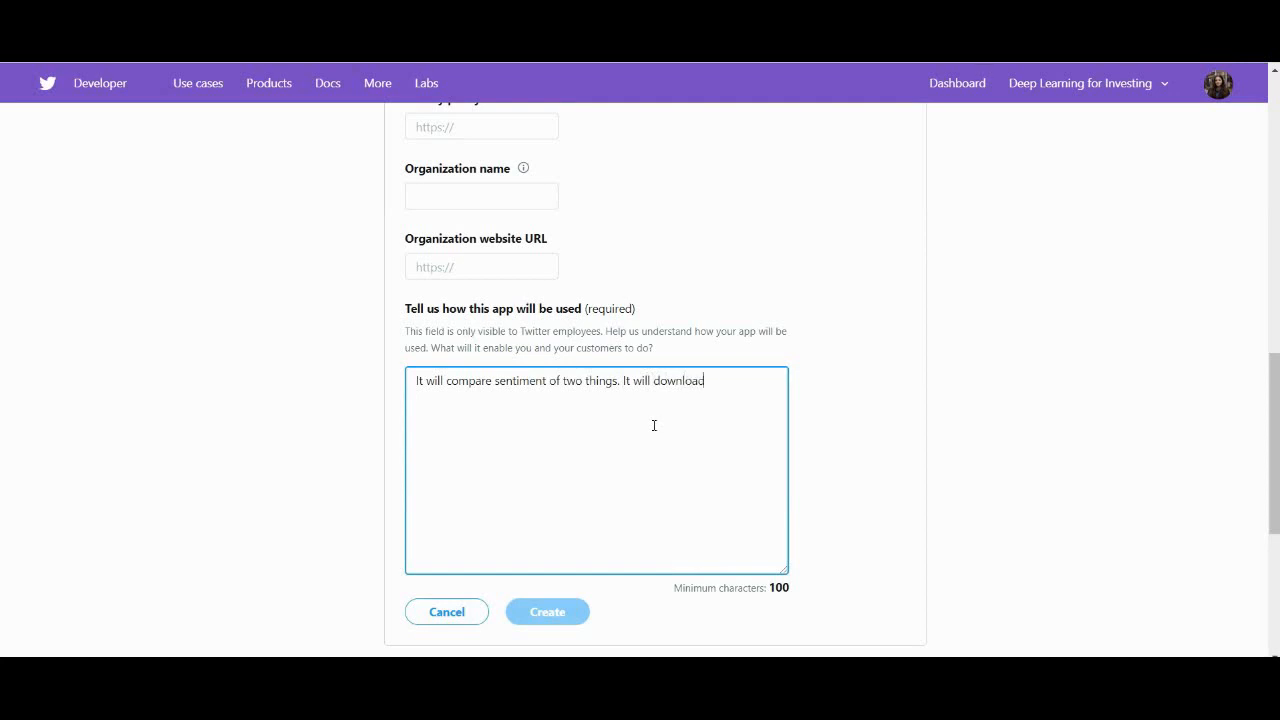
pyautogui.write('realtime tweets')
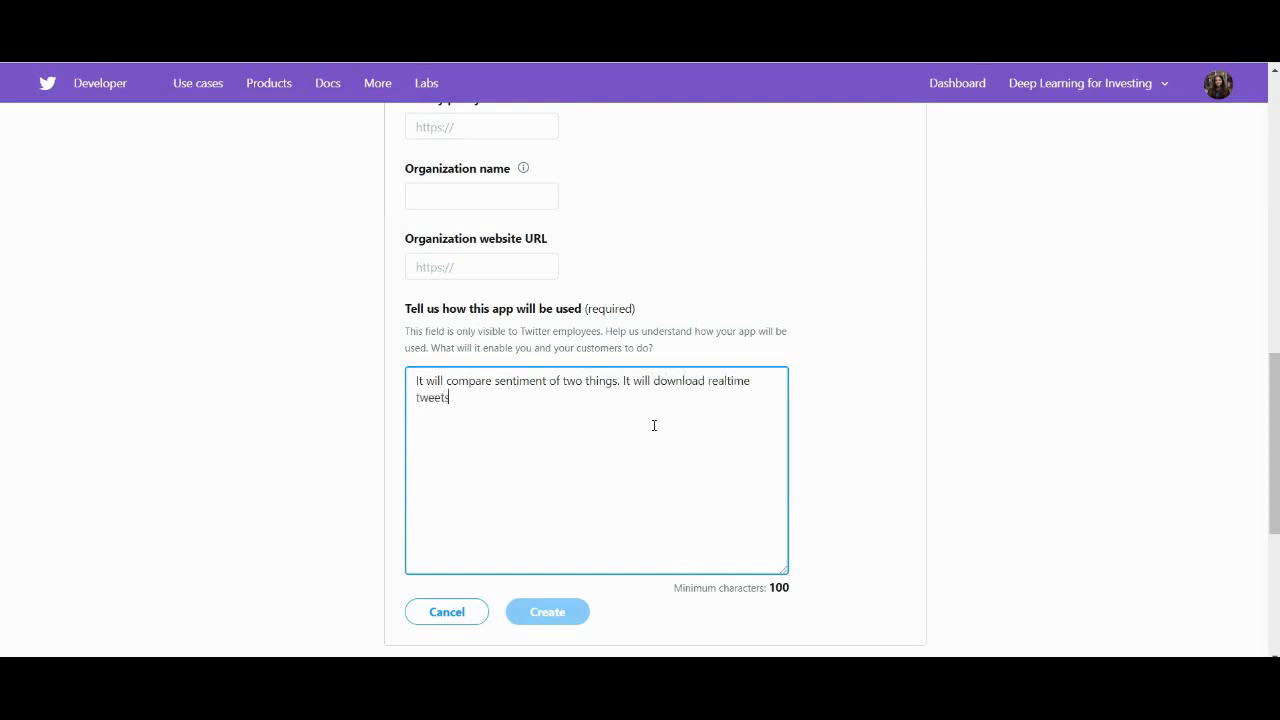
pyautogui.write('relating to t')
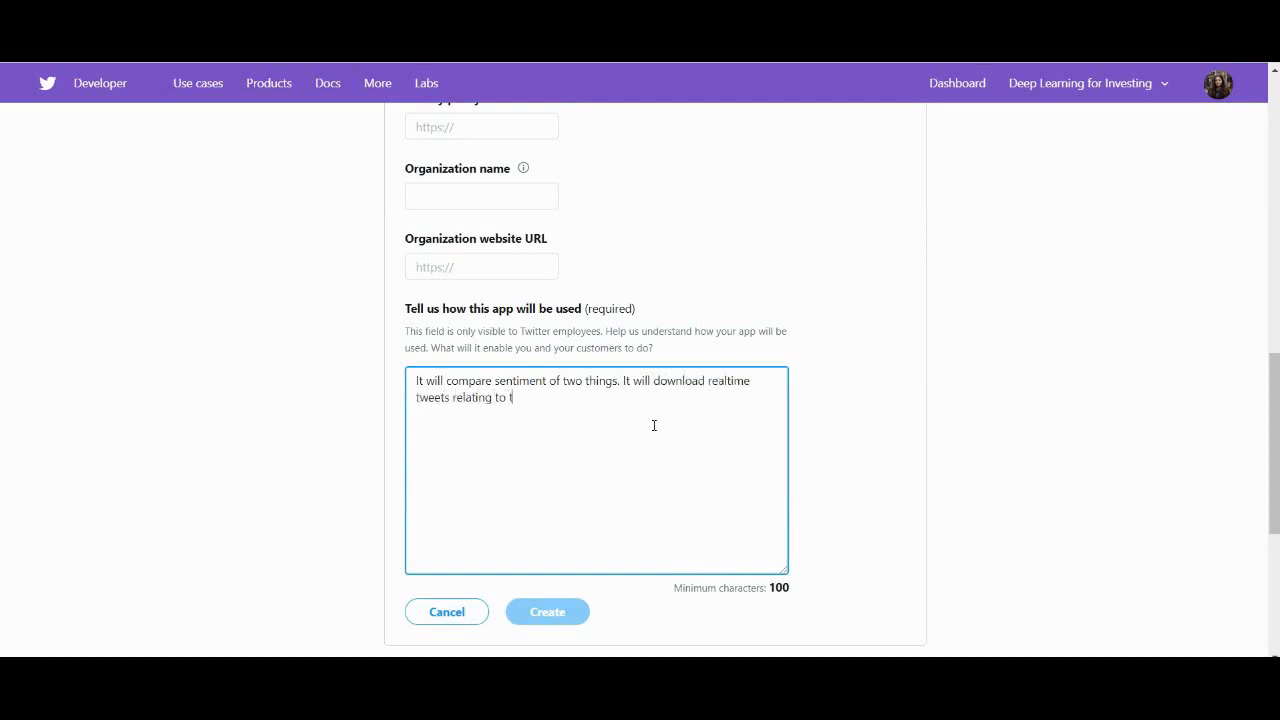
pyautogui.write('wo keywords and')
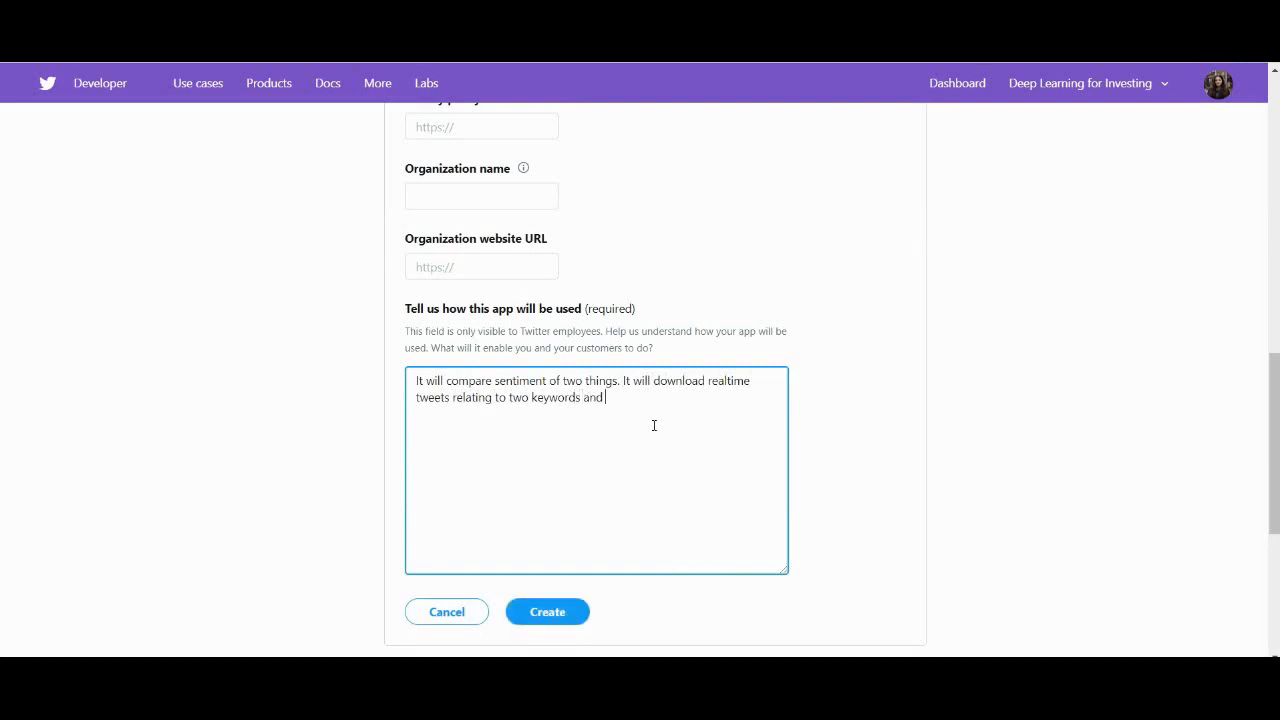
pyautogui.write('compare their sentiment.')
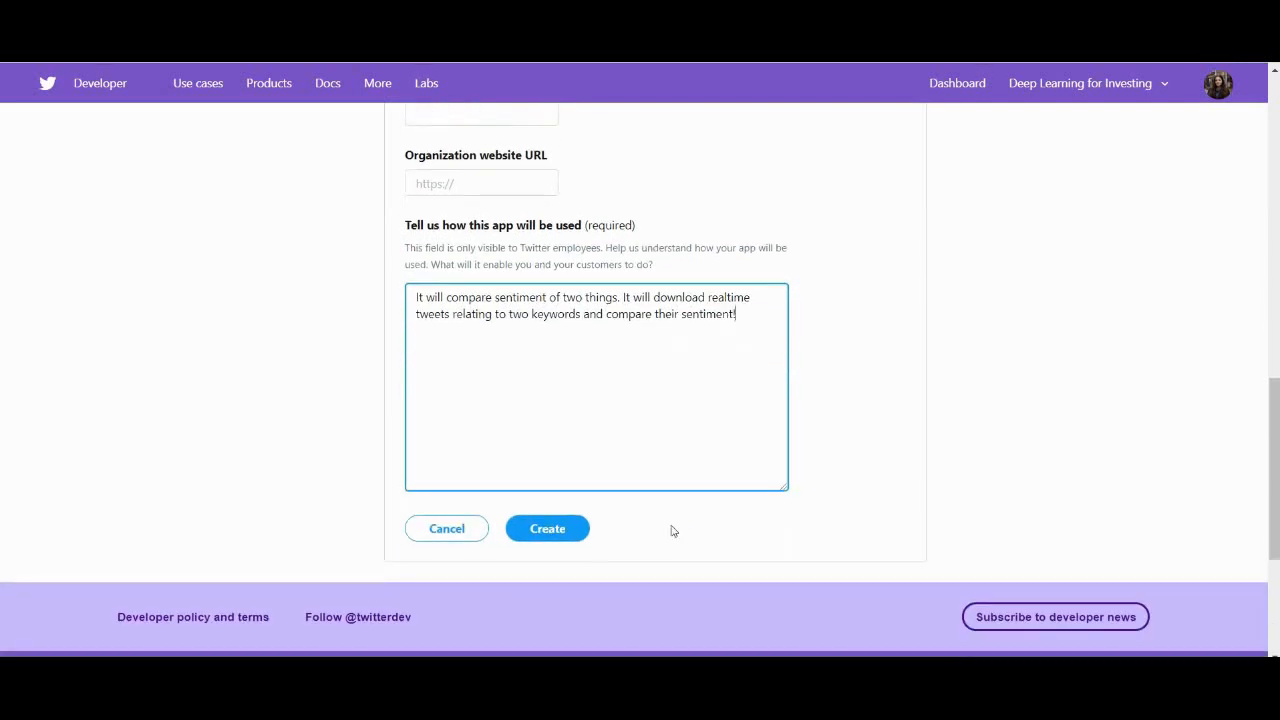
pyautogui.moveTo(547, 533)
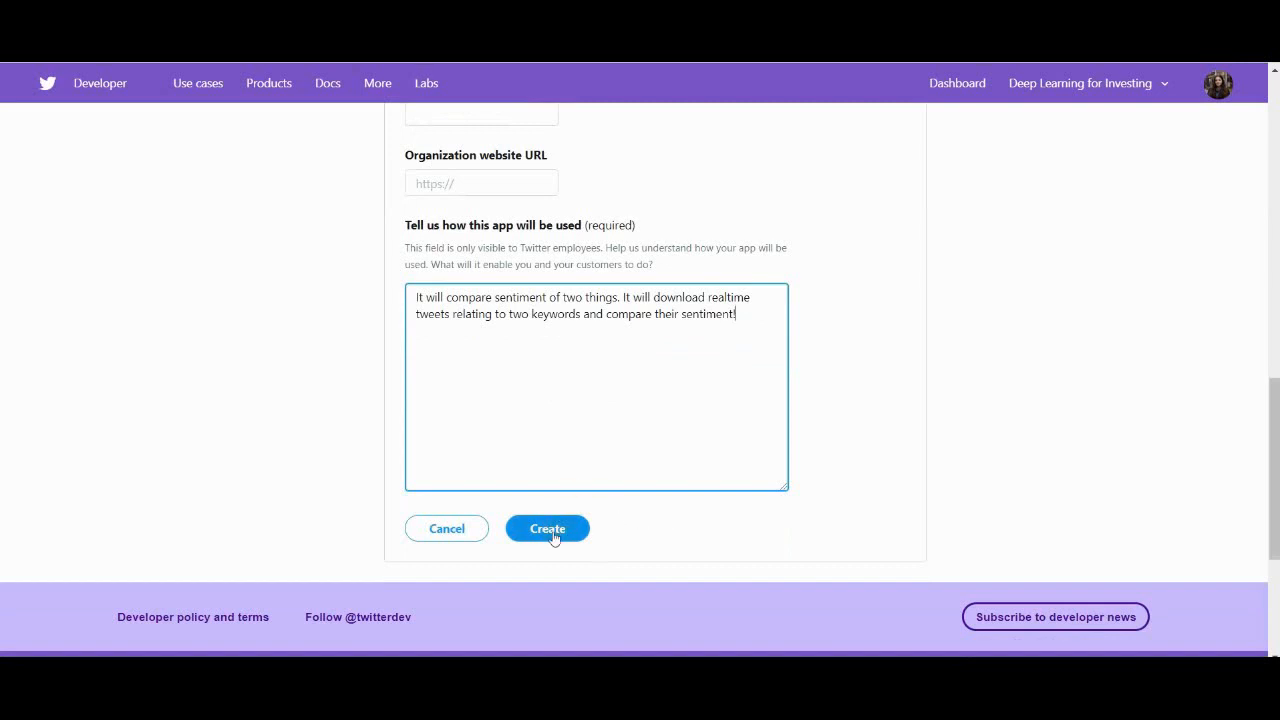
pyautogui.click(547, 528)
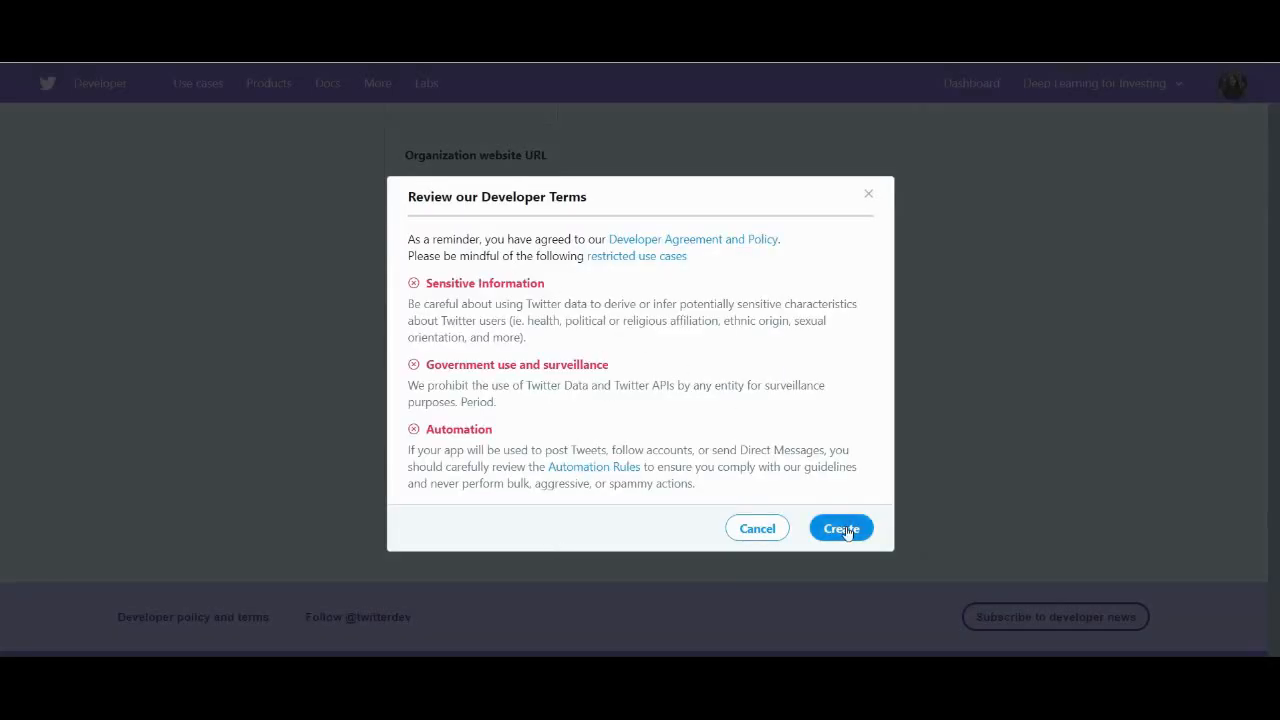
# Accept the Developer Terms to create 'world_sentiment_comparison' and review its name, description and website
pyautogui.click(841, 528)
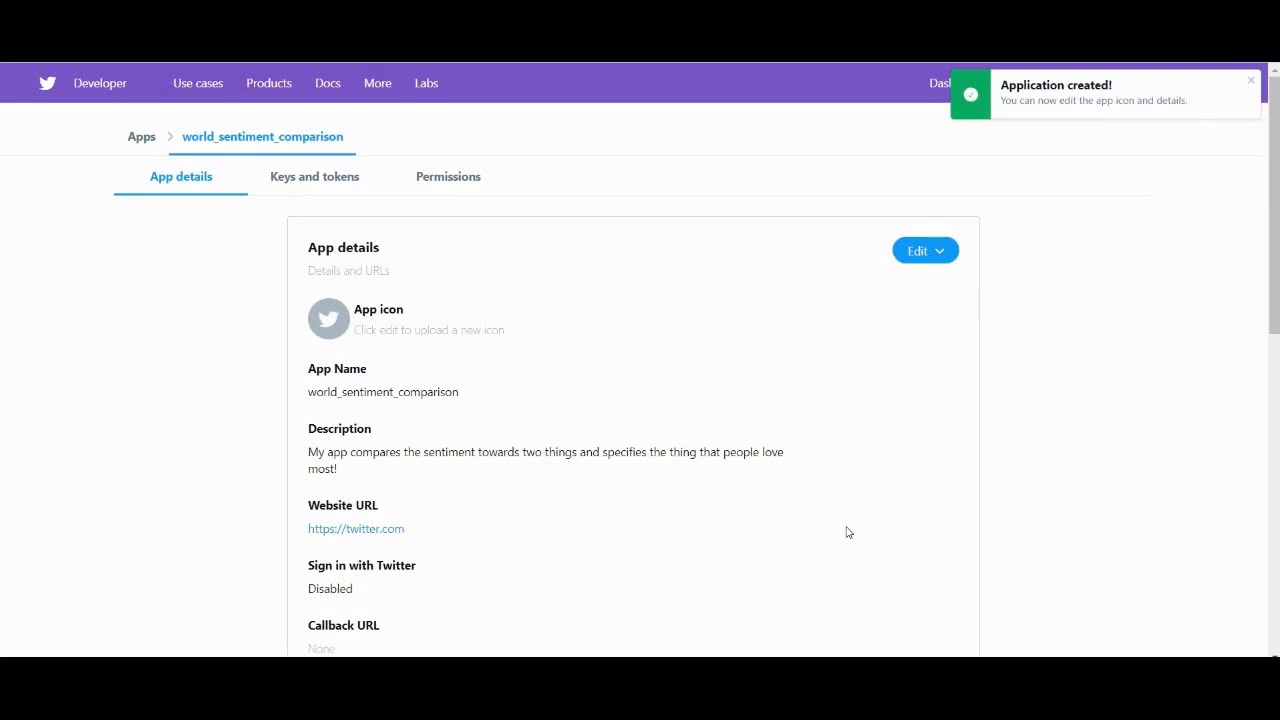
pyautogui.scroll(-3)
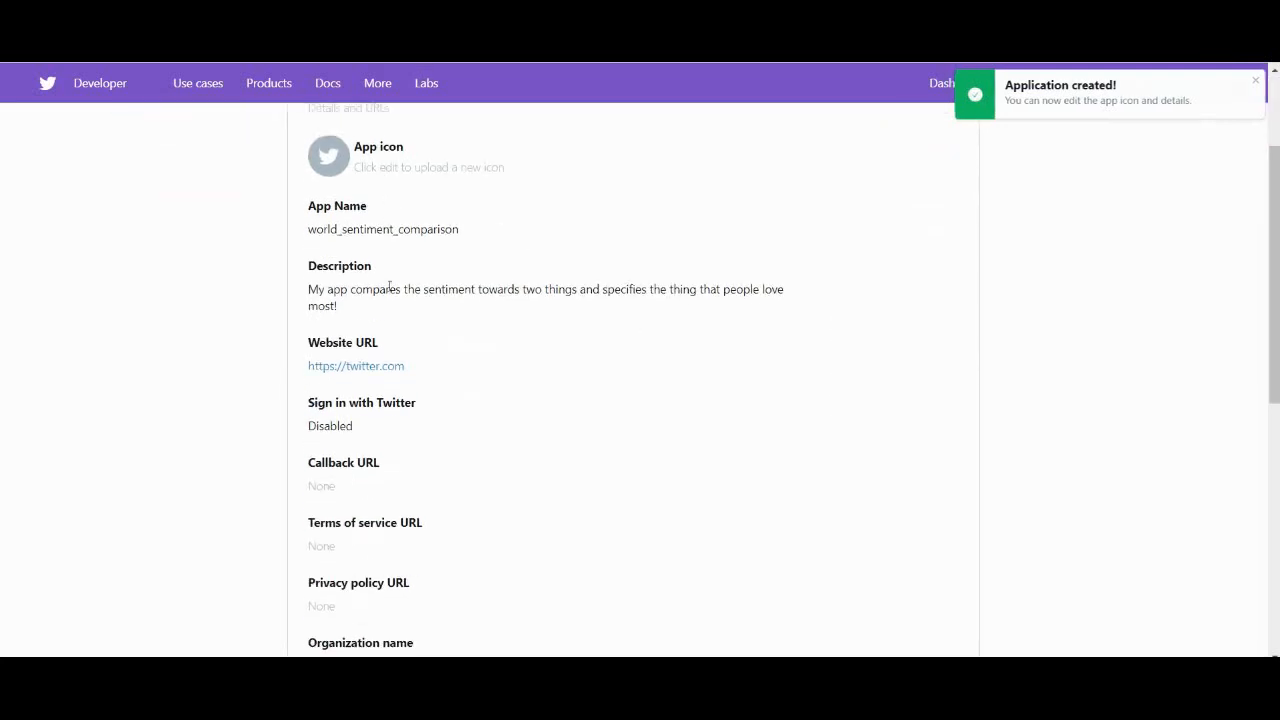
pyautogui.scroll(3)
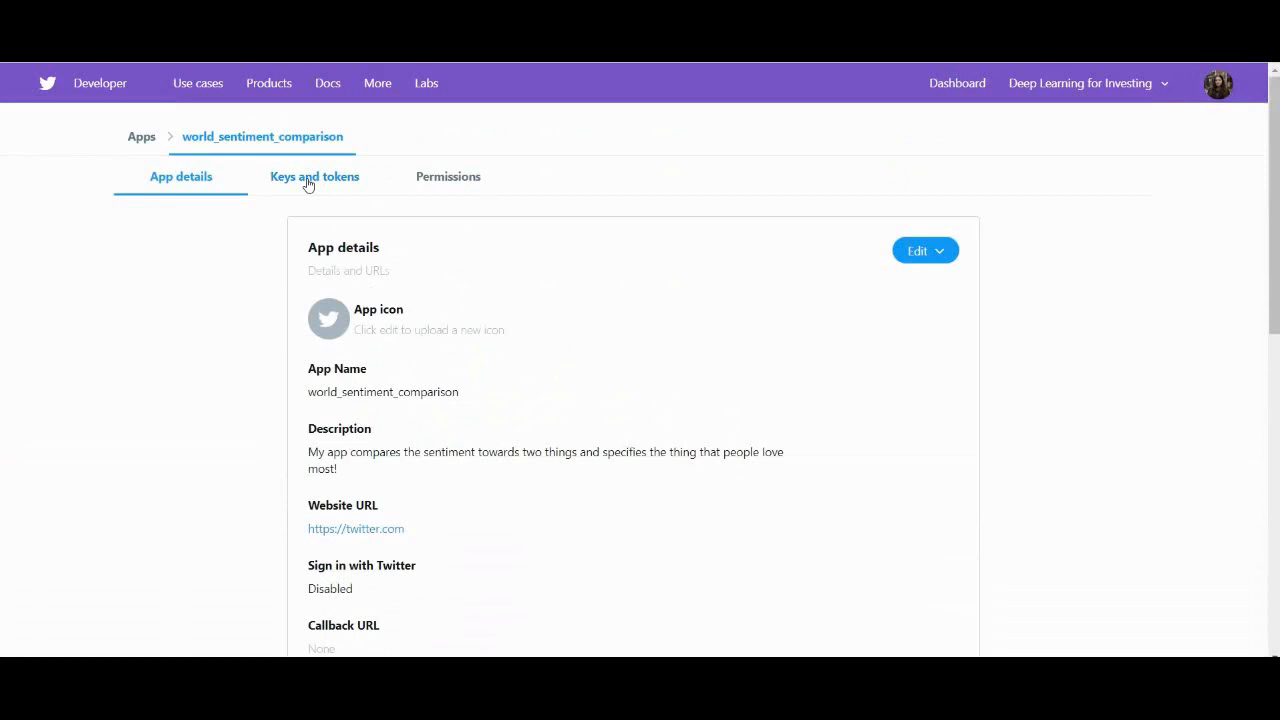
pyautogui.moveTo(341, 197)
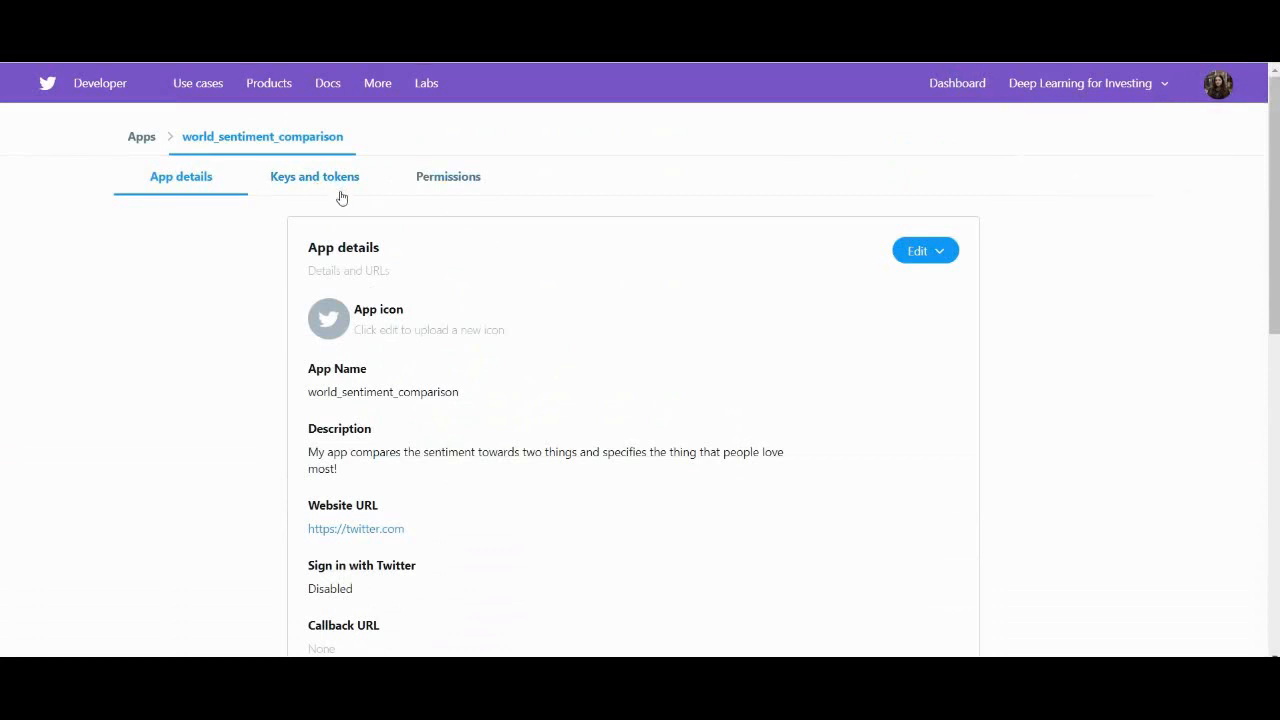